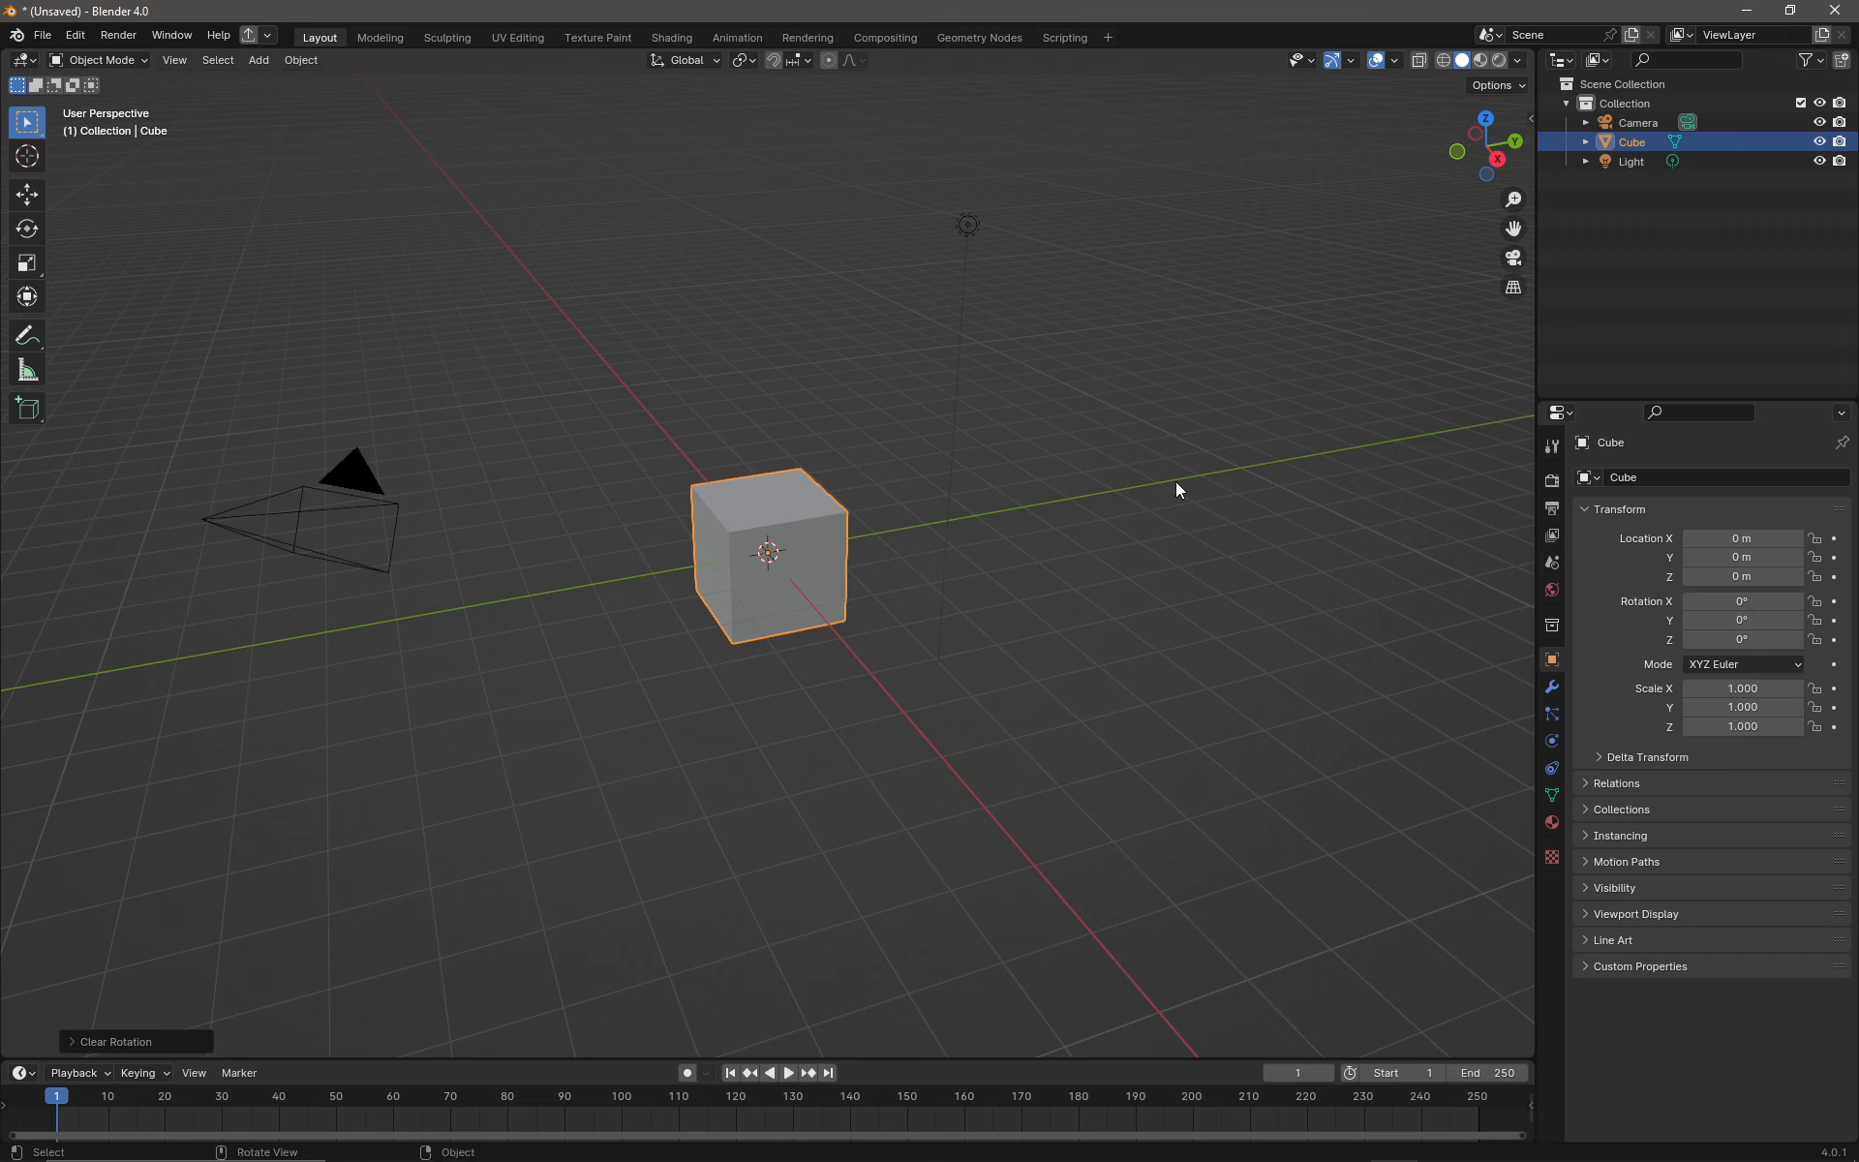
pyautogui.moveTo(1129, 484)
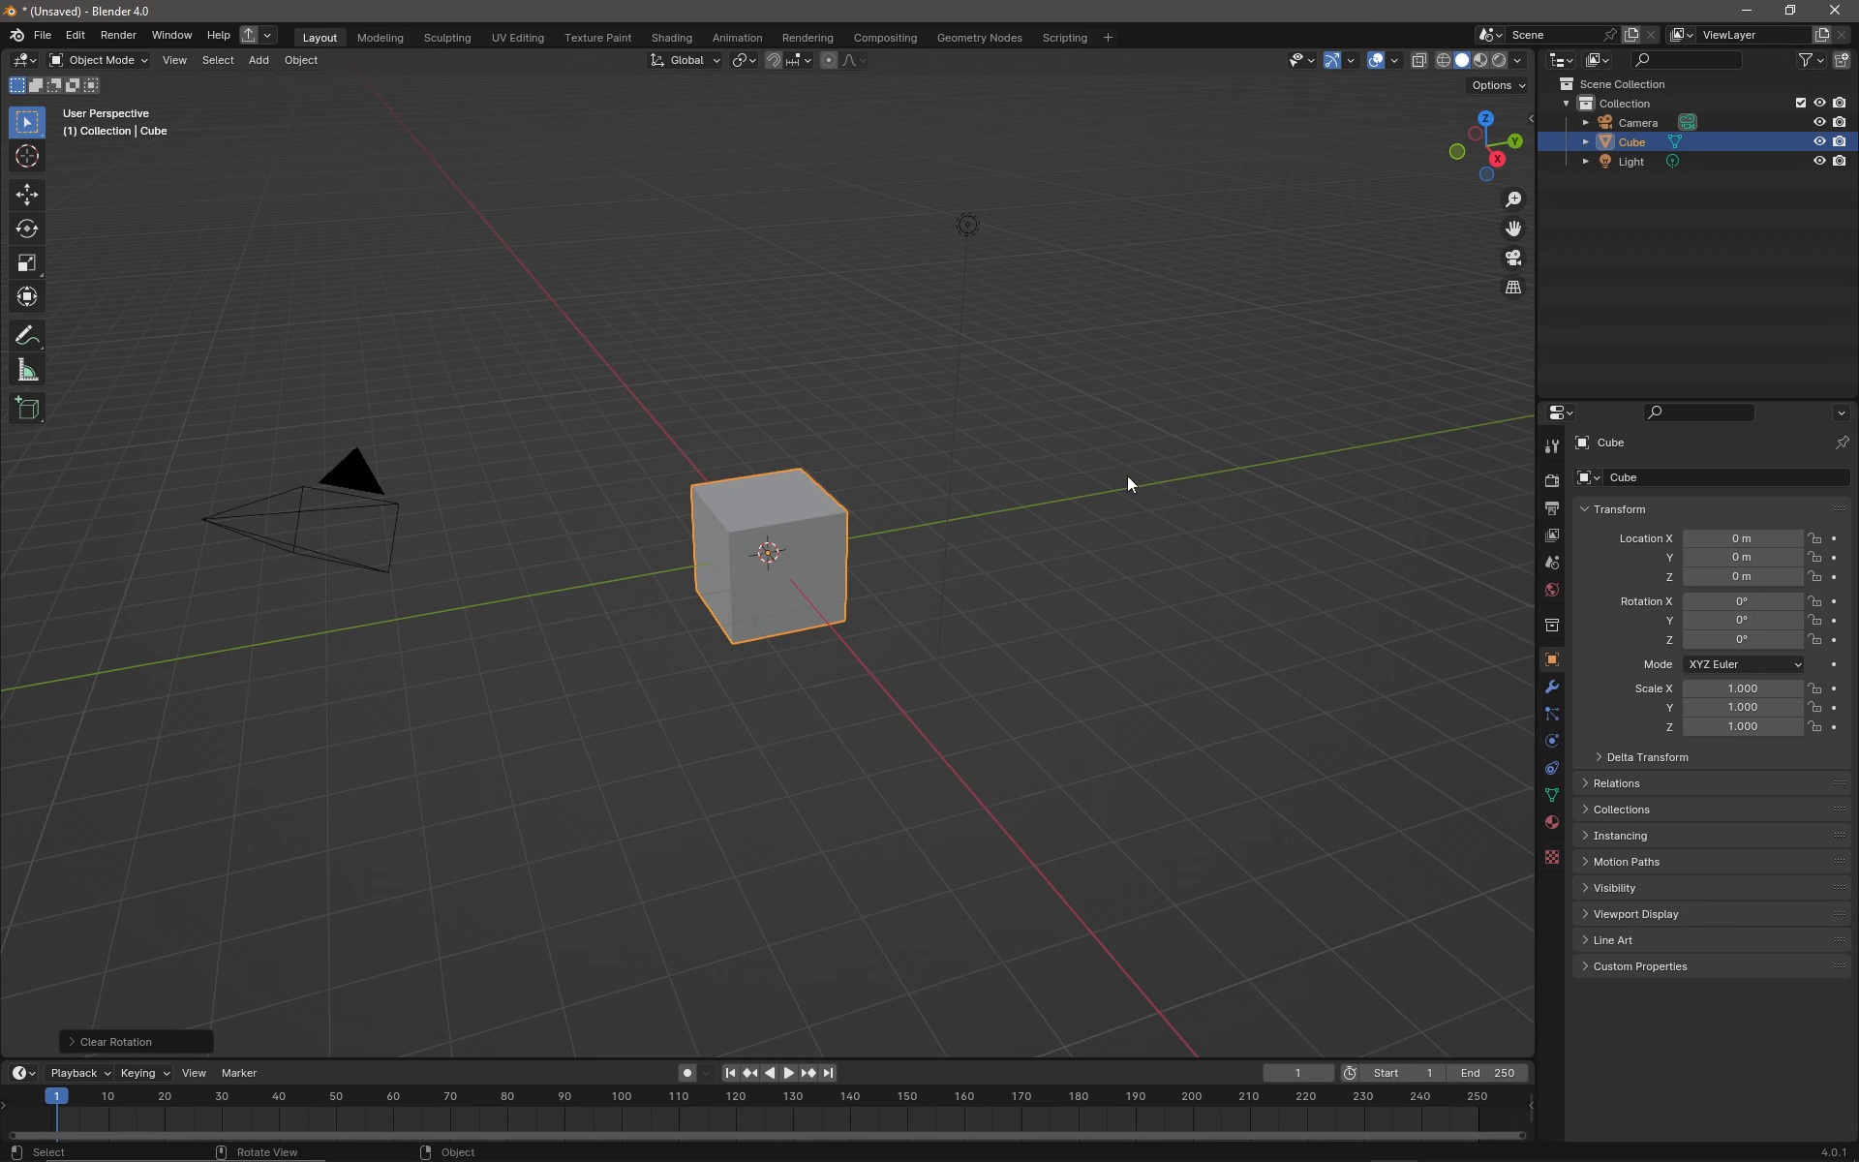
# Step: Deselect the default cube so nothing is selected in the scene
pyautogui.click(1142, 457)
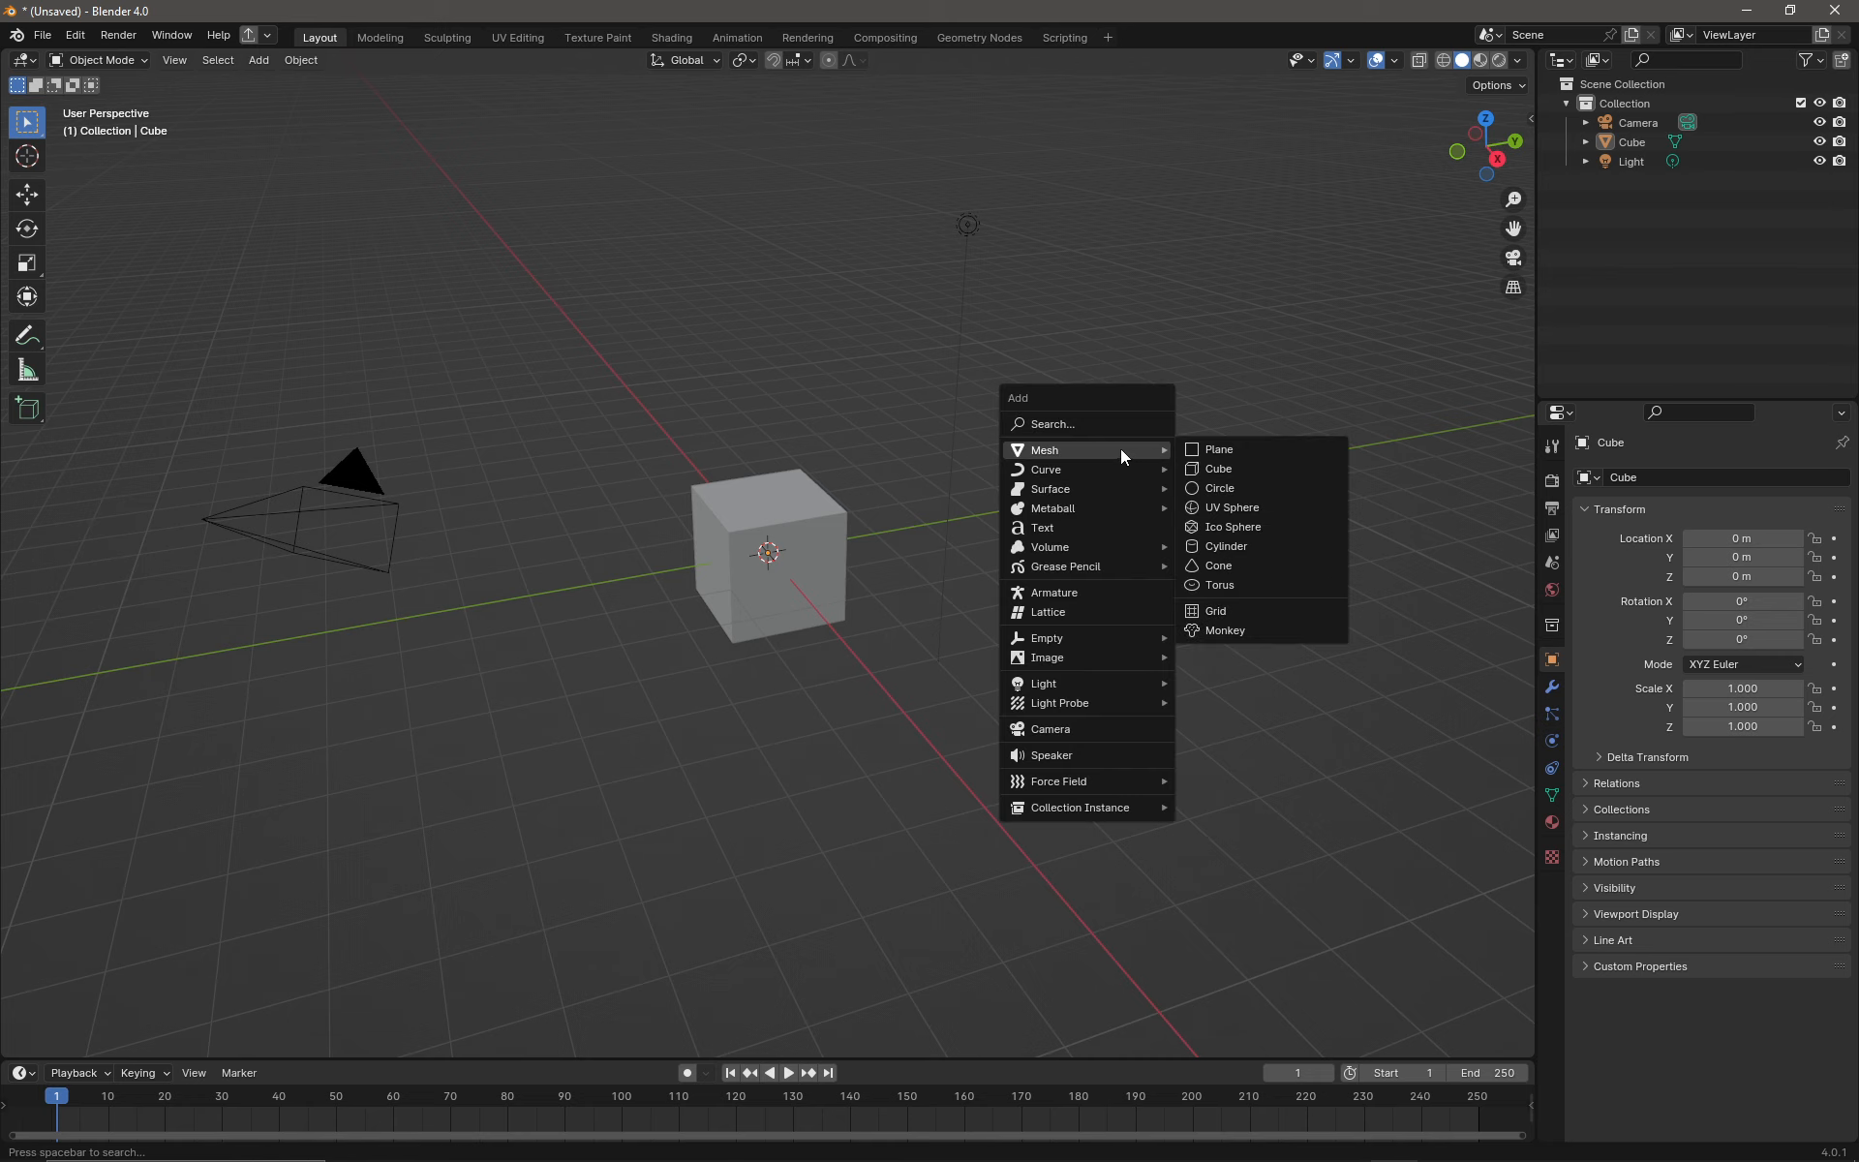
pyautogui.moveTo(1218, 450)
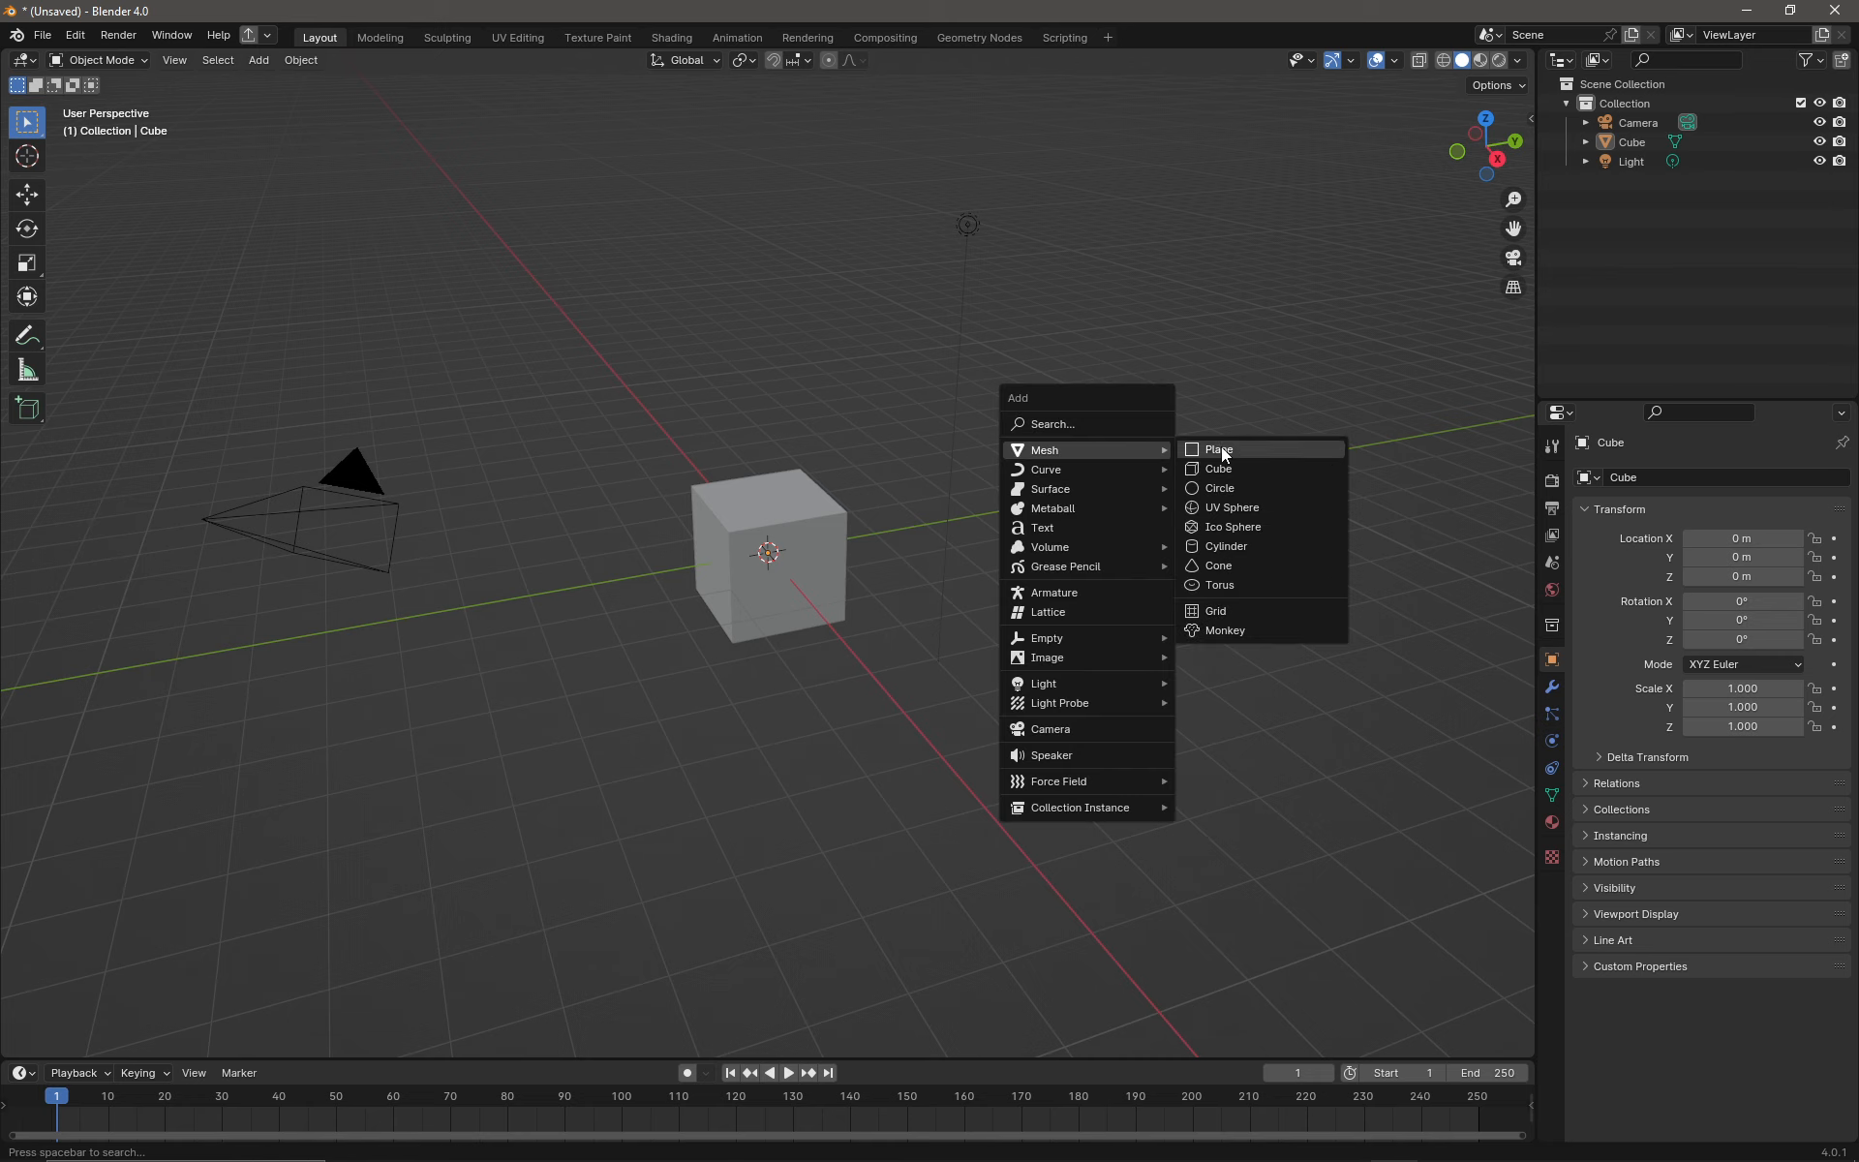
# Step: Add a plane and set its X dimension to 64 m in the N-panel
pyautogui.click(1216, 448)
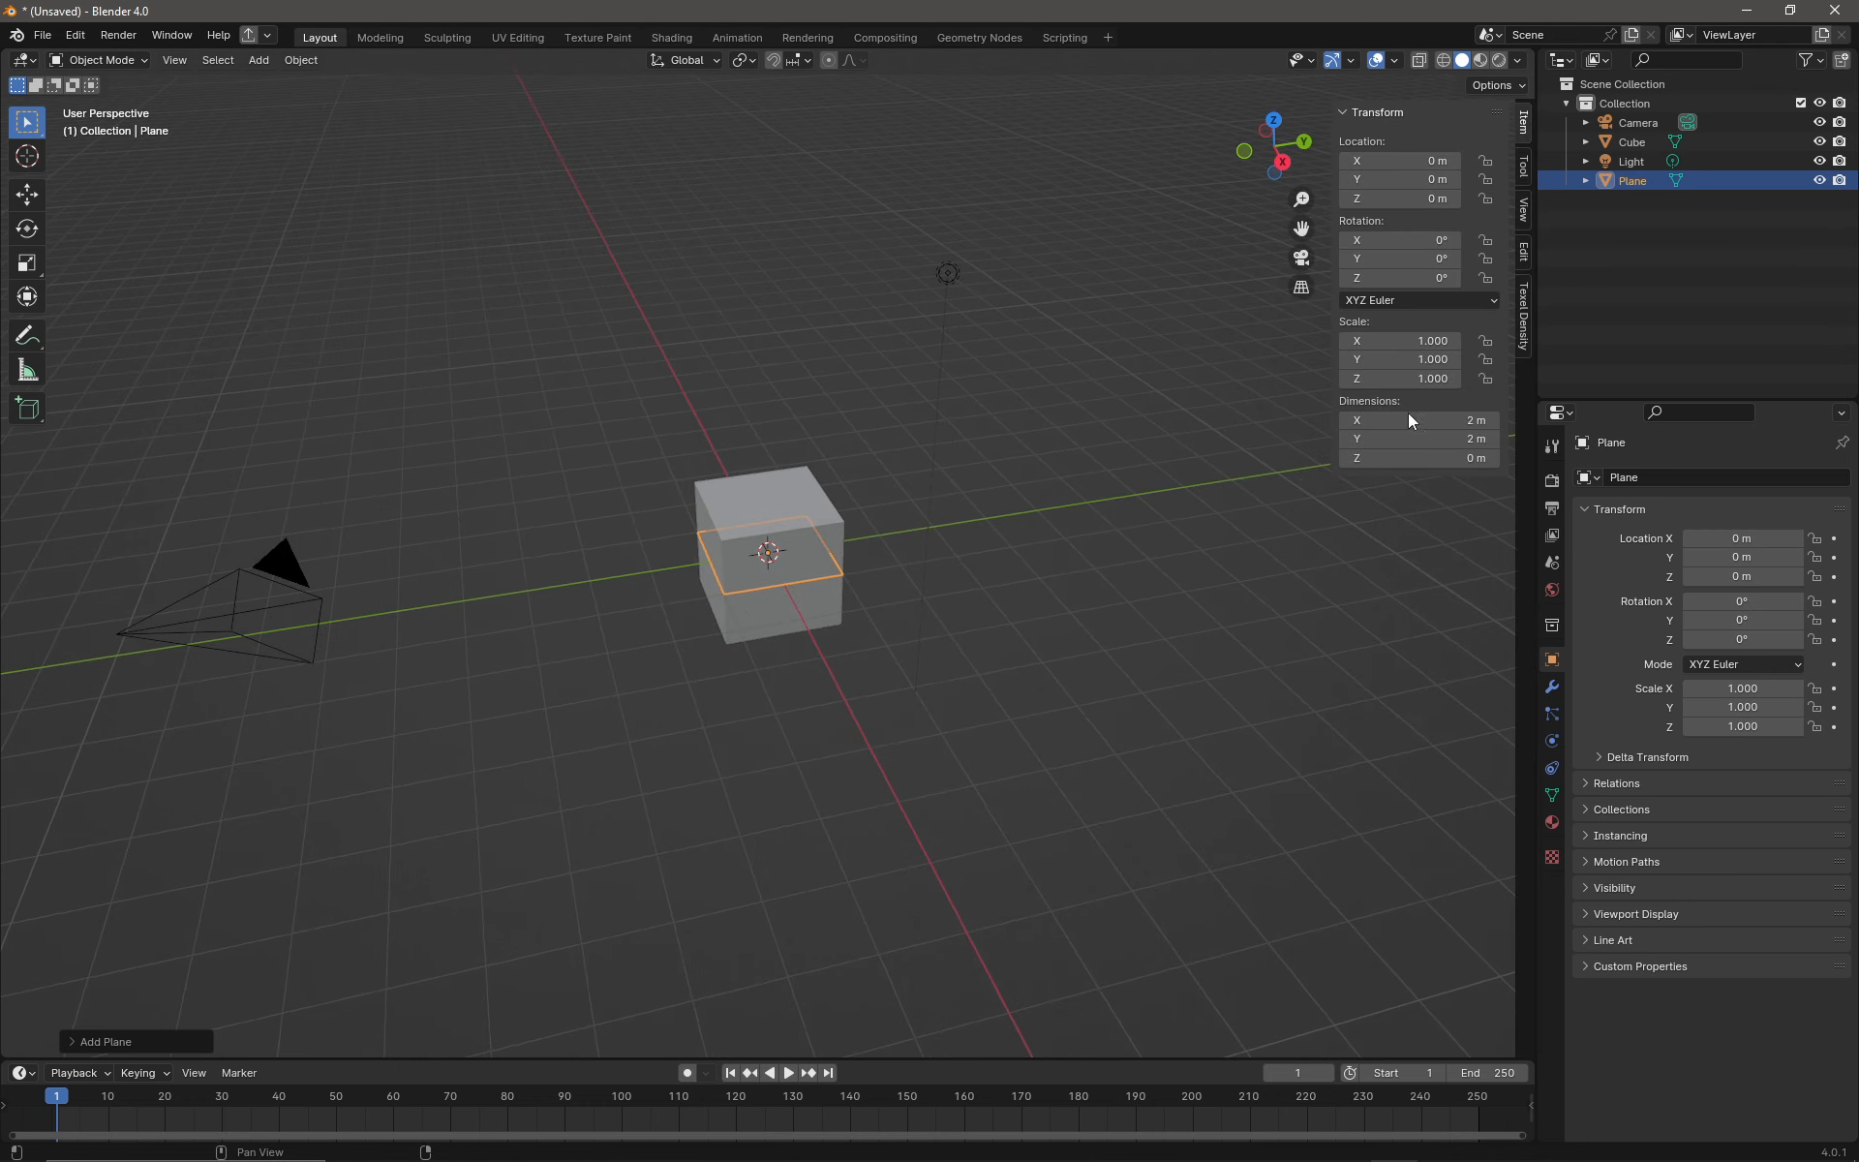
pyautogui.doubleClick(1418, 420)
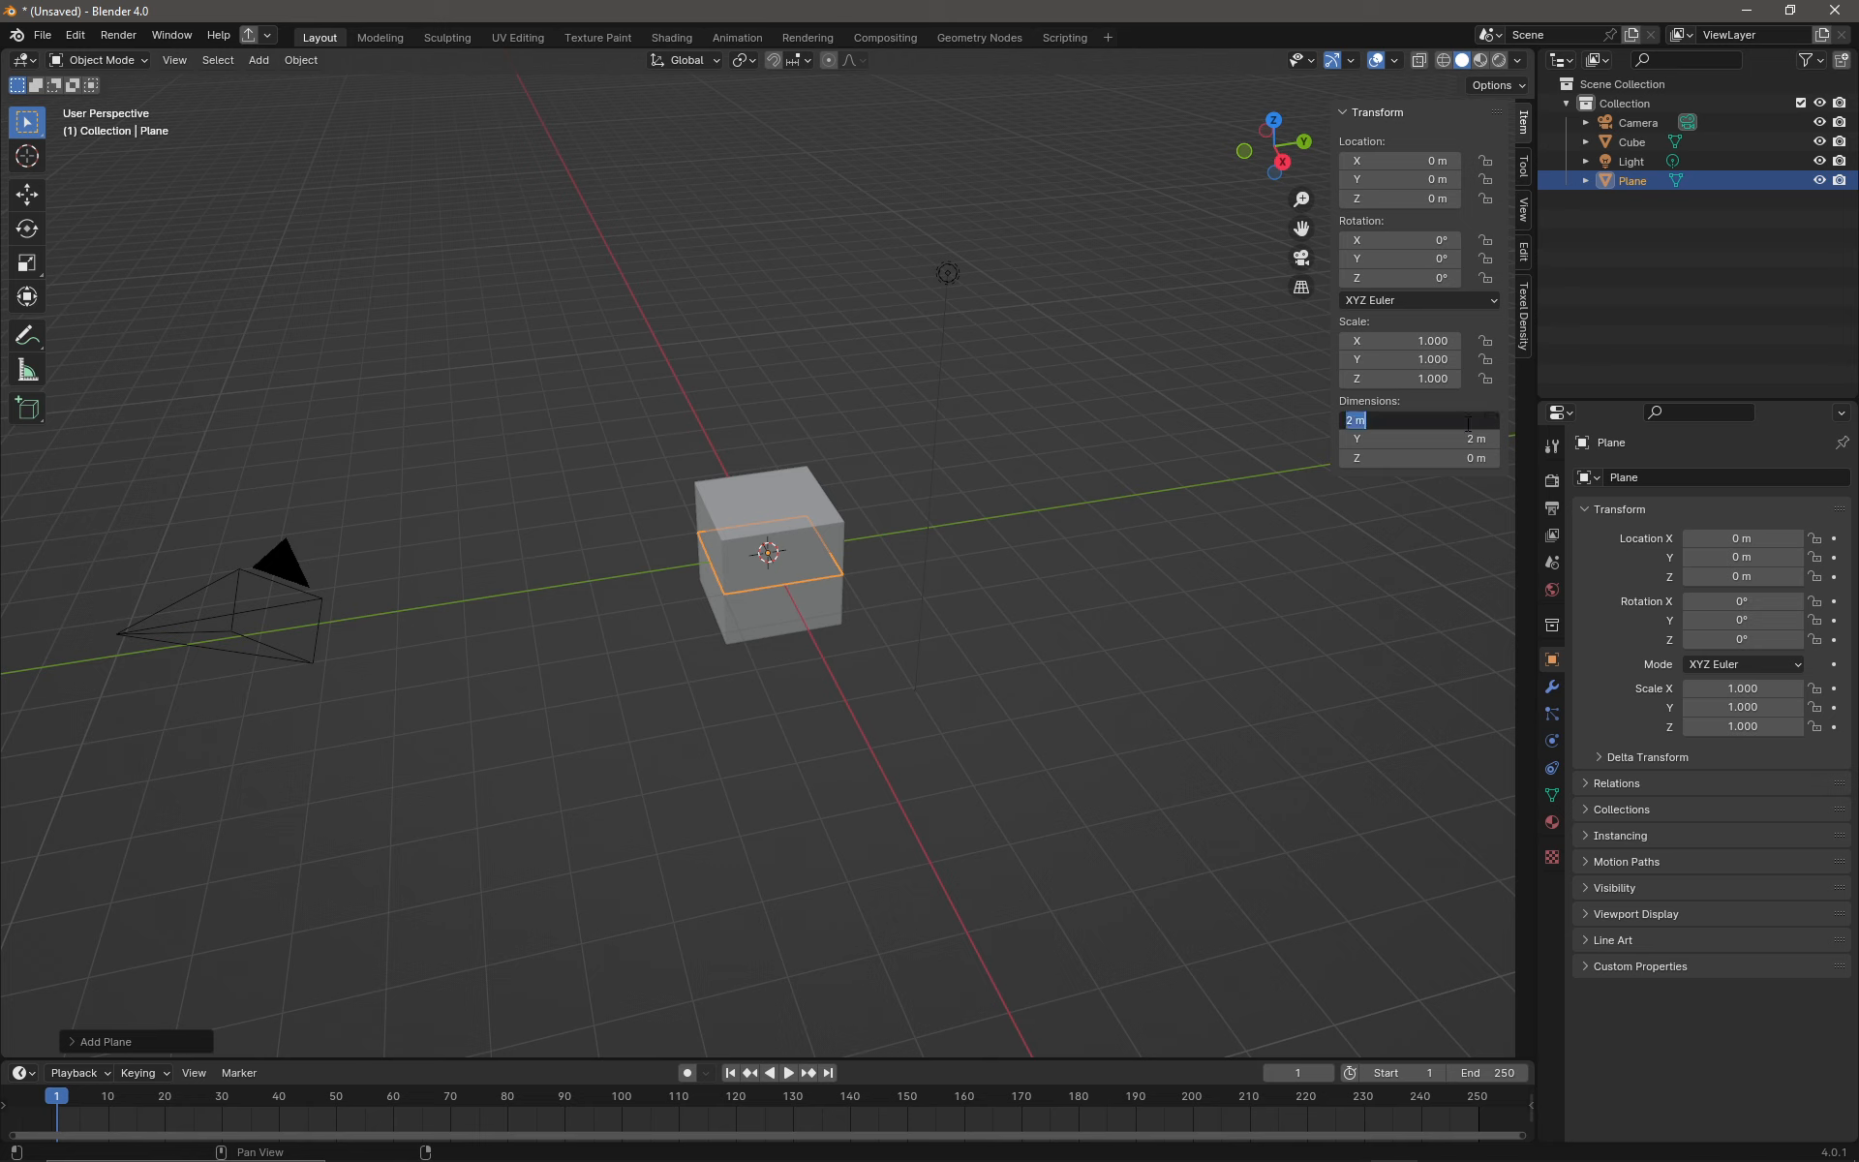
pyautogui.write('64')
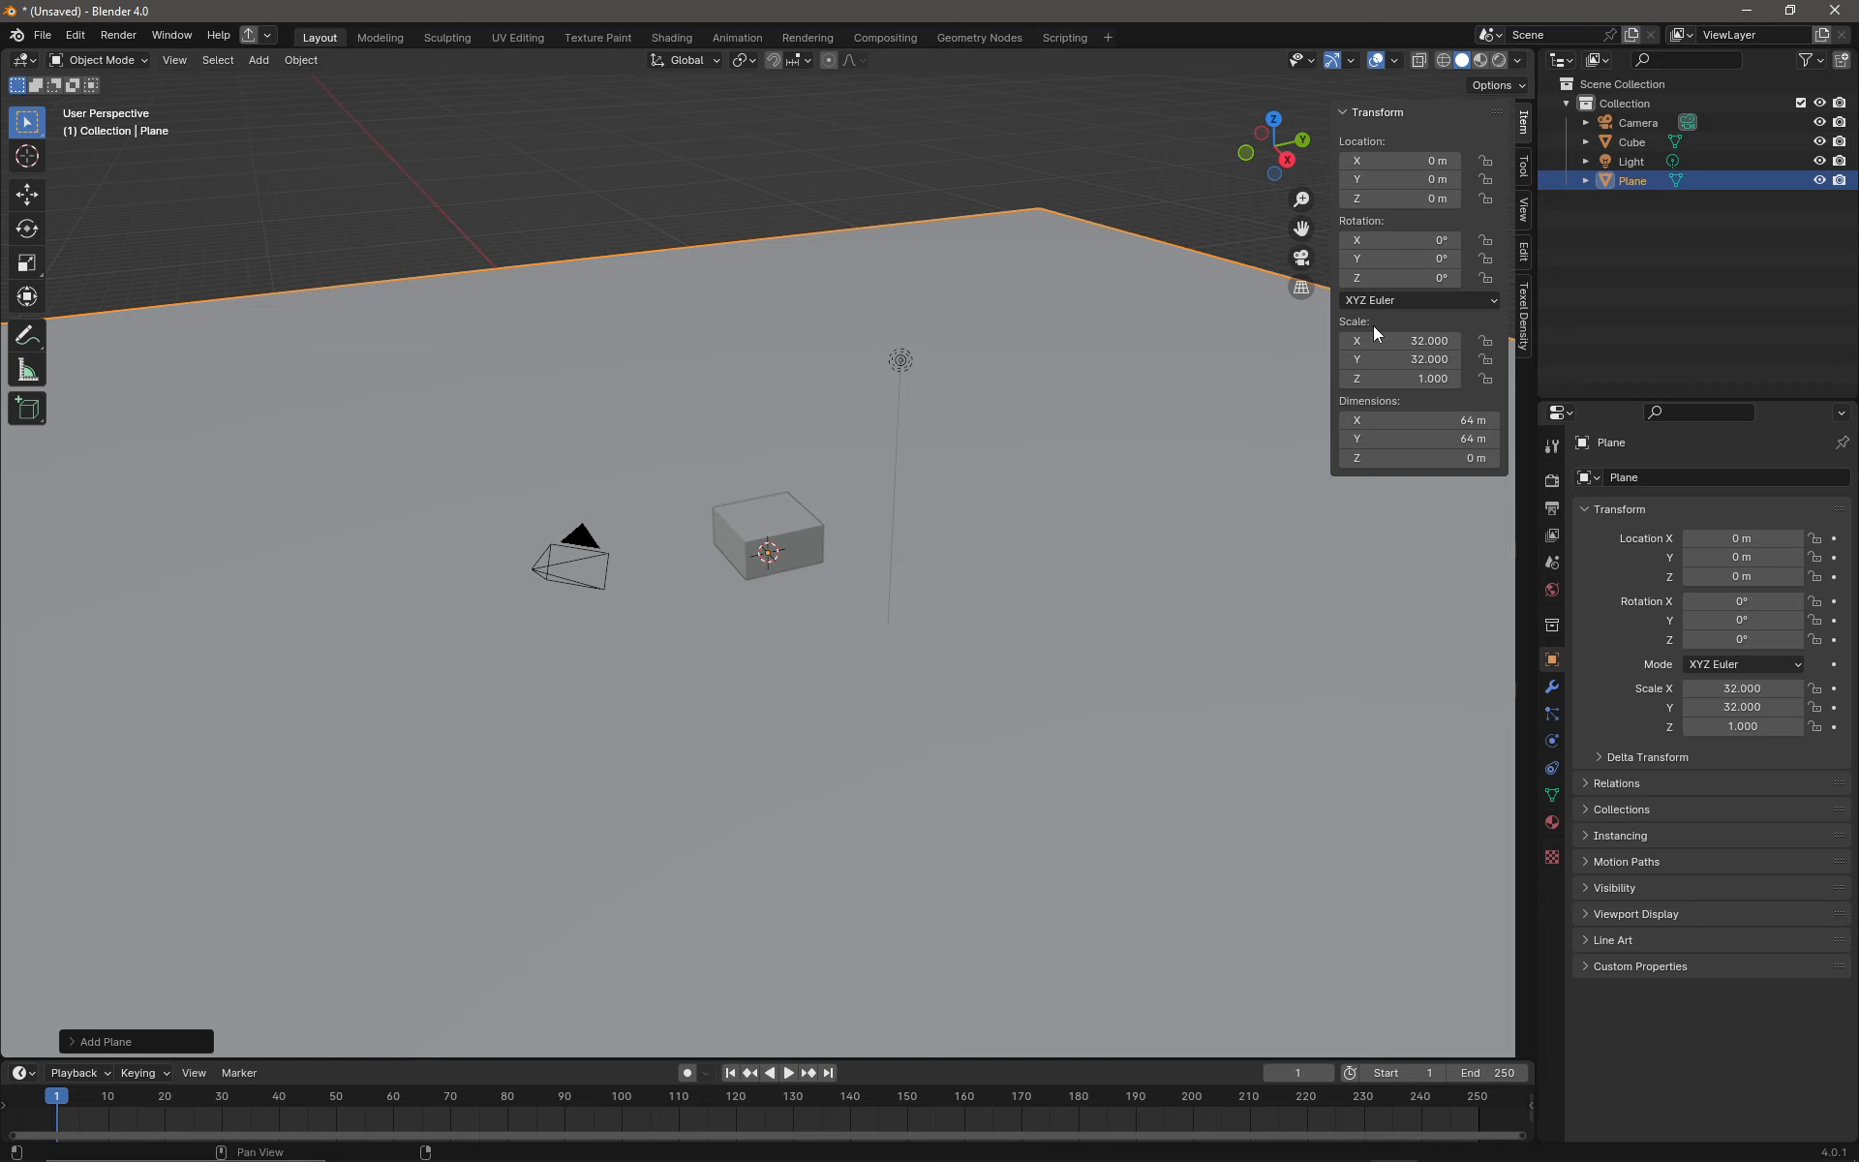
pyautogui.moveTo(1435, 399)
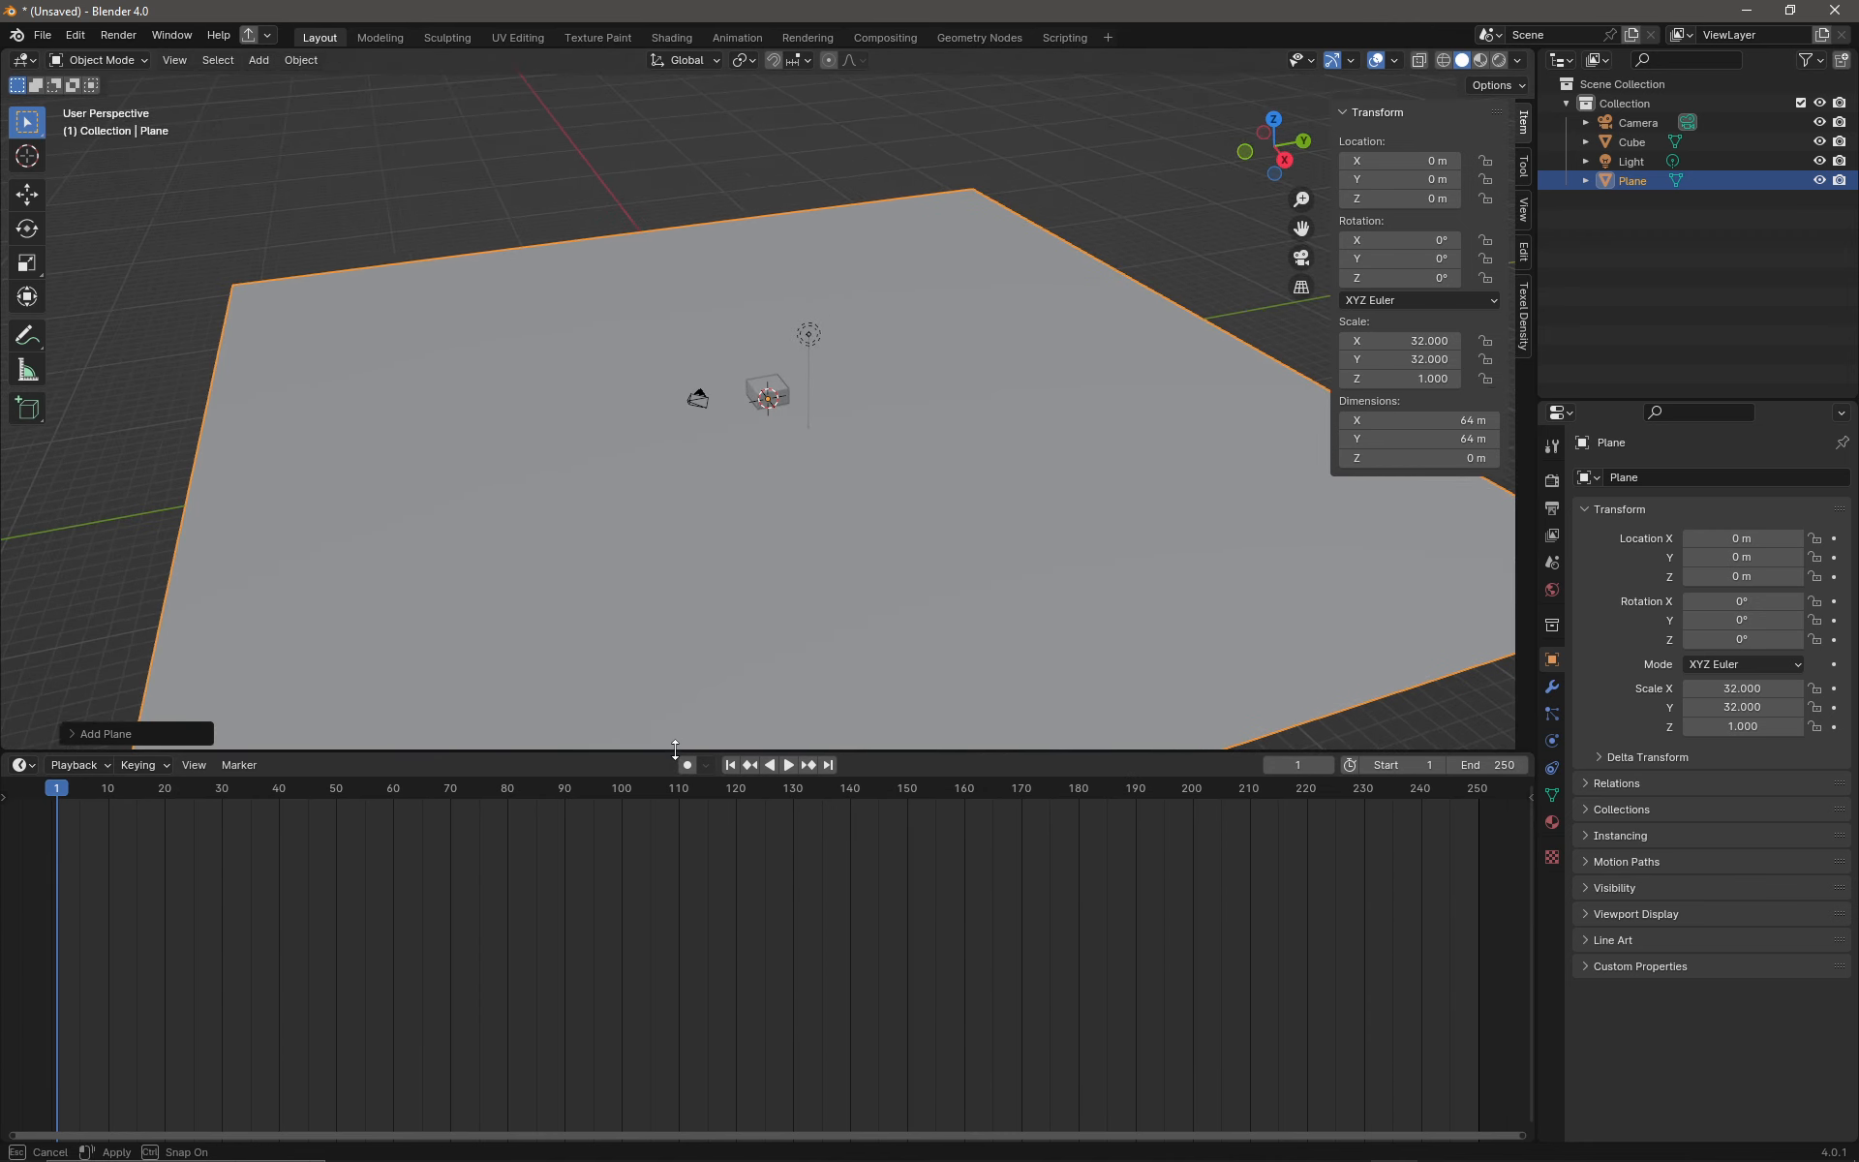
# Step: Switch the lower area to a Geometry Node Editor and create a new node tree on the plane
pyautogui.click(23, 763)
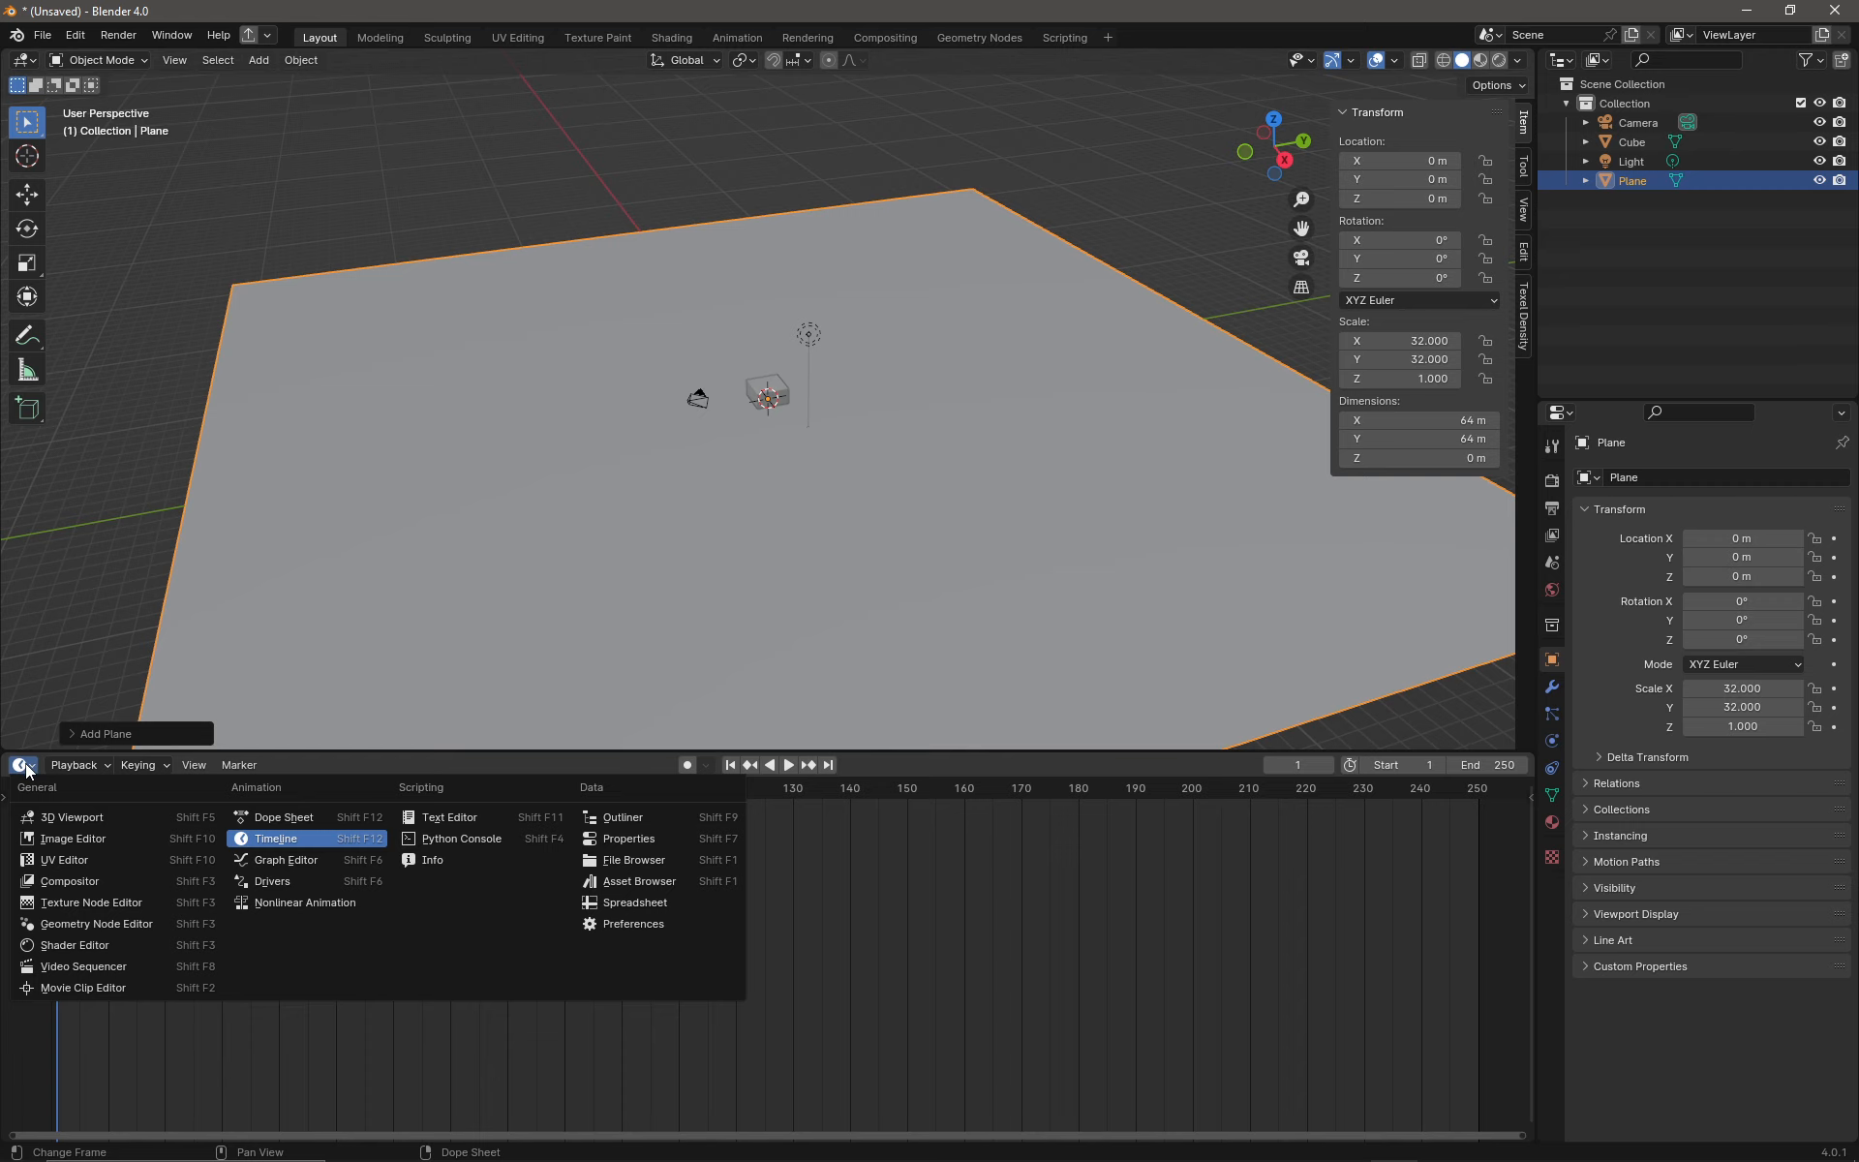
pyautogui.moveTo(89, 902)
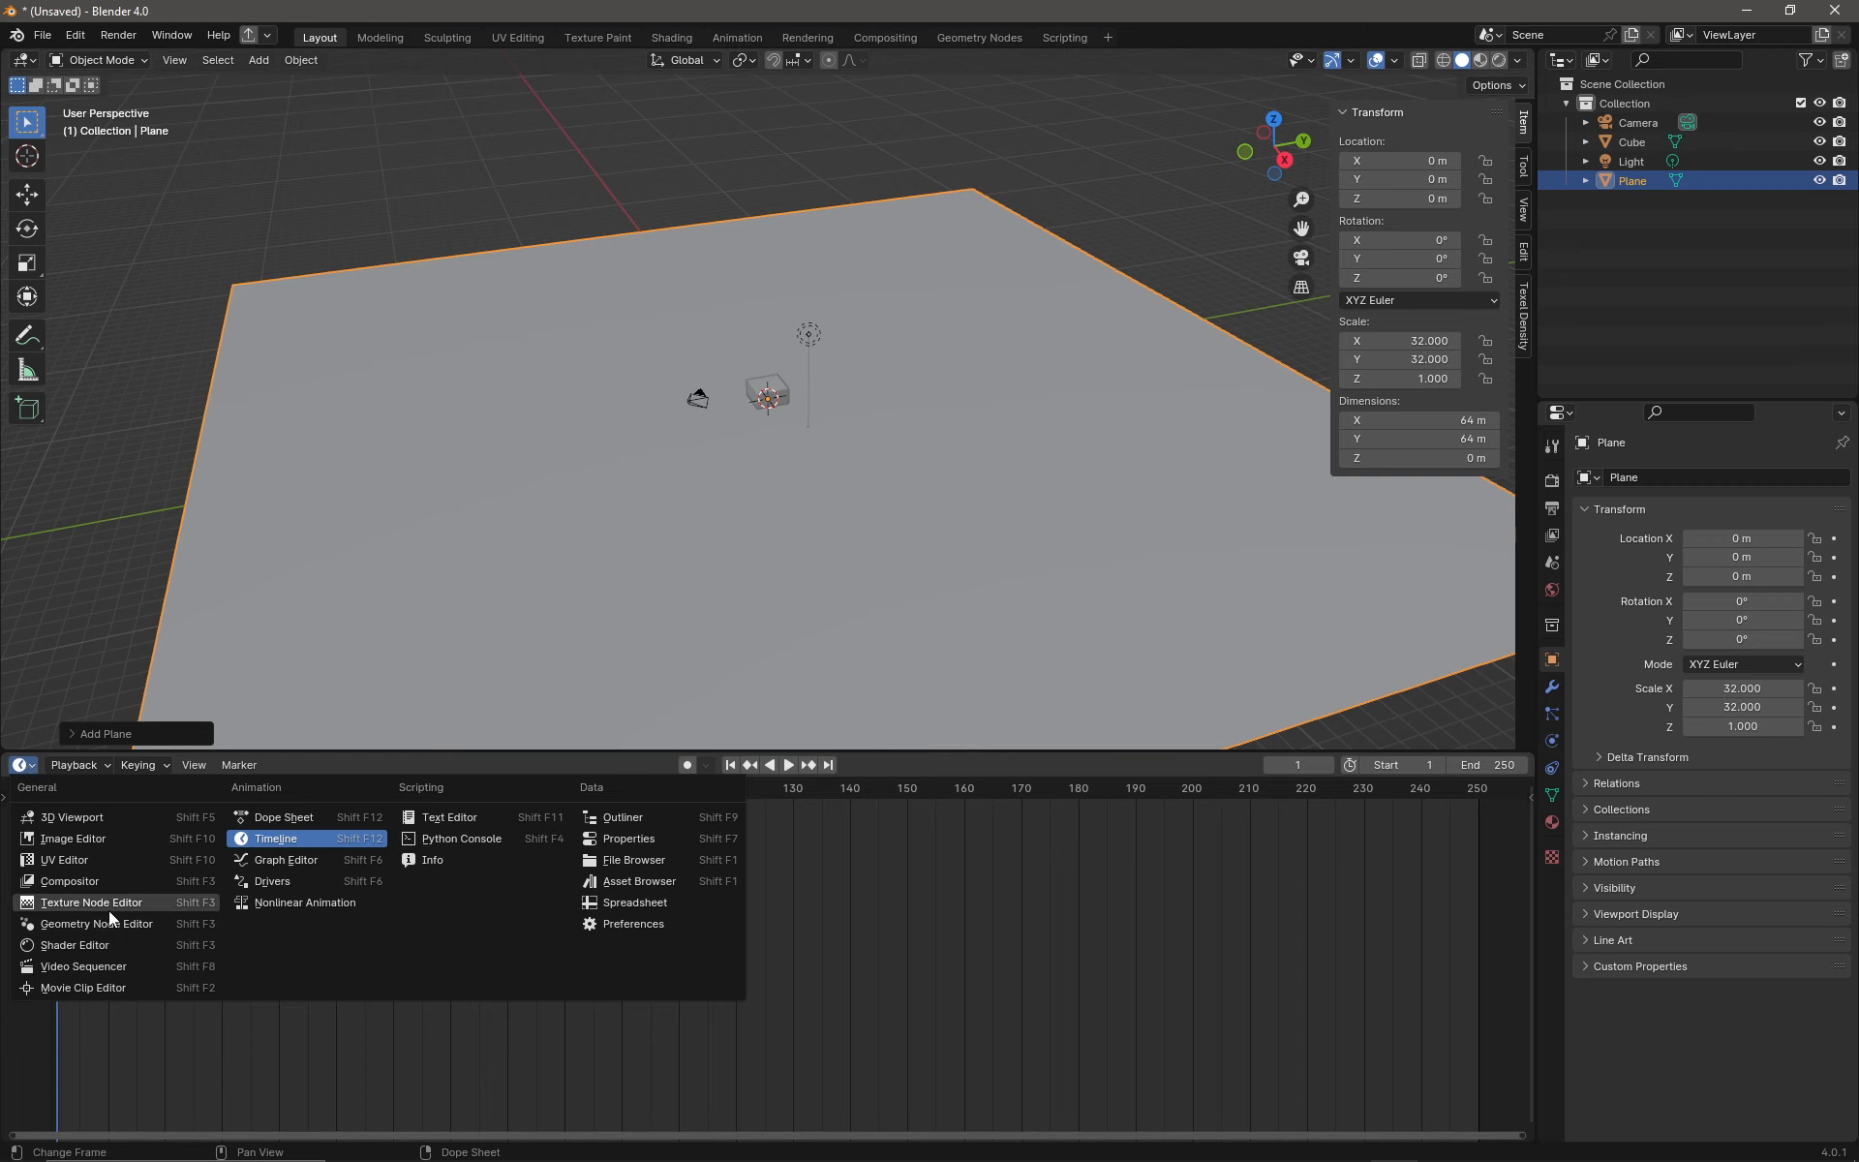
pyautogui.click(89, 902)
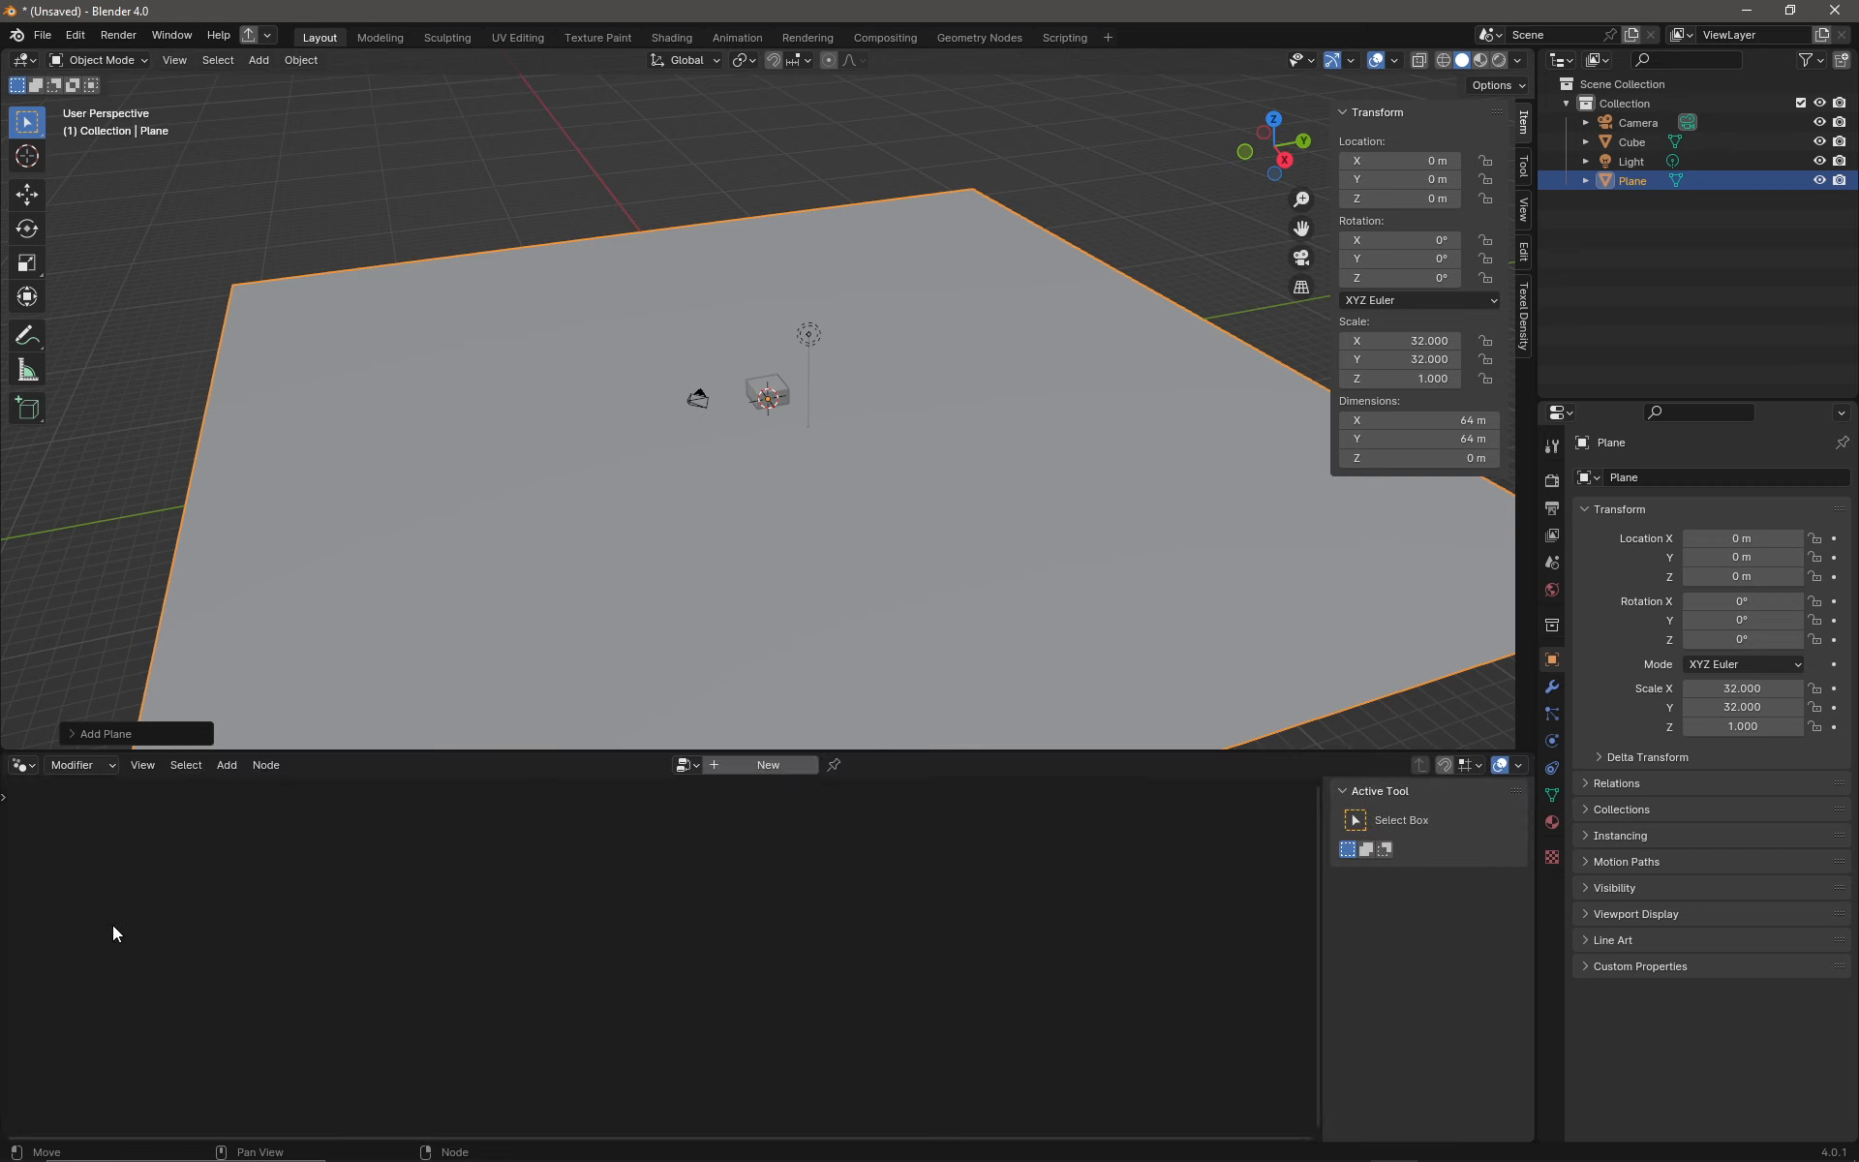
pyautogui.click(767, 763)
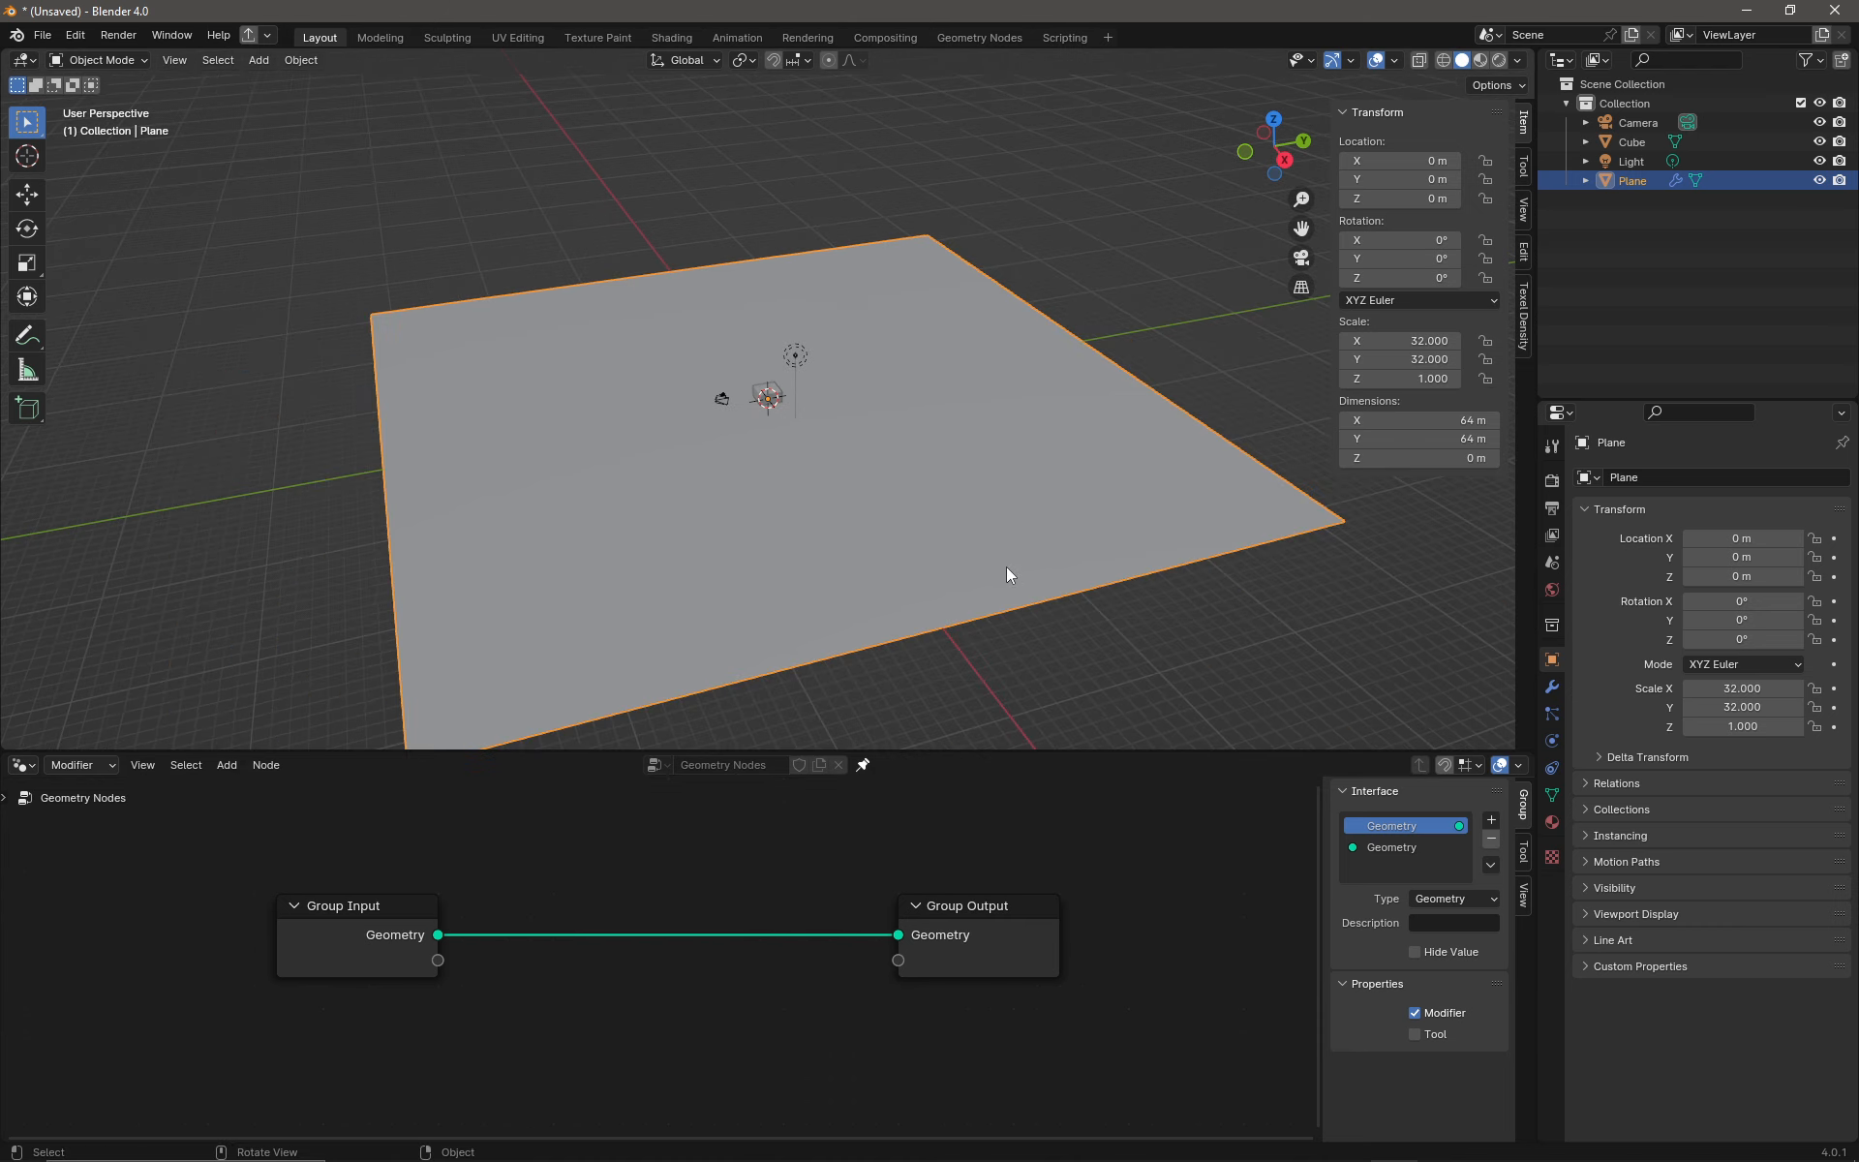
pyautogui.moveTo(809, 561)
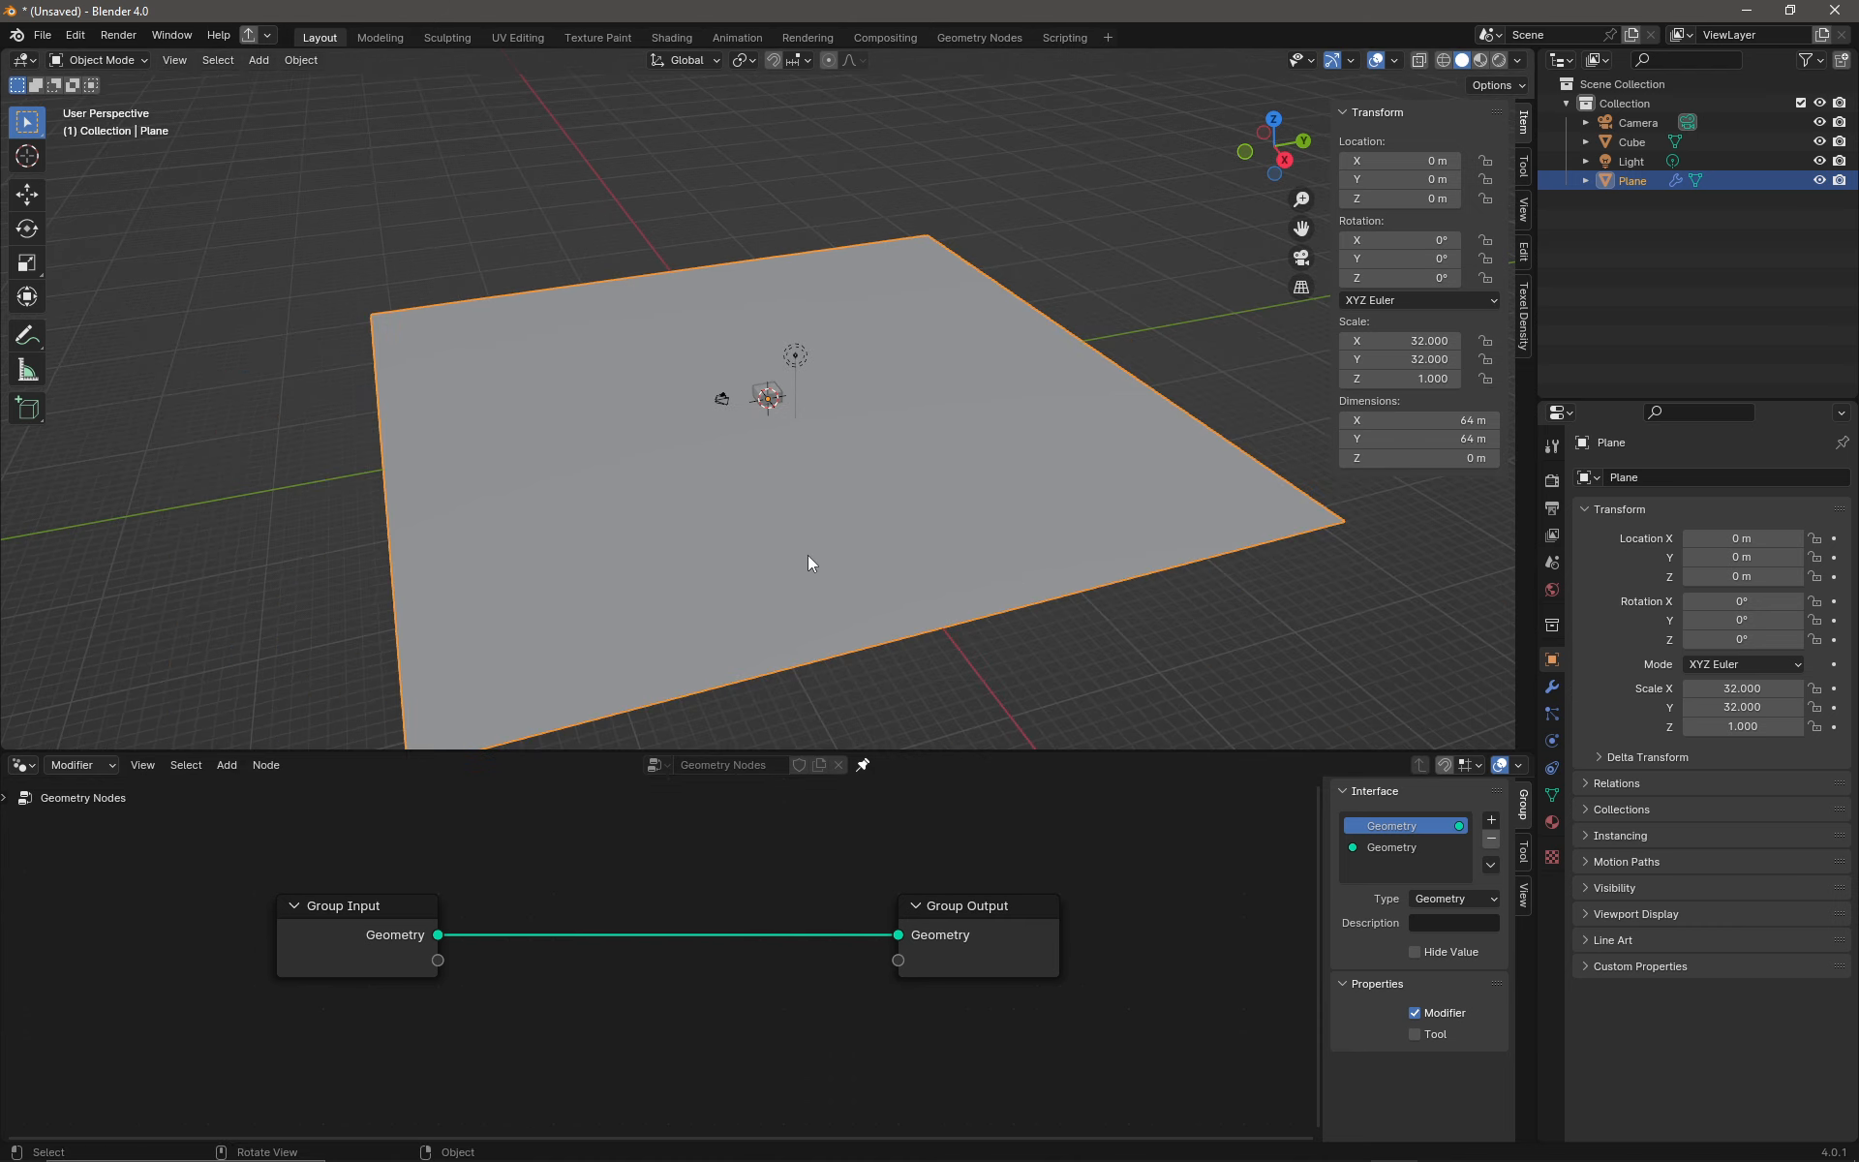
pyautogui.moveTo(823, 701)
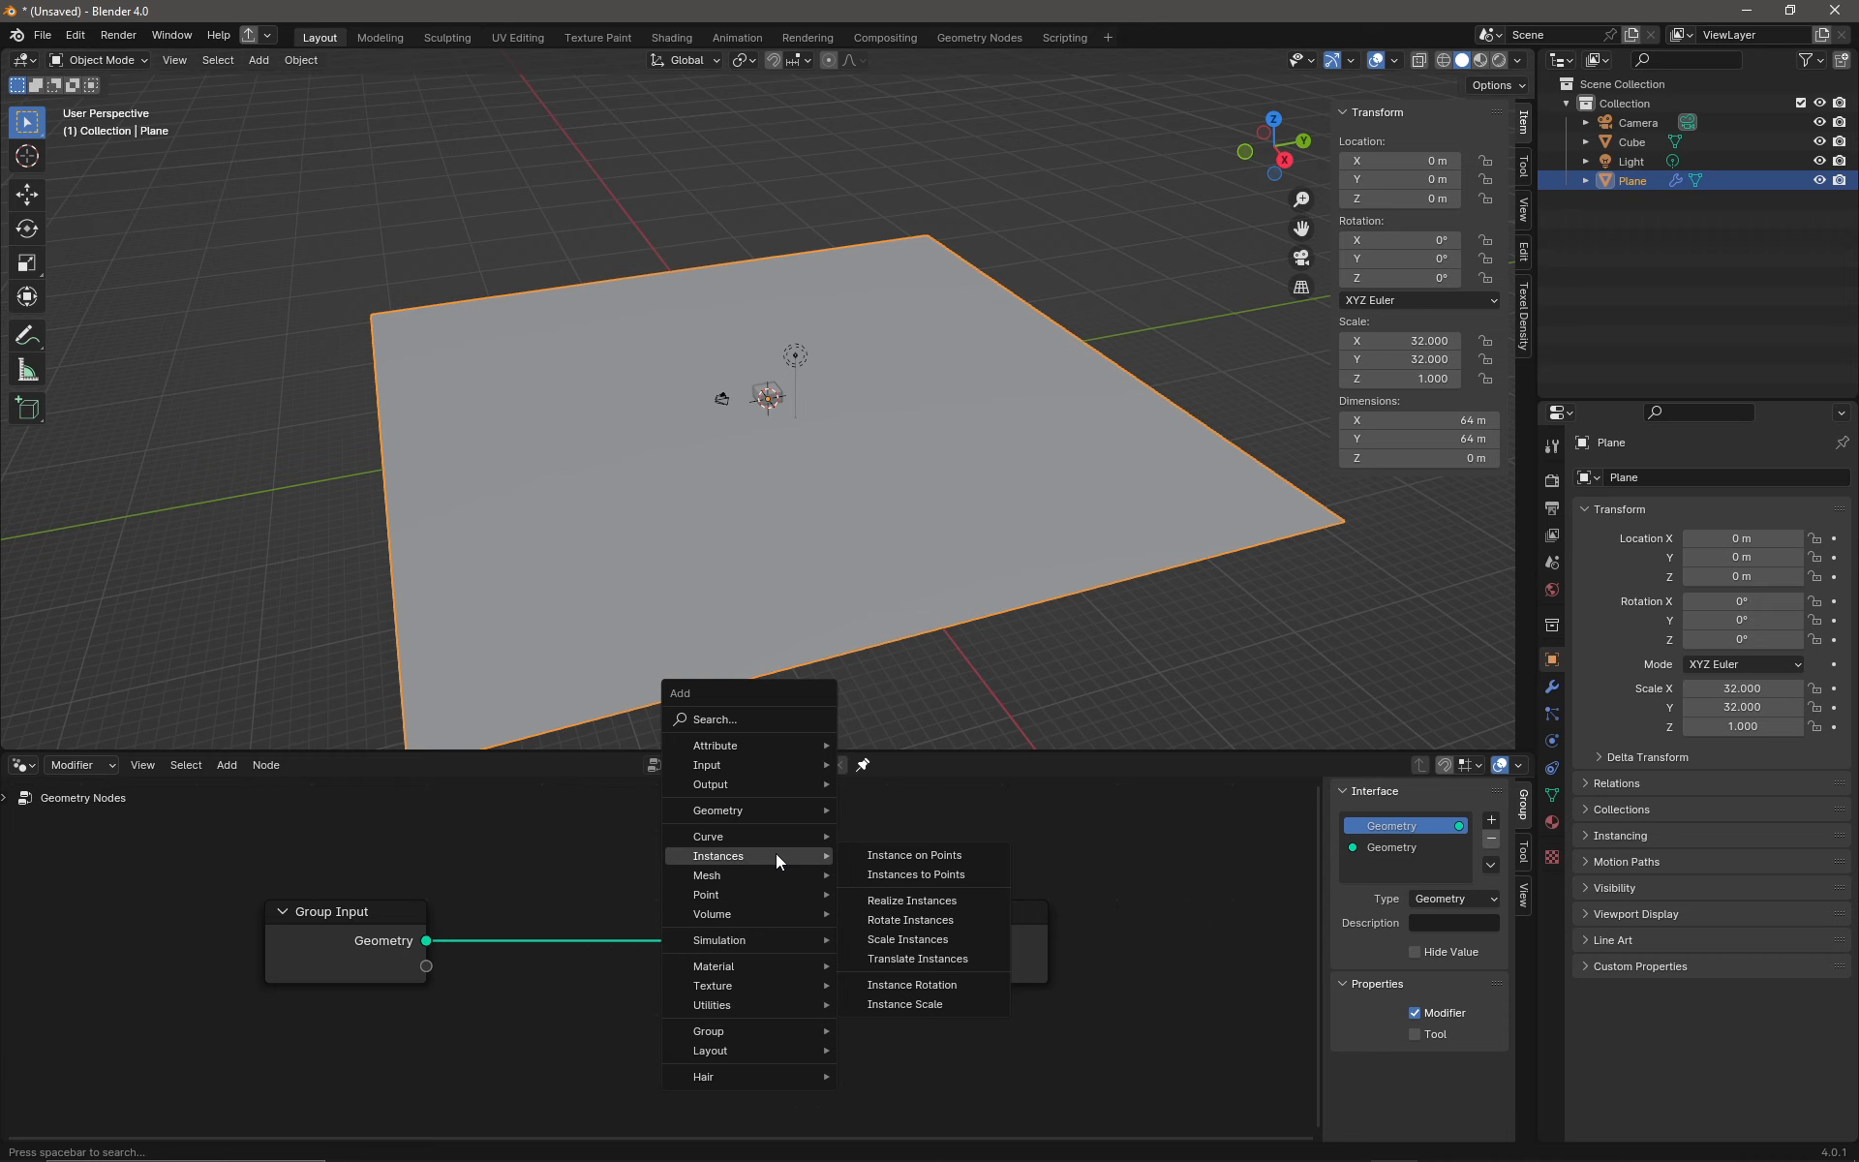
pyautogui.moveTo(705, 894)
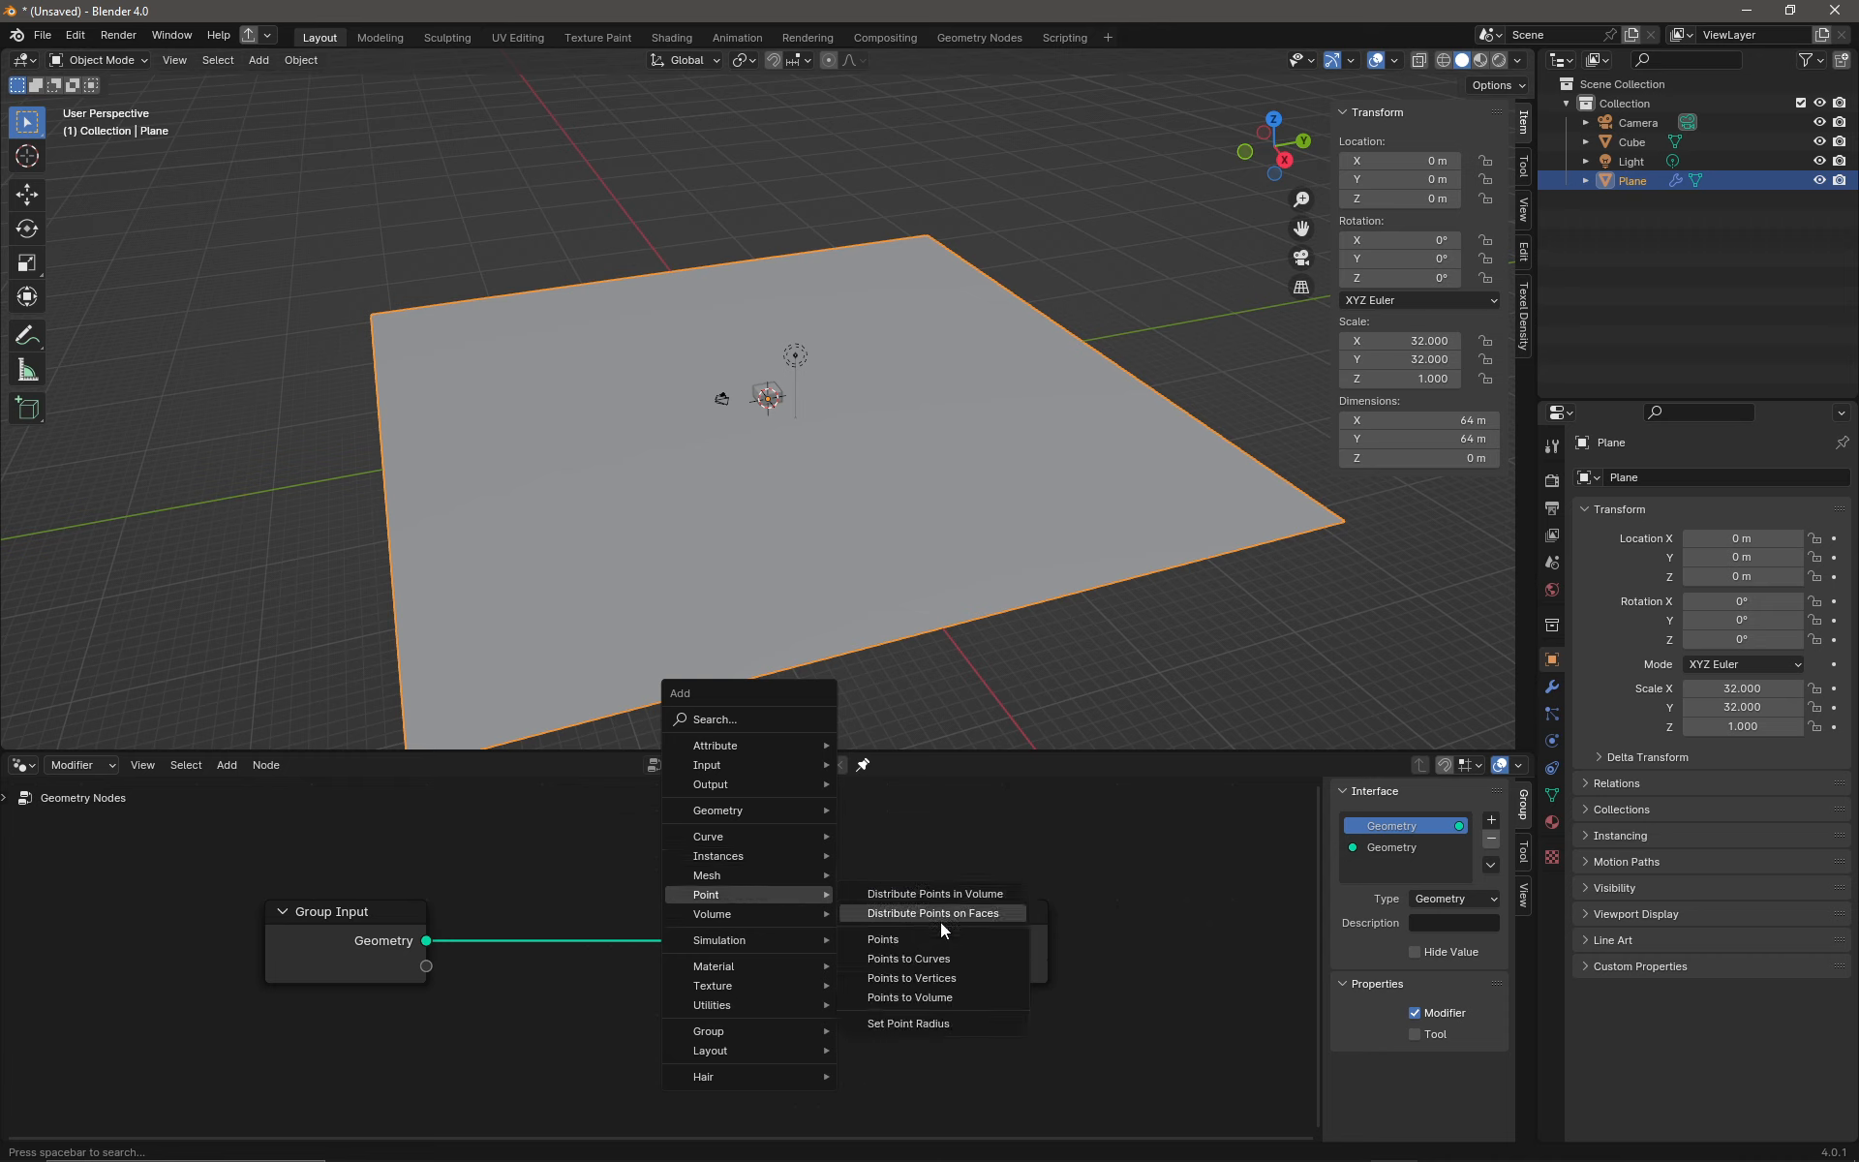
# Step: Insert a Distribute Points on Faces node between Group Input and Group Output
pyautogui.click(932, 912)
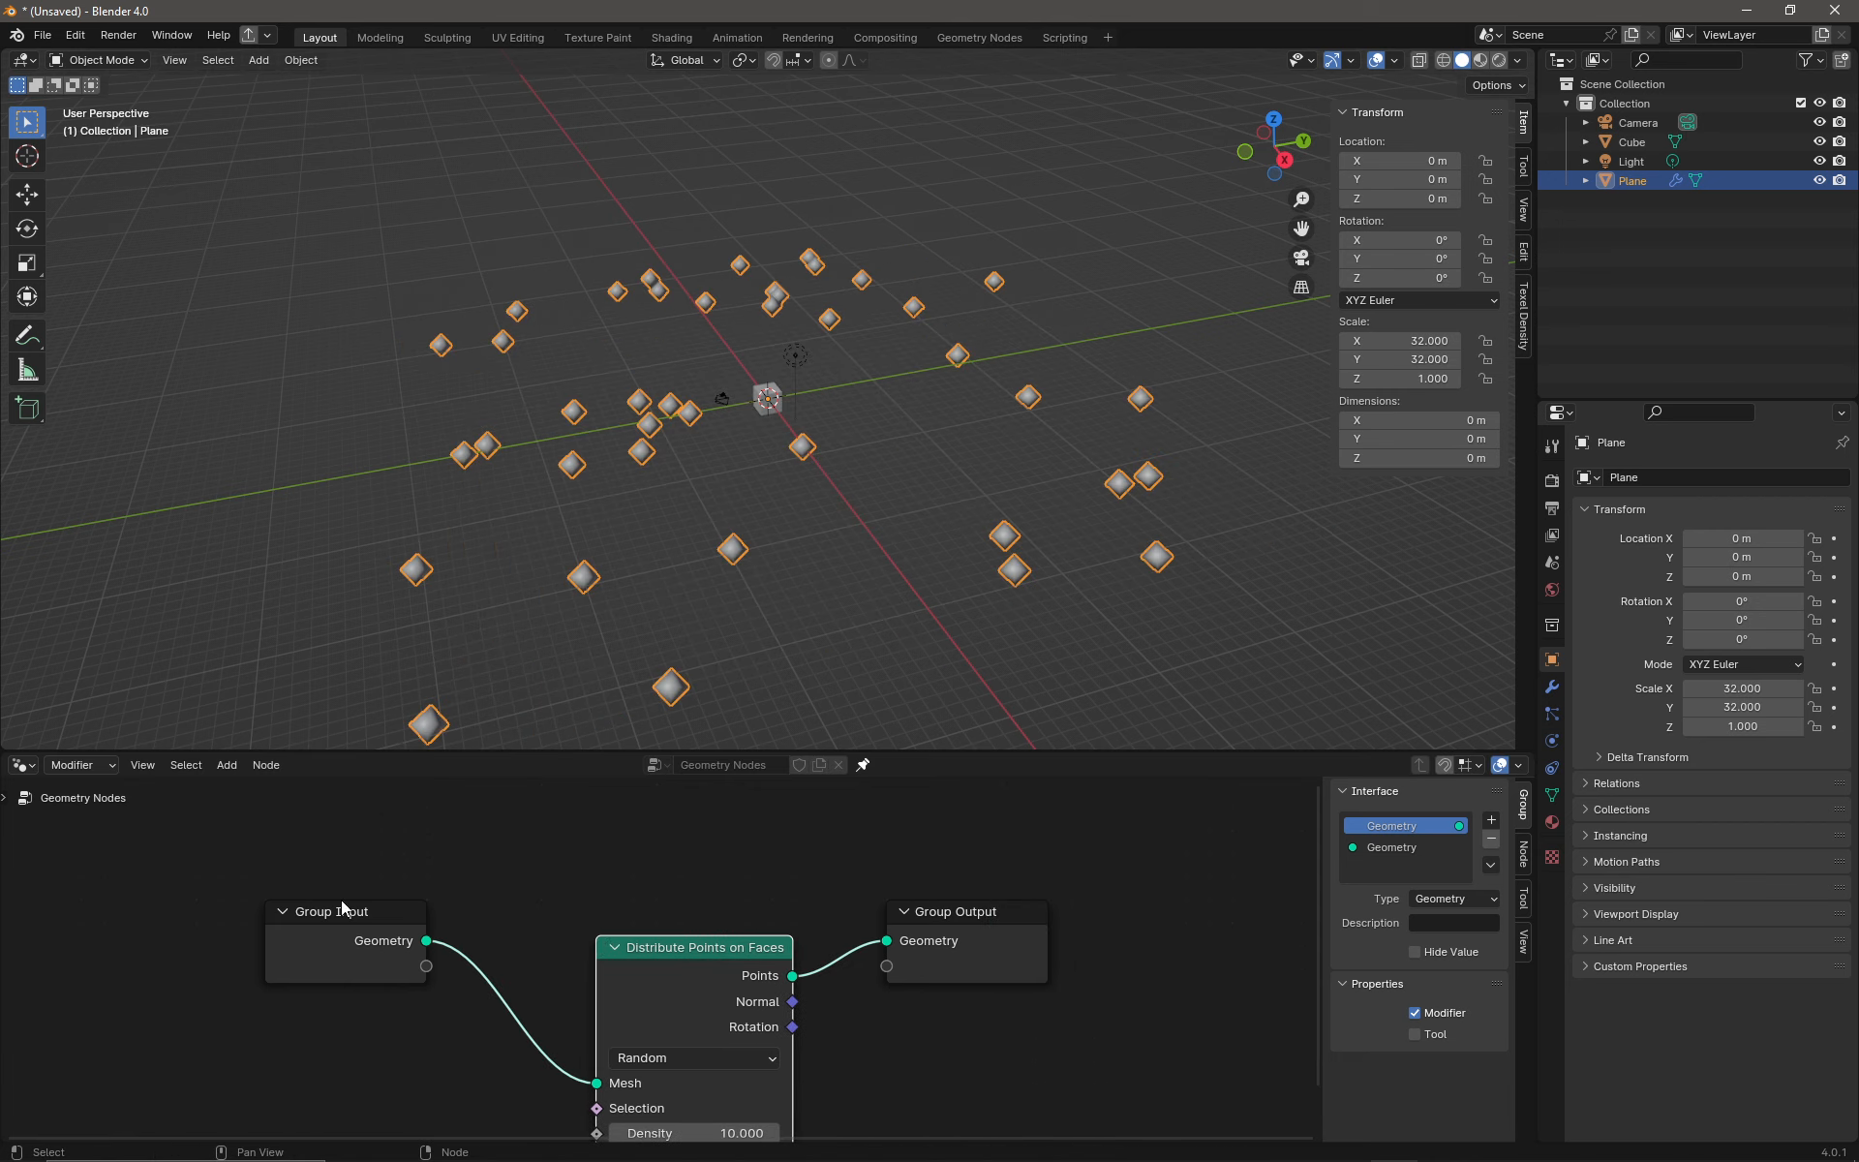
pyautogui.scroll(-3)
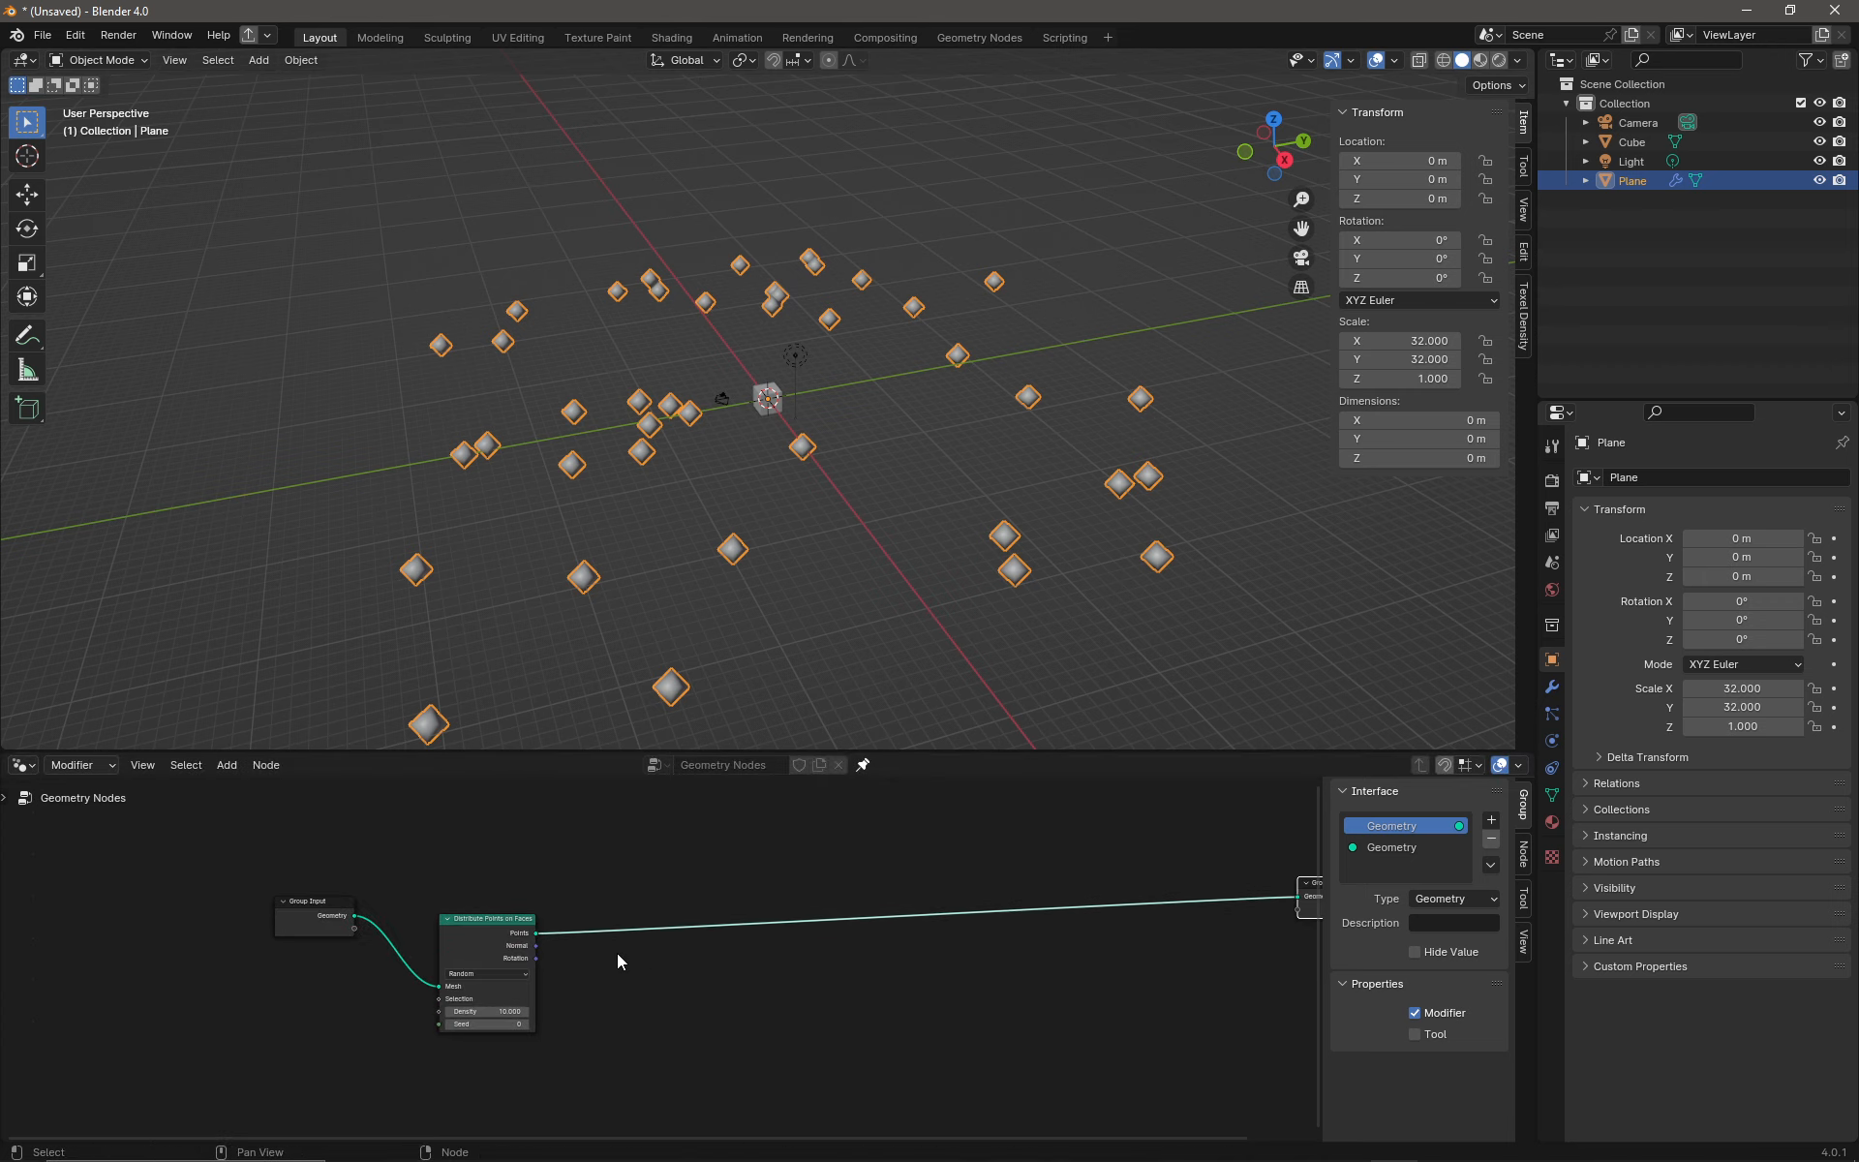
pyautogui.moveTo(788, 453)
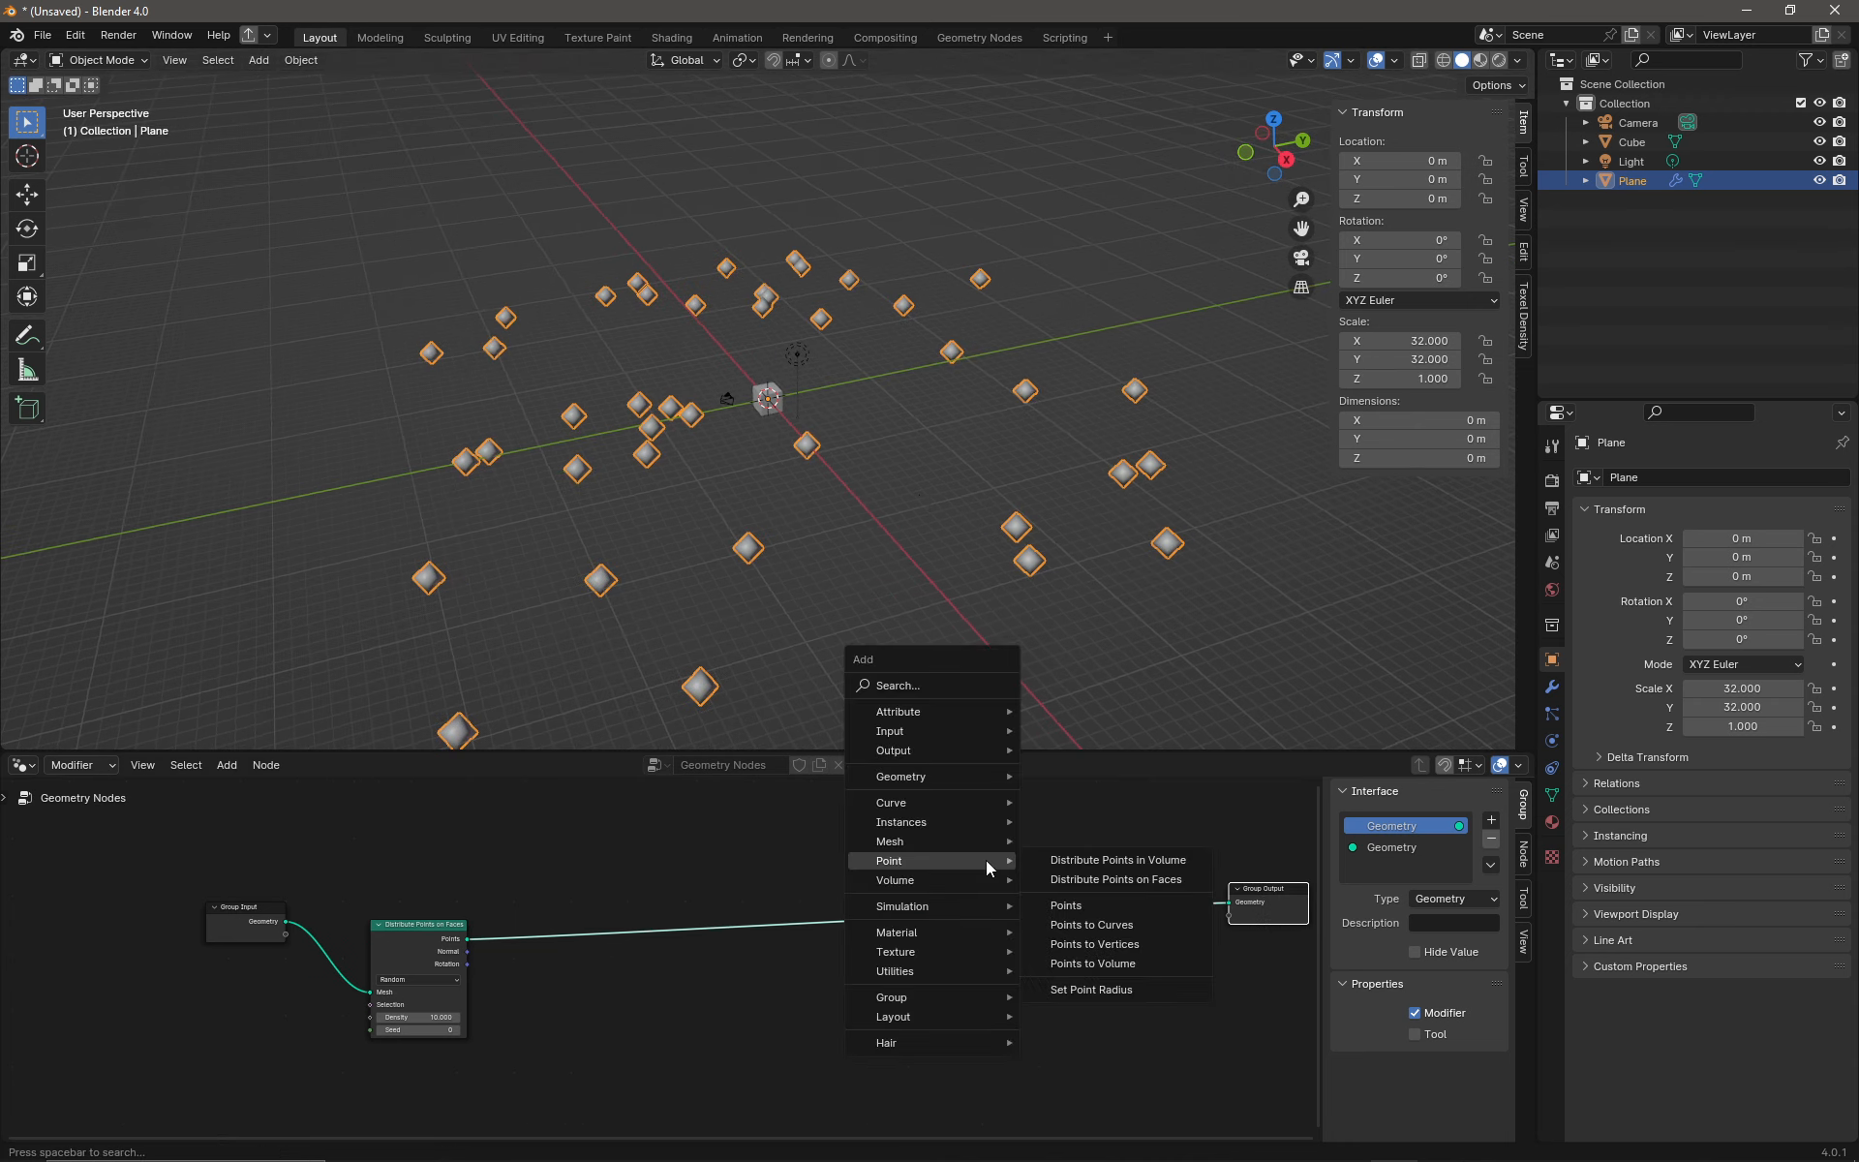
pyautogui.moveTo(932, 774)
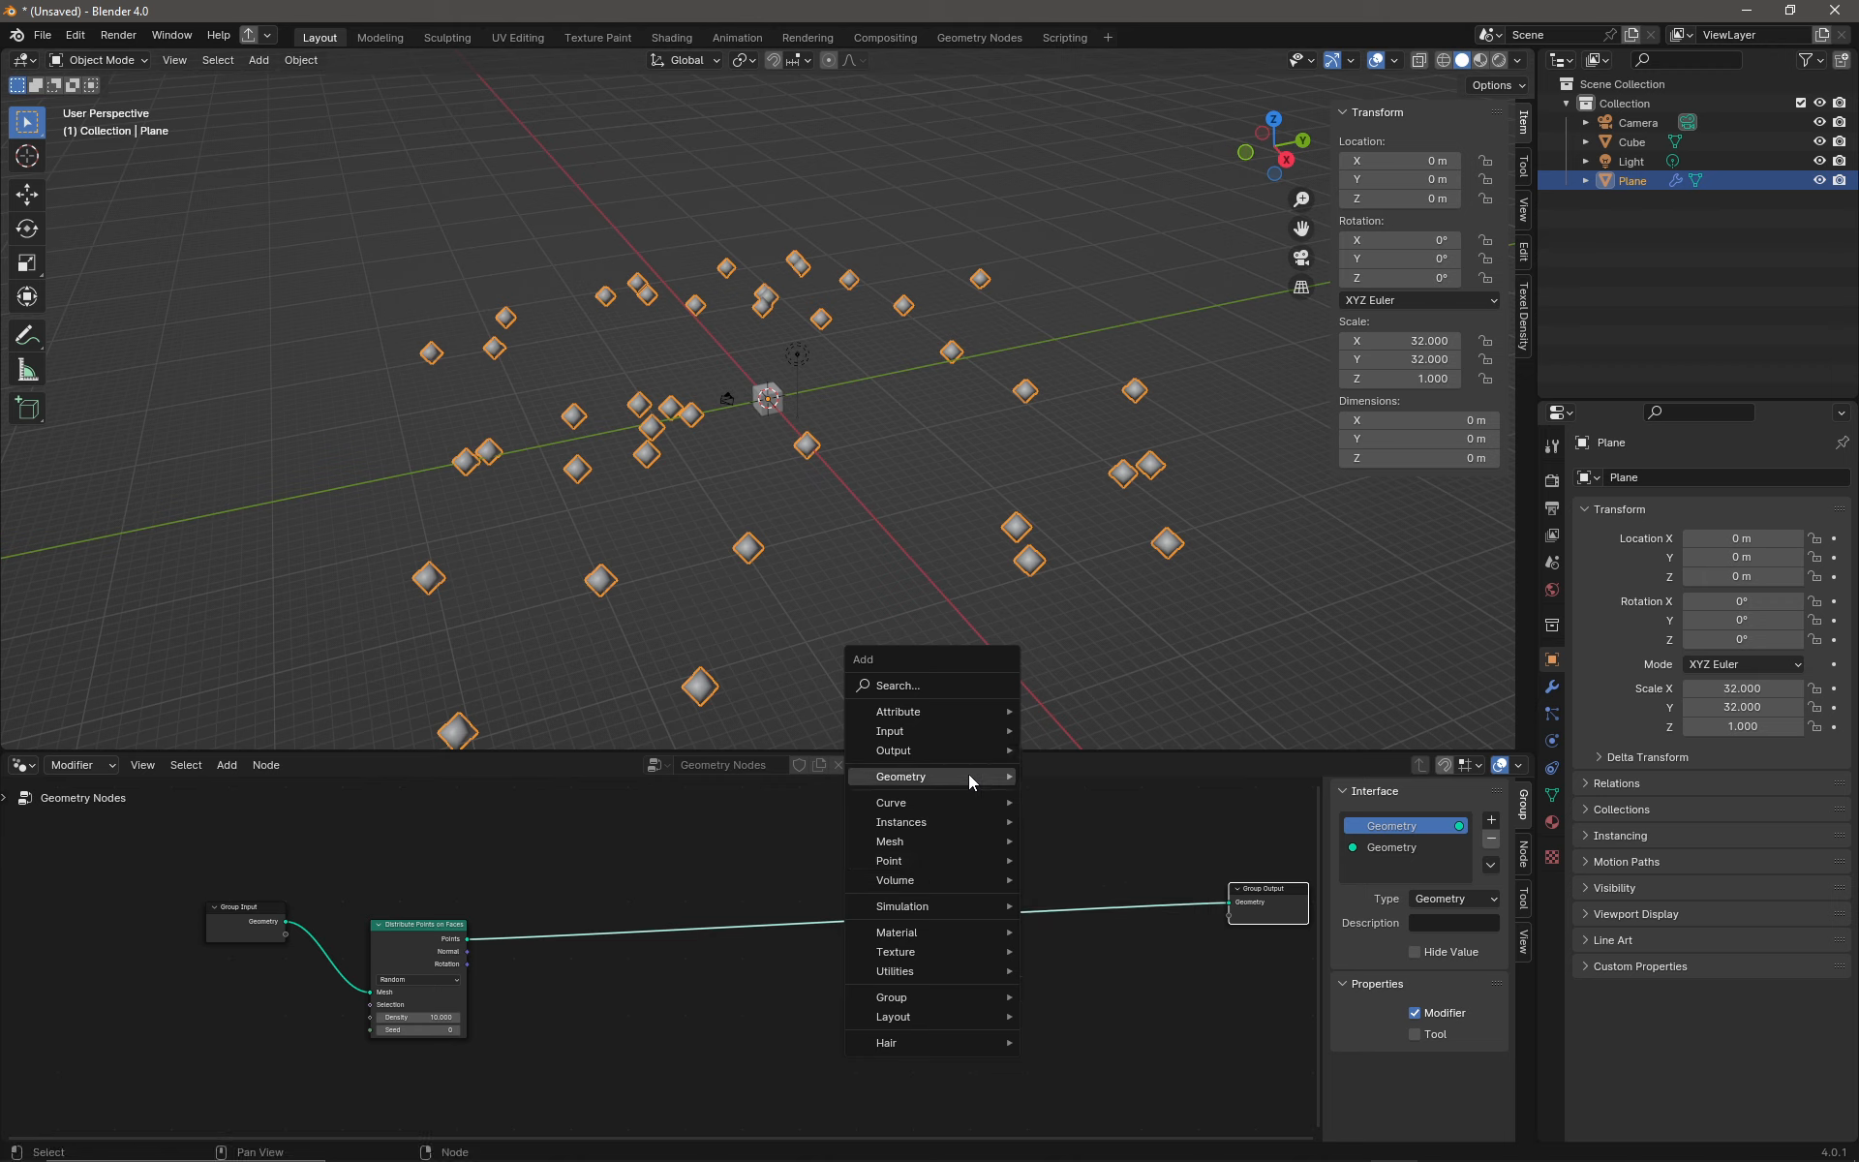
# Step: Add a Join Geometry node merging the plane geometry with the scattered points
pyautogui.click(927, 777)
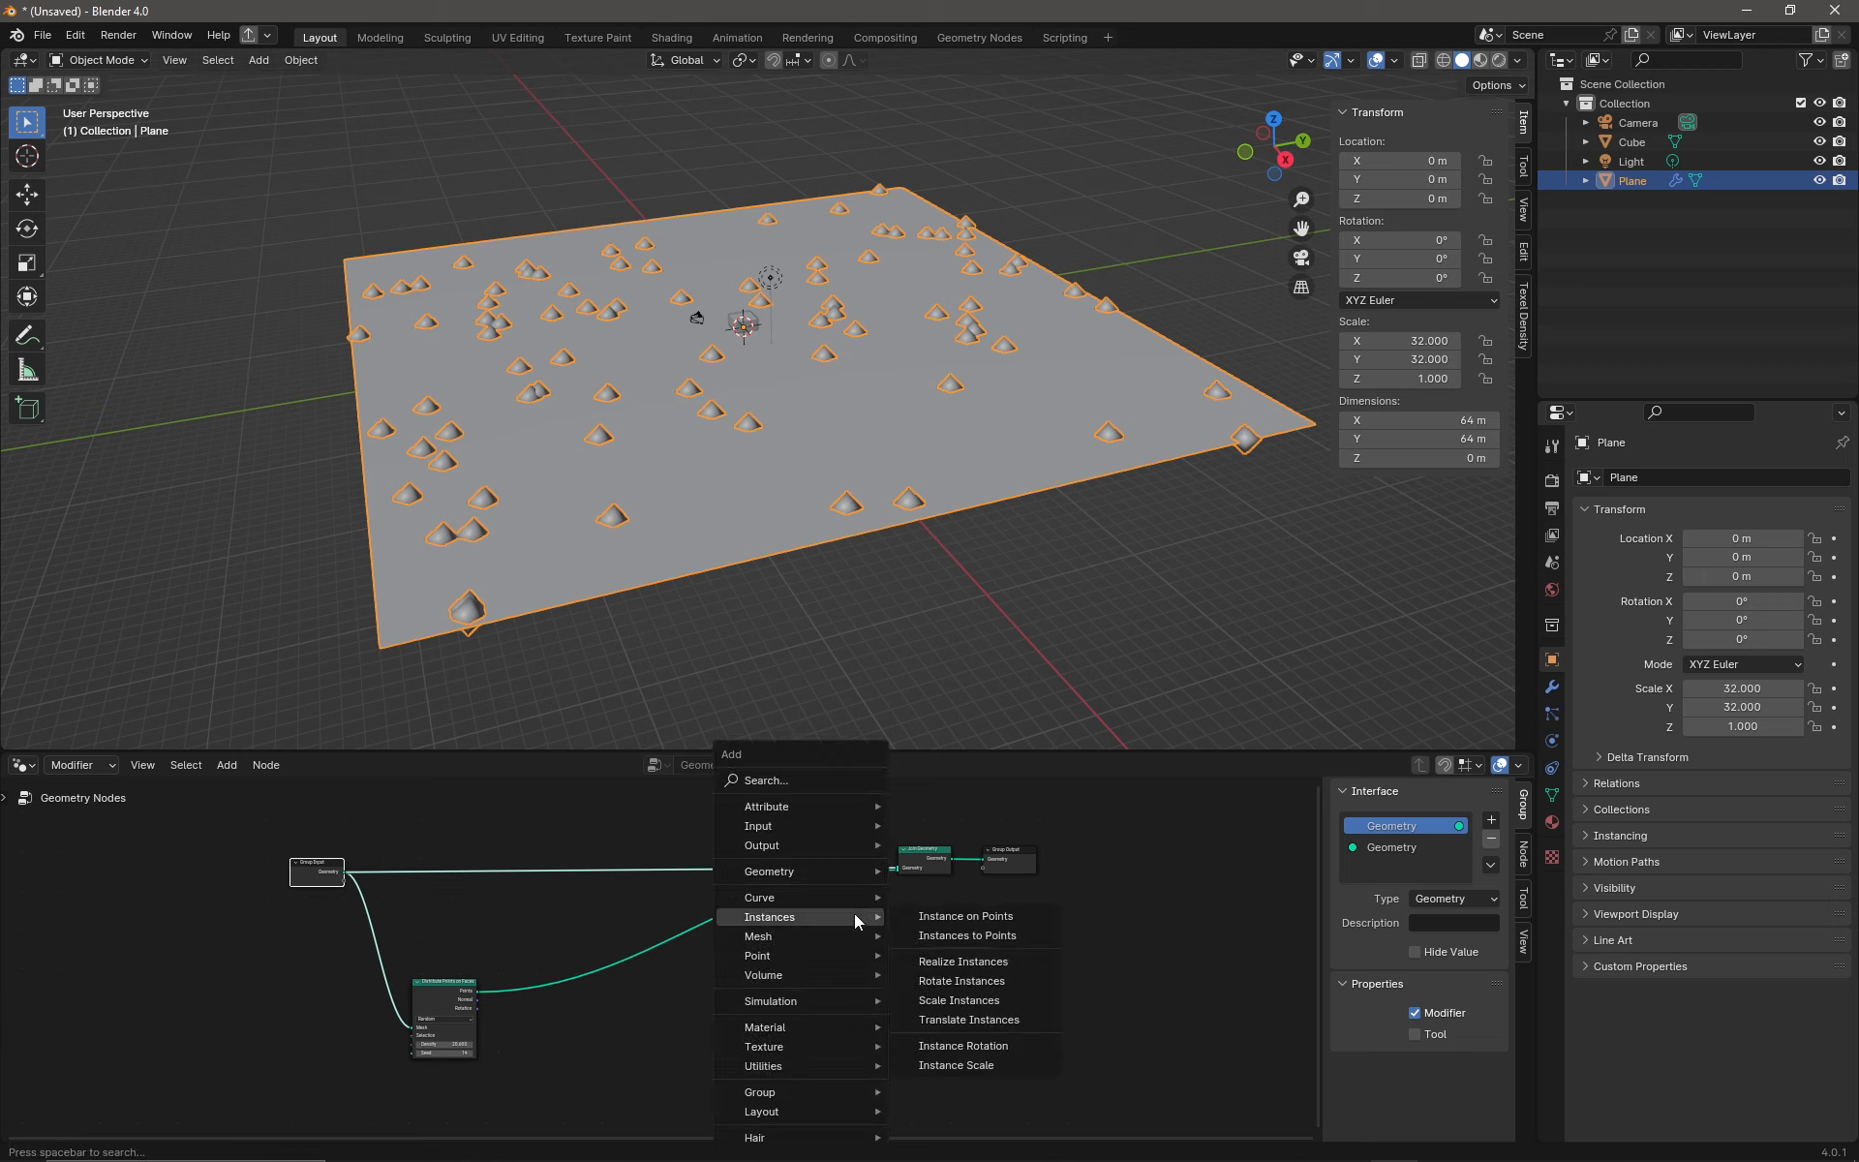
pyautogui.moveTo(965, 916)
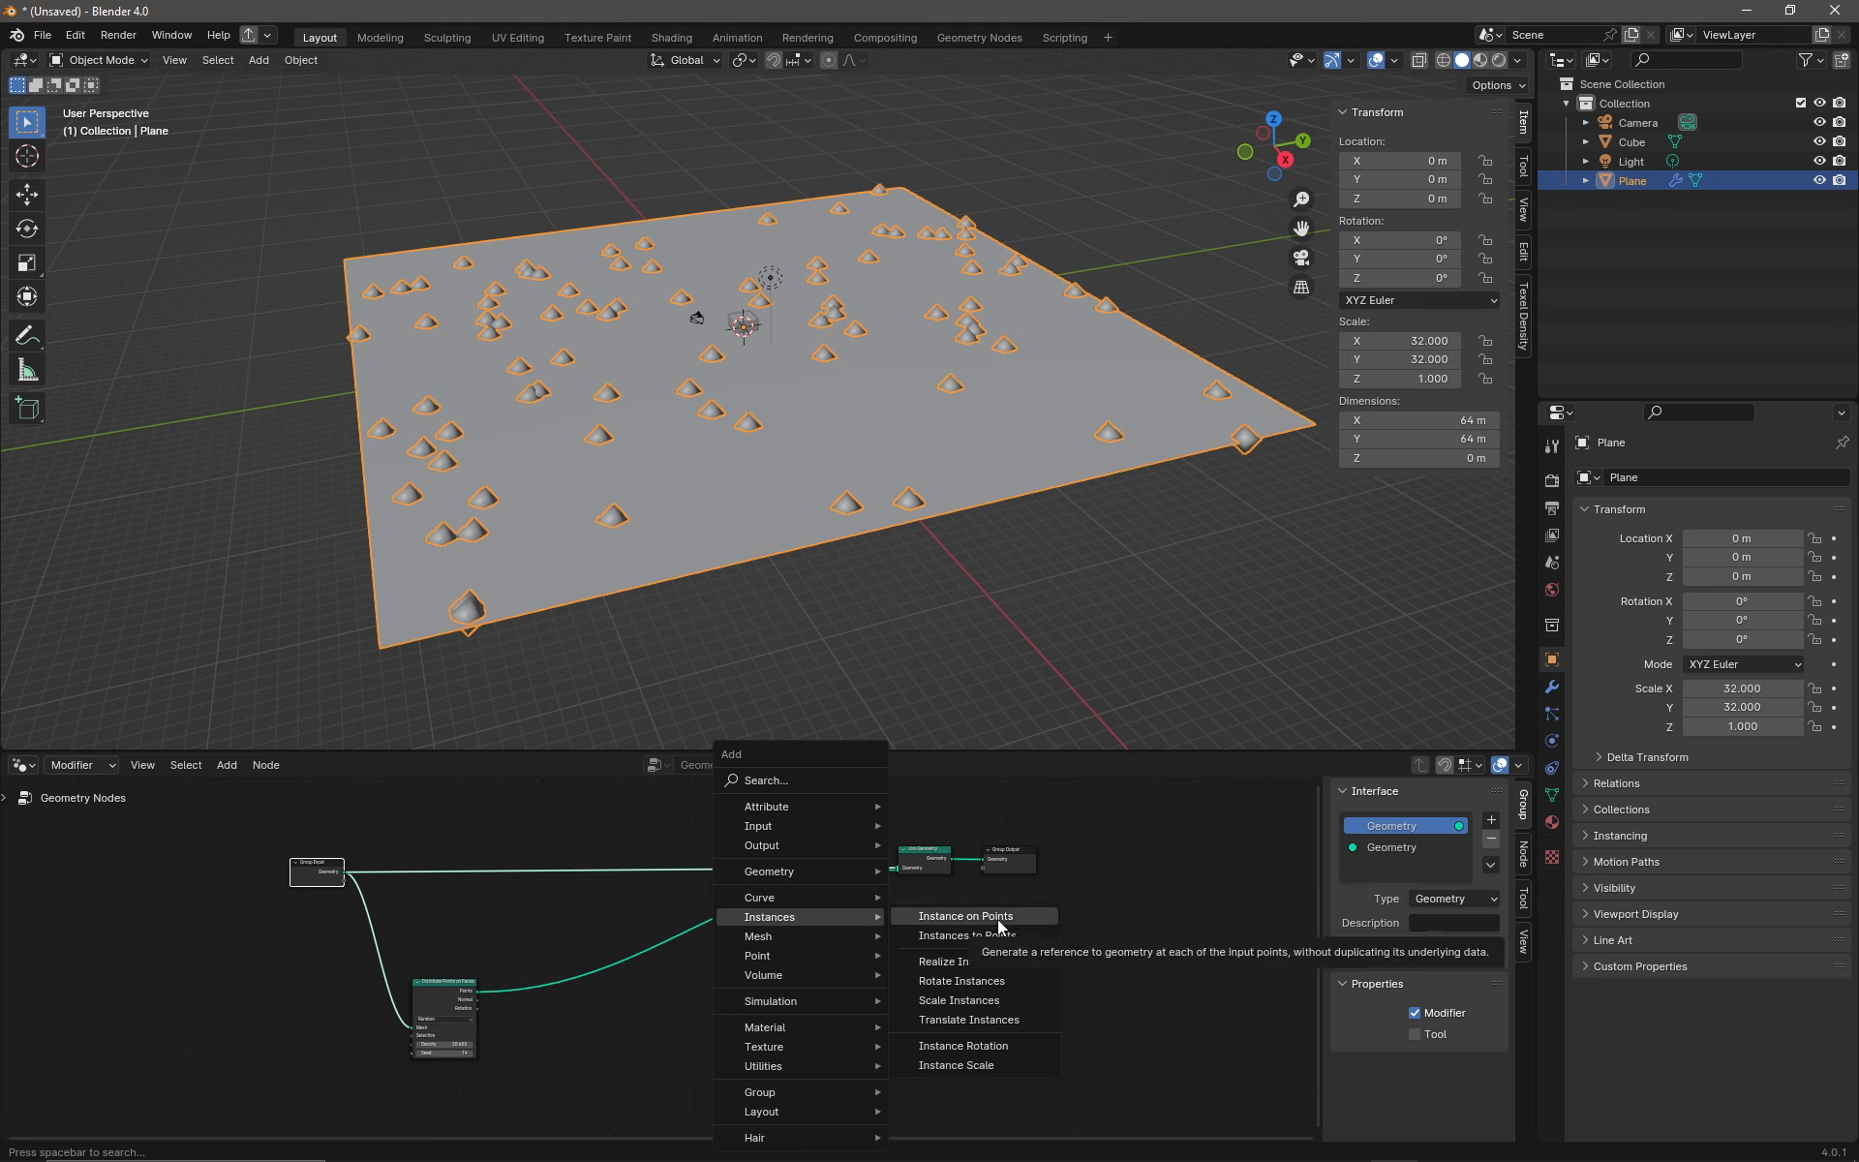
# Step: Drop an Instance on Points node onto the link after Distribute Points on Faces
pyautogui.click(963, 916)
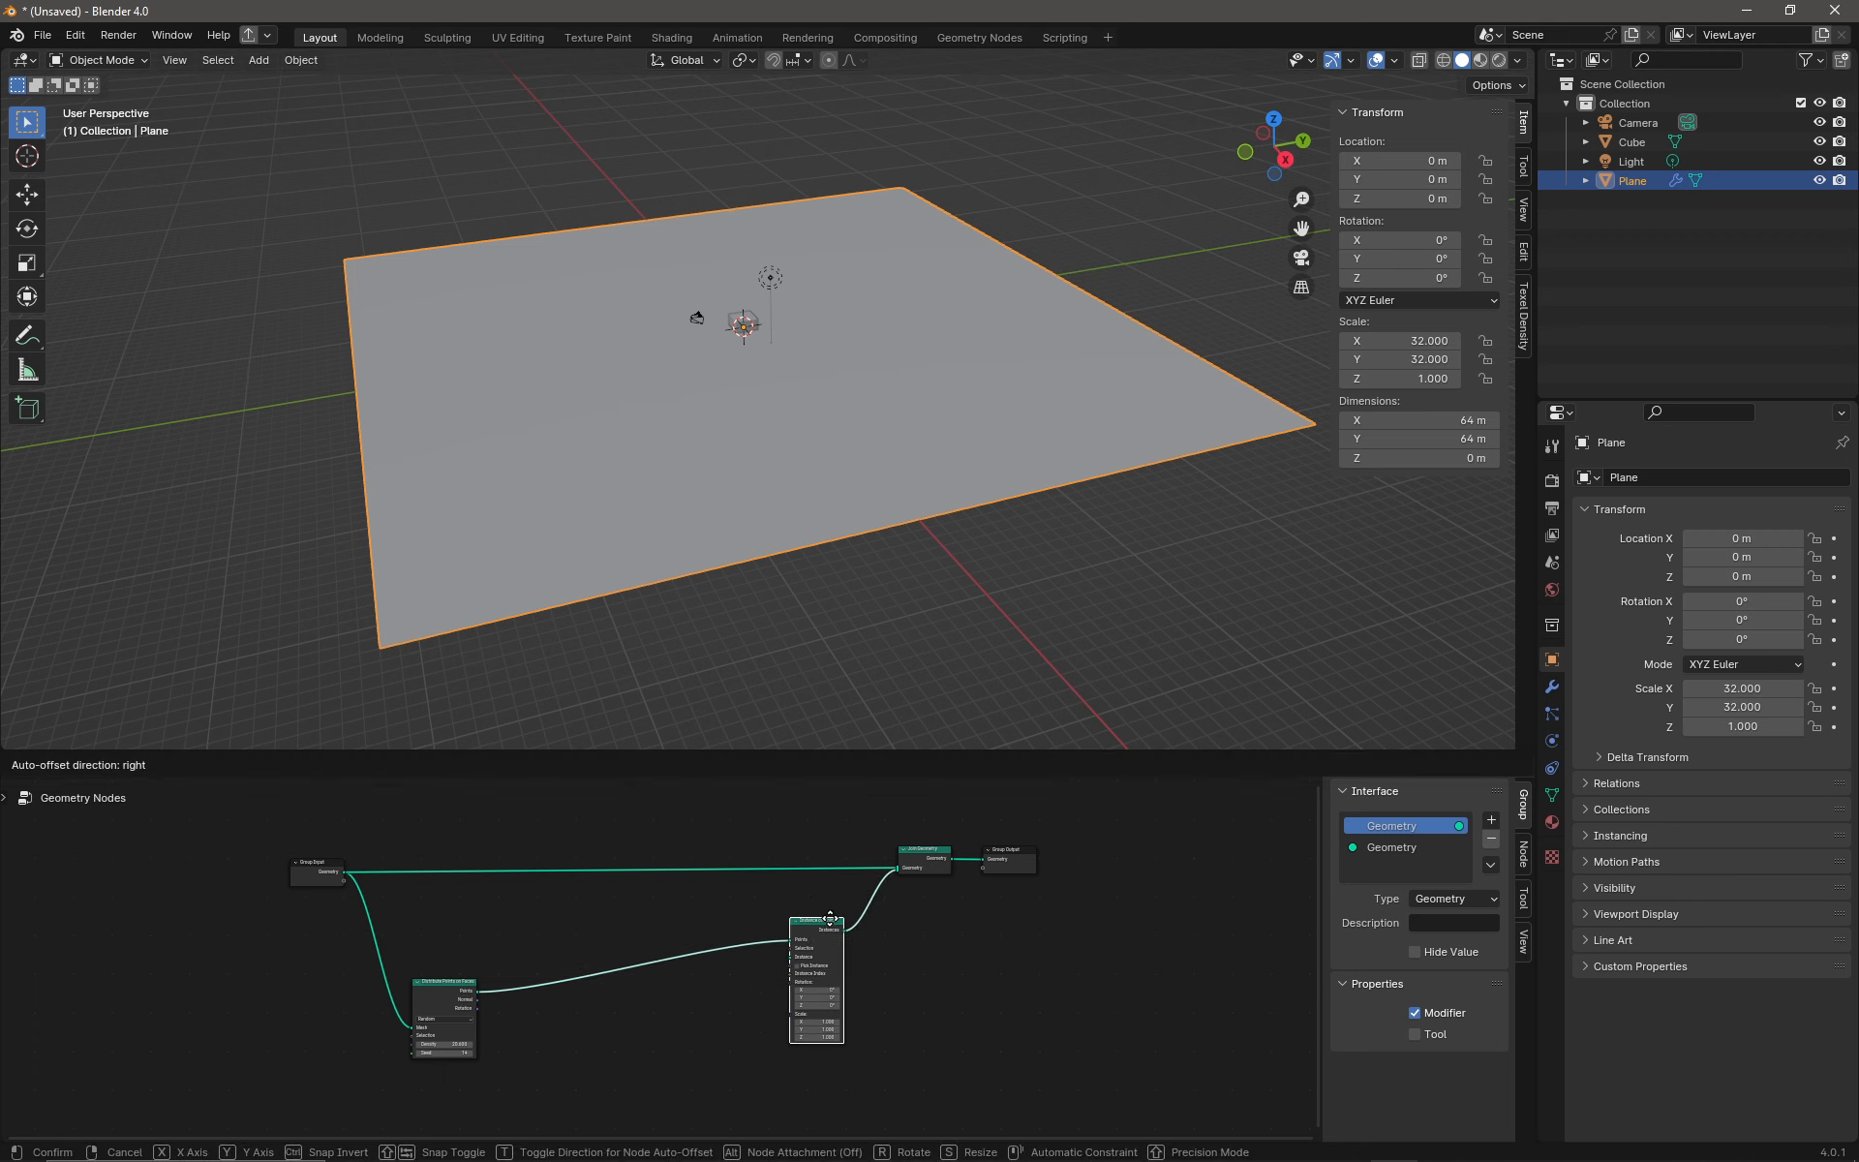
pyautogui.click(1065, 1054)
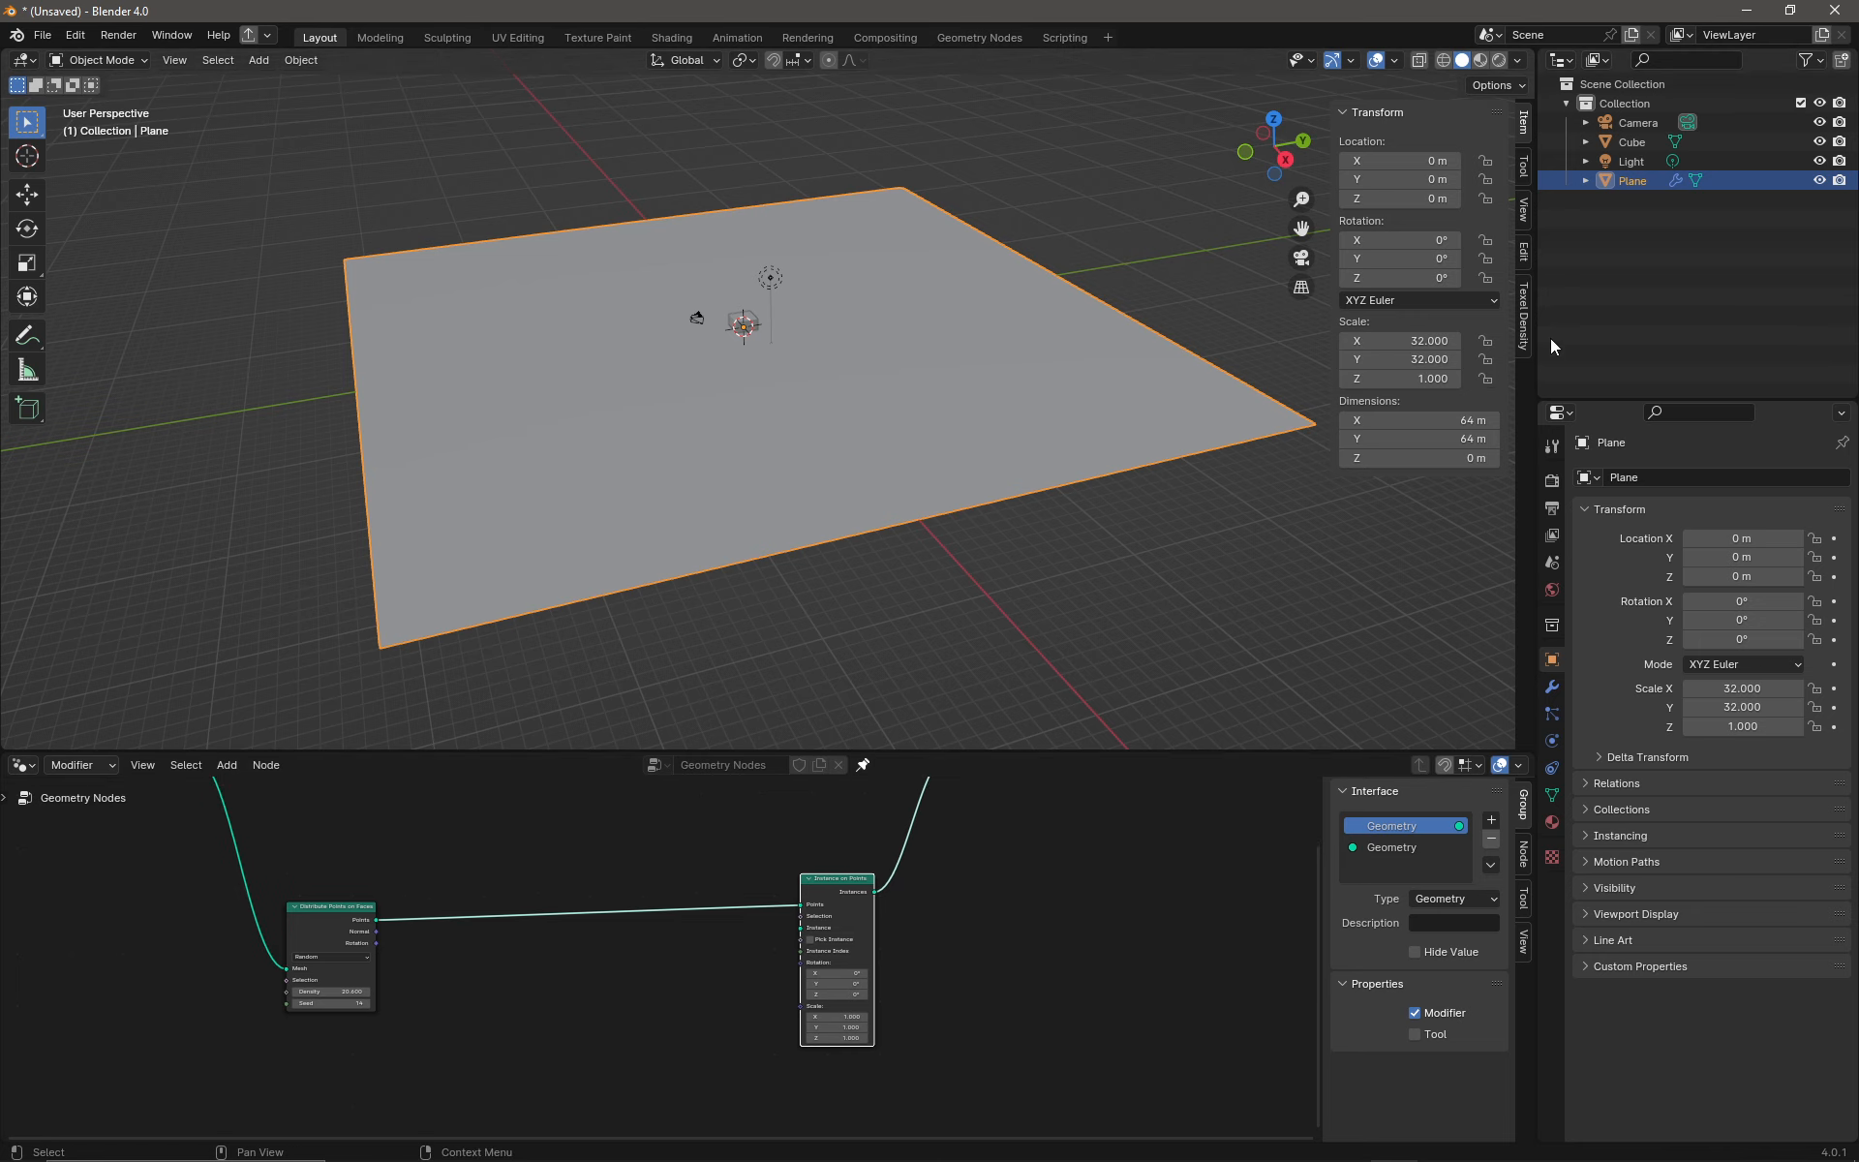
pyautogui.moveTo(912, 293)
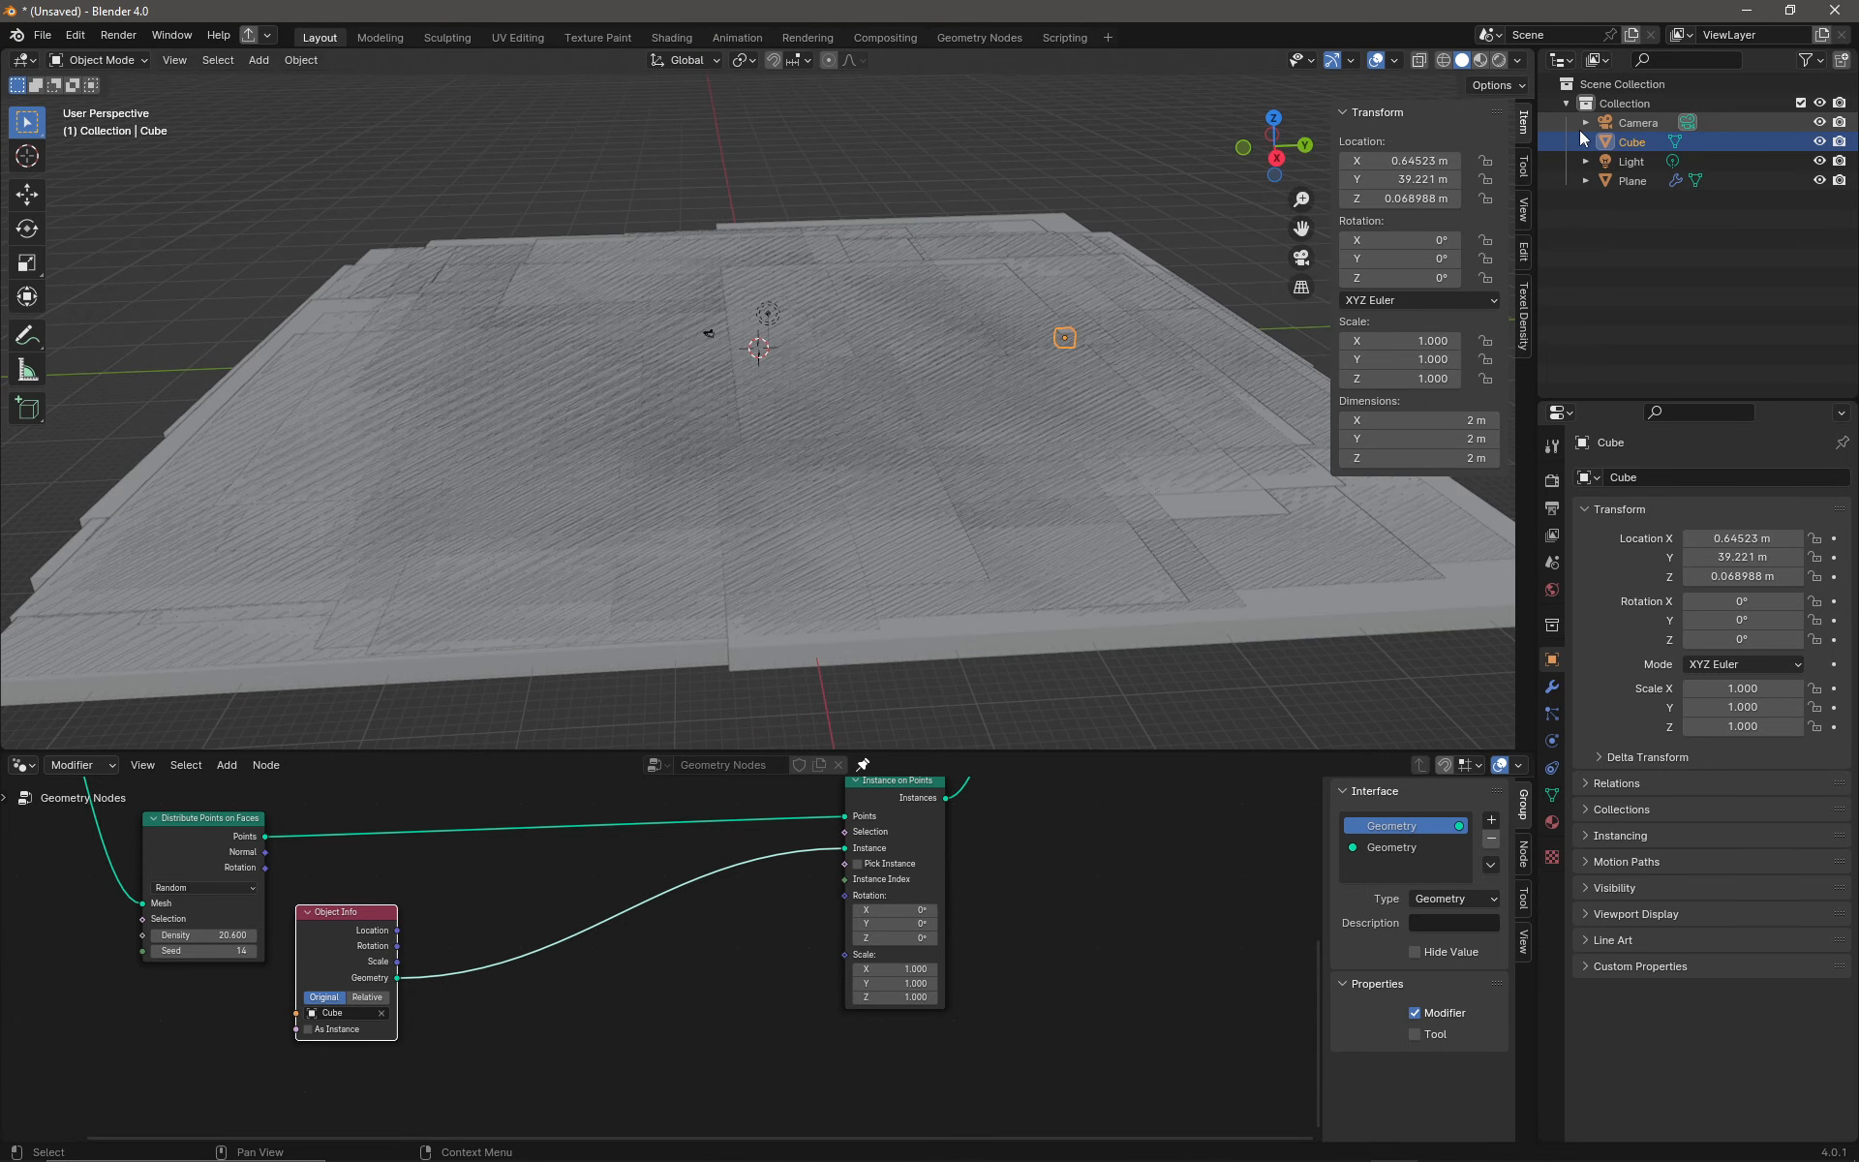
# Step: Select the plane and apply all its transforms so the scatter density behaves correctly
pyautogui.click(1633, 180)
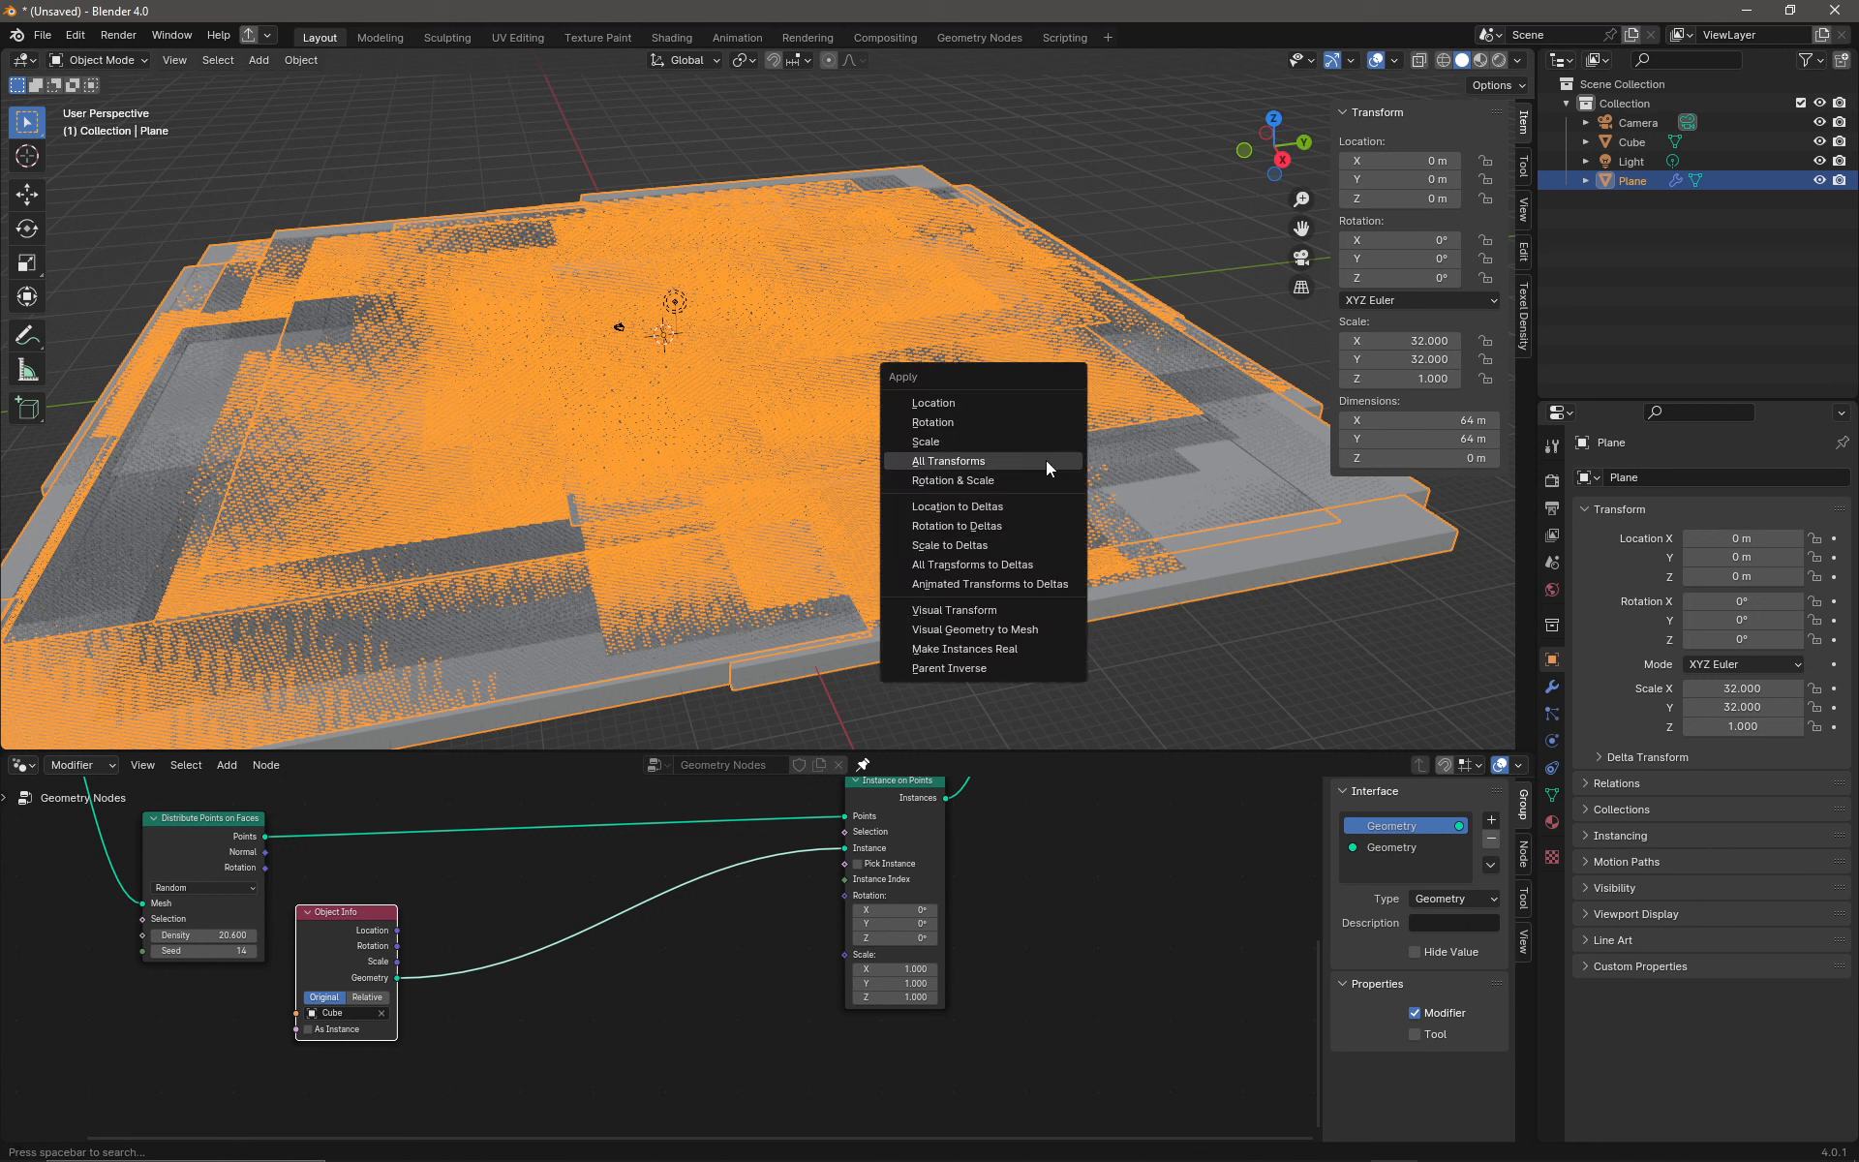
pyautogui.moveTo(949, 463)
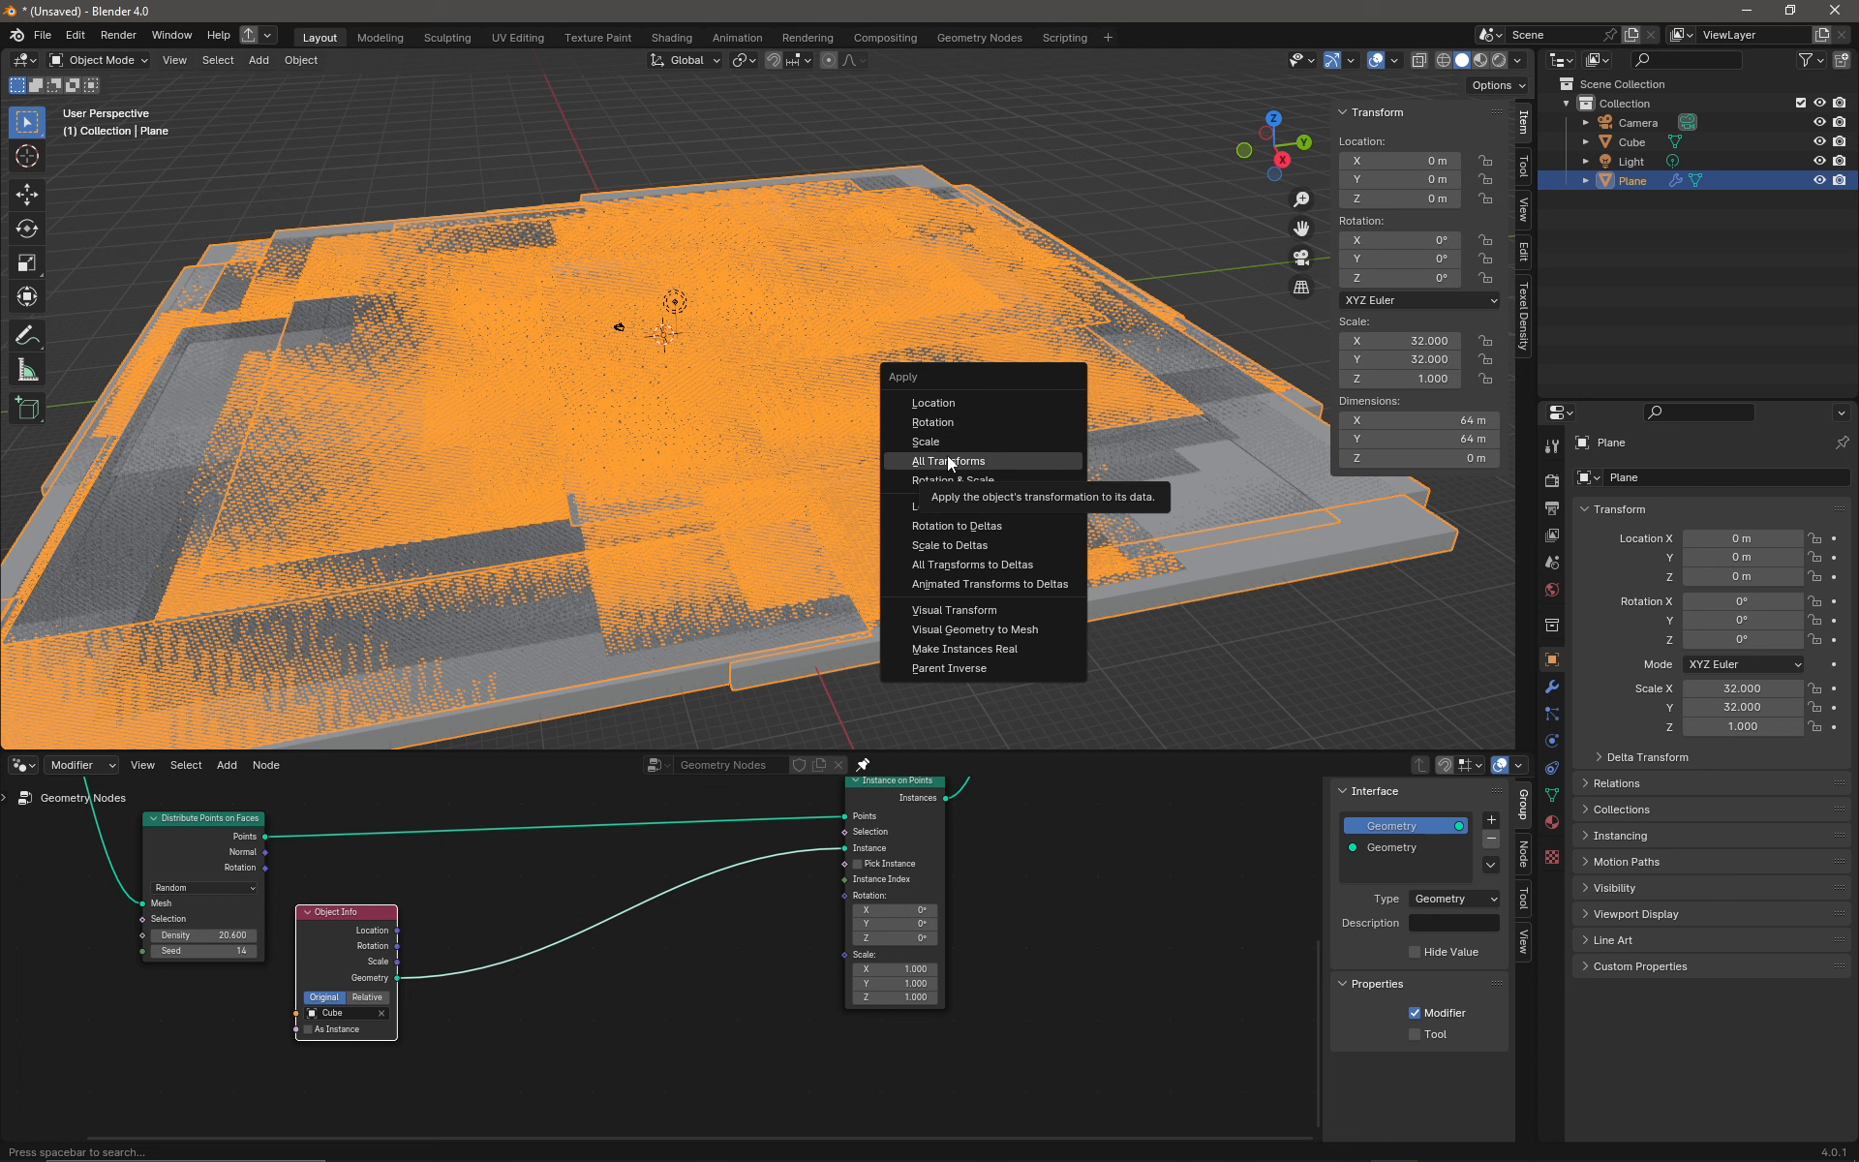
pyautogui.click(947, 461)
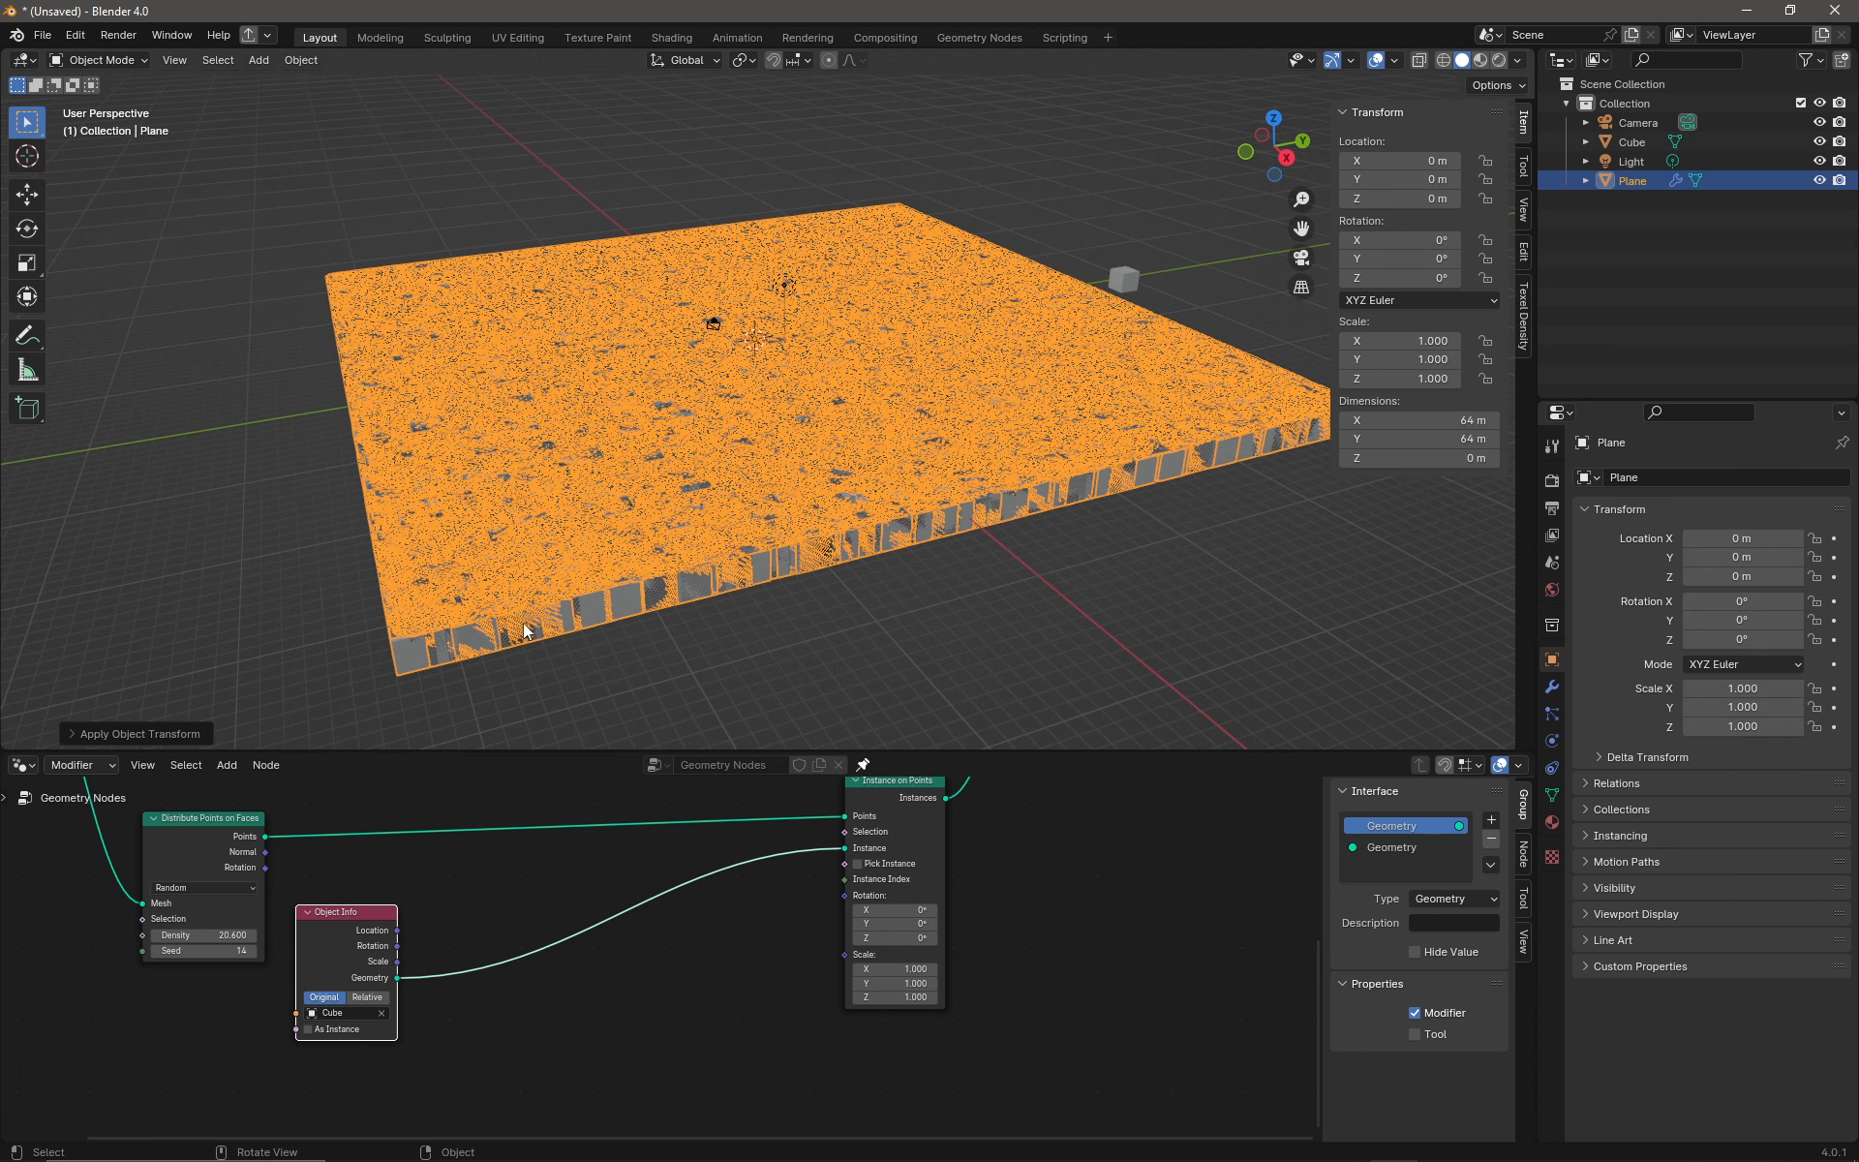
pyautogui.moveTo(803, 573)
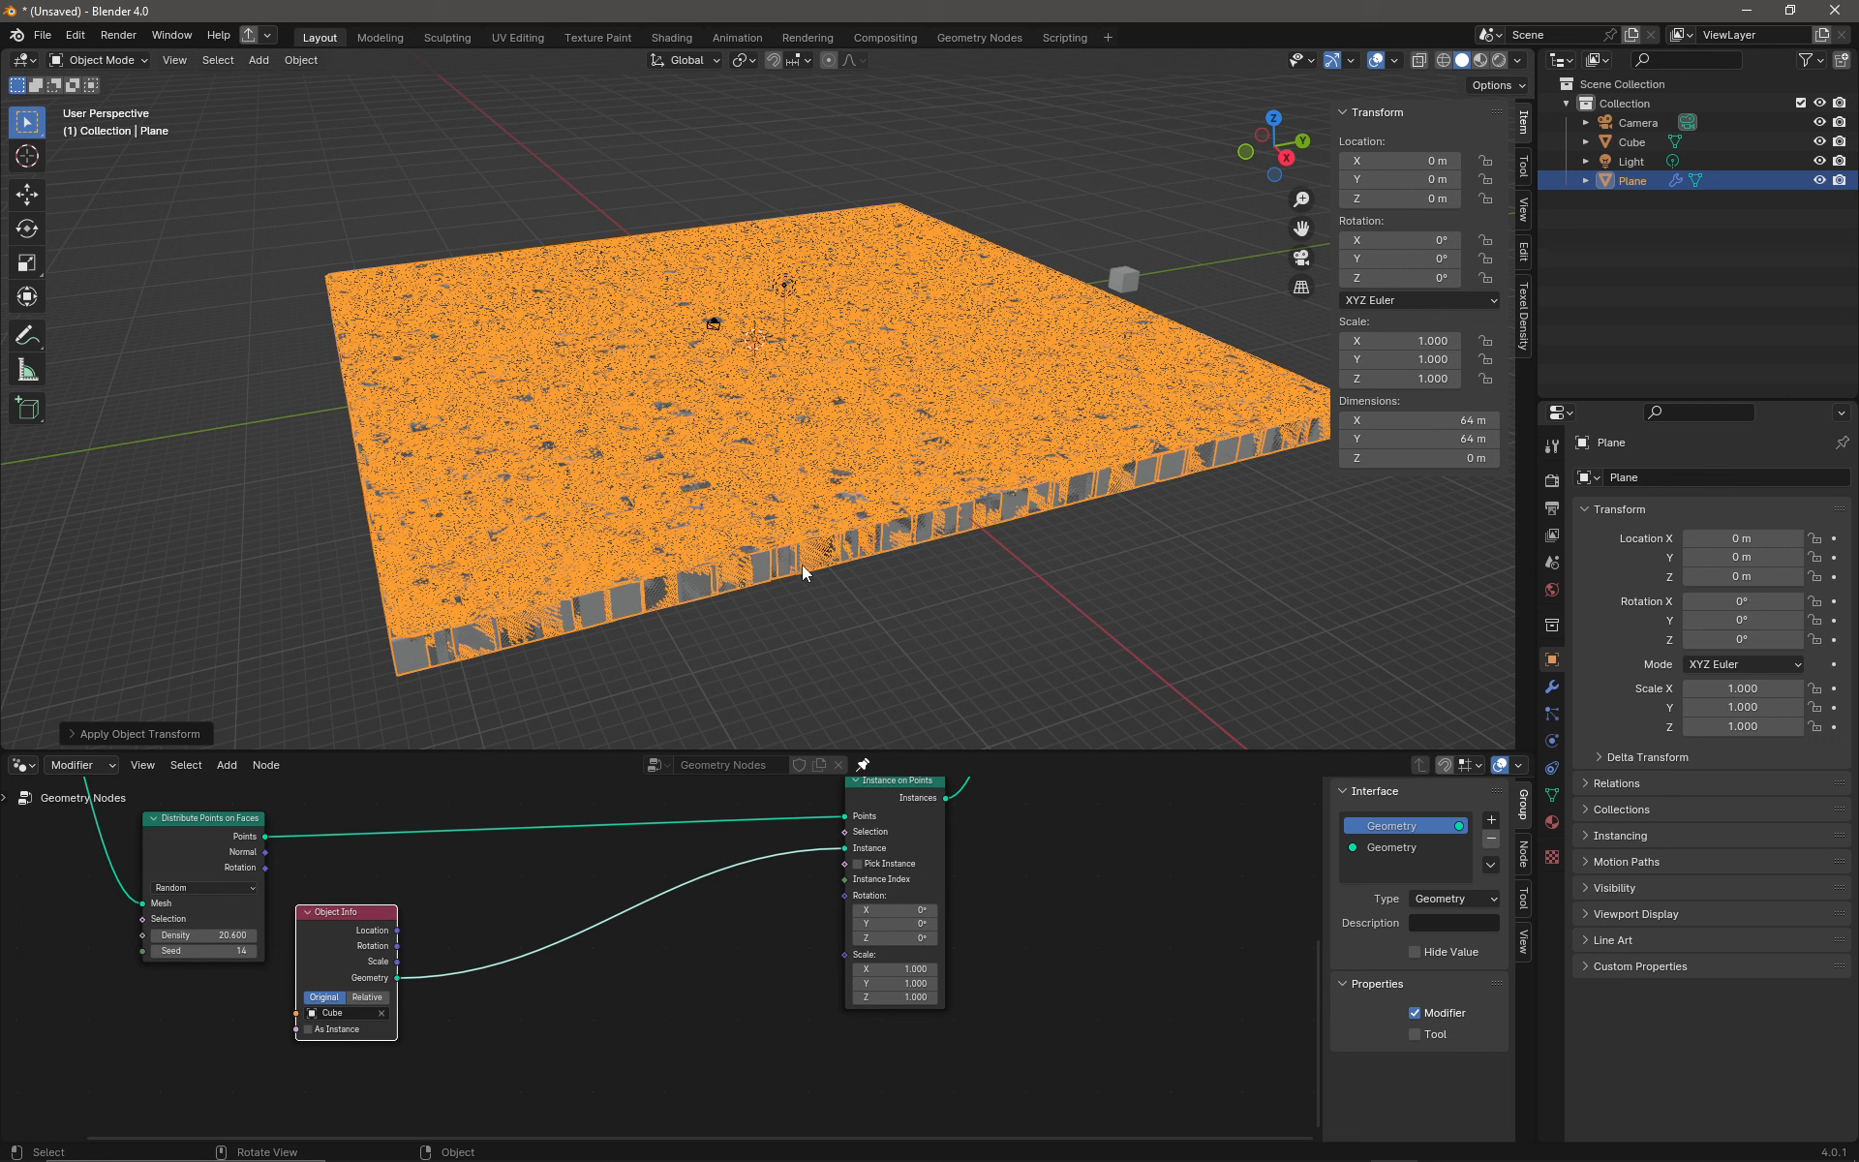
pyautogui.moveTo(720, 709)
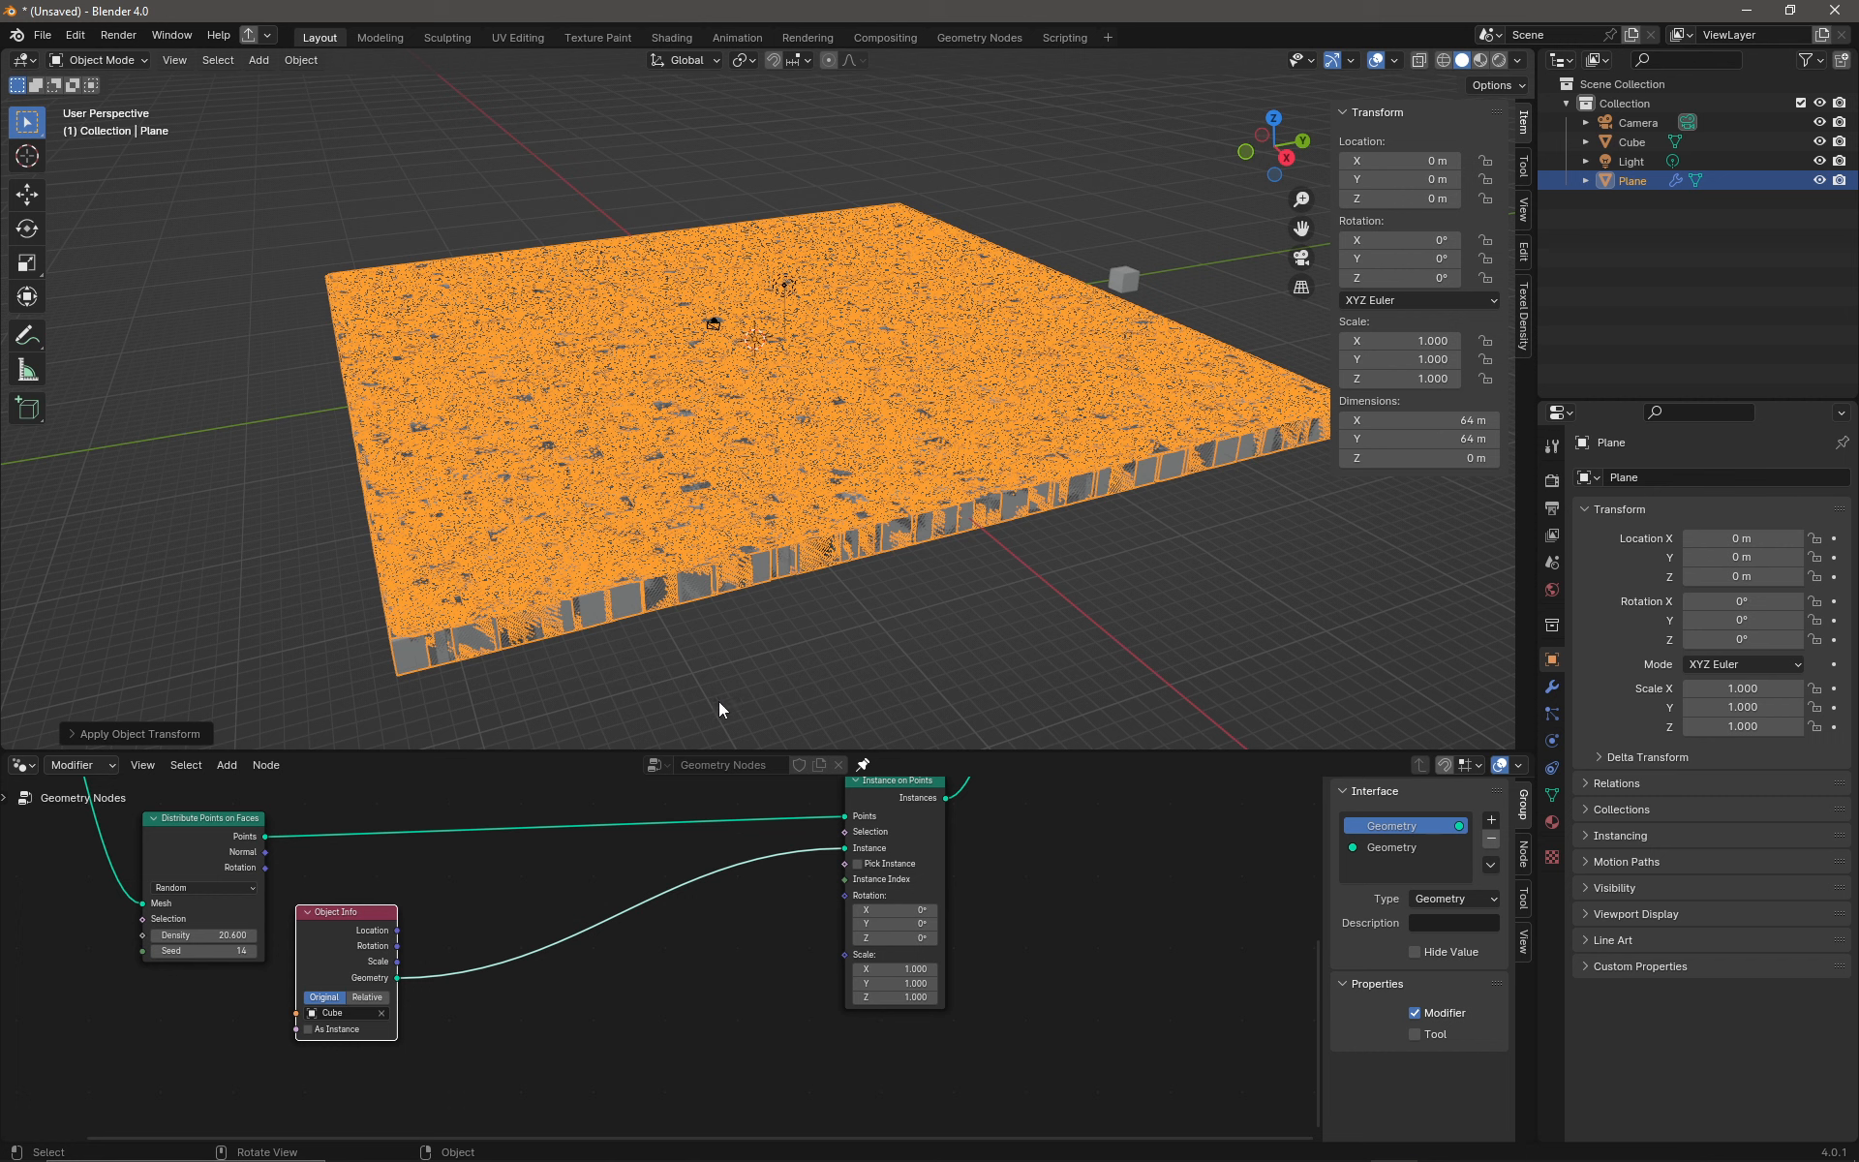
pyautogui.moveTo(255, 992)
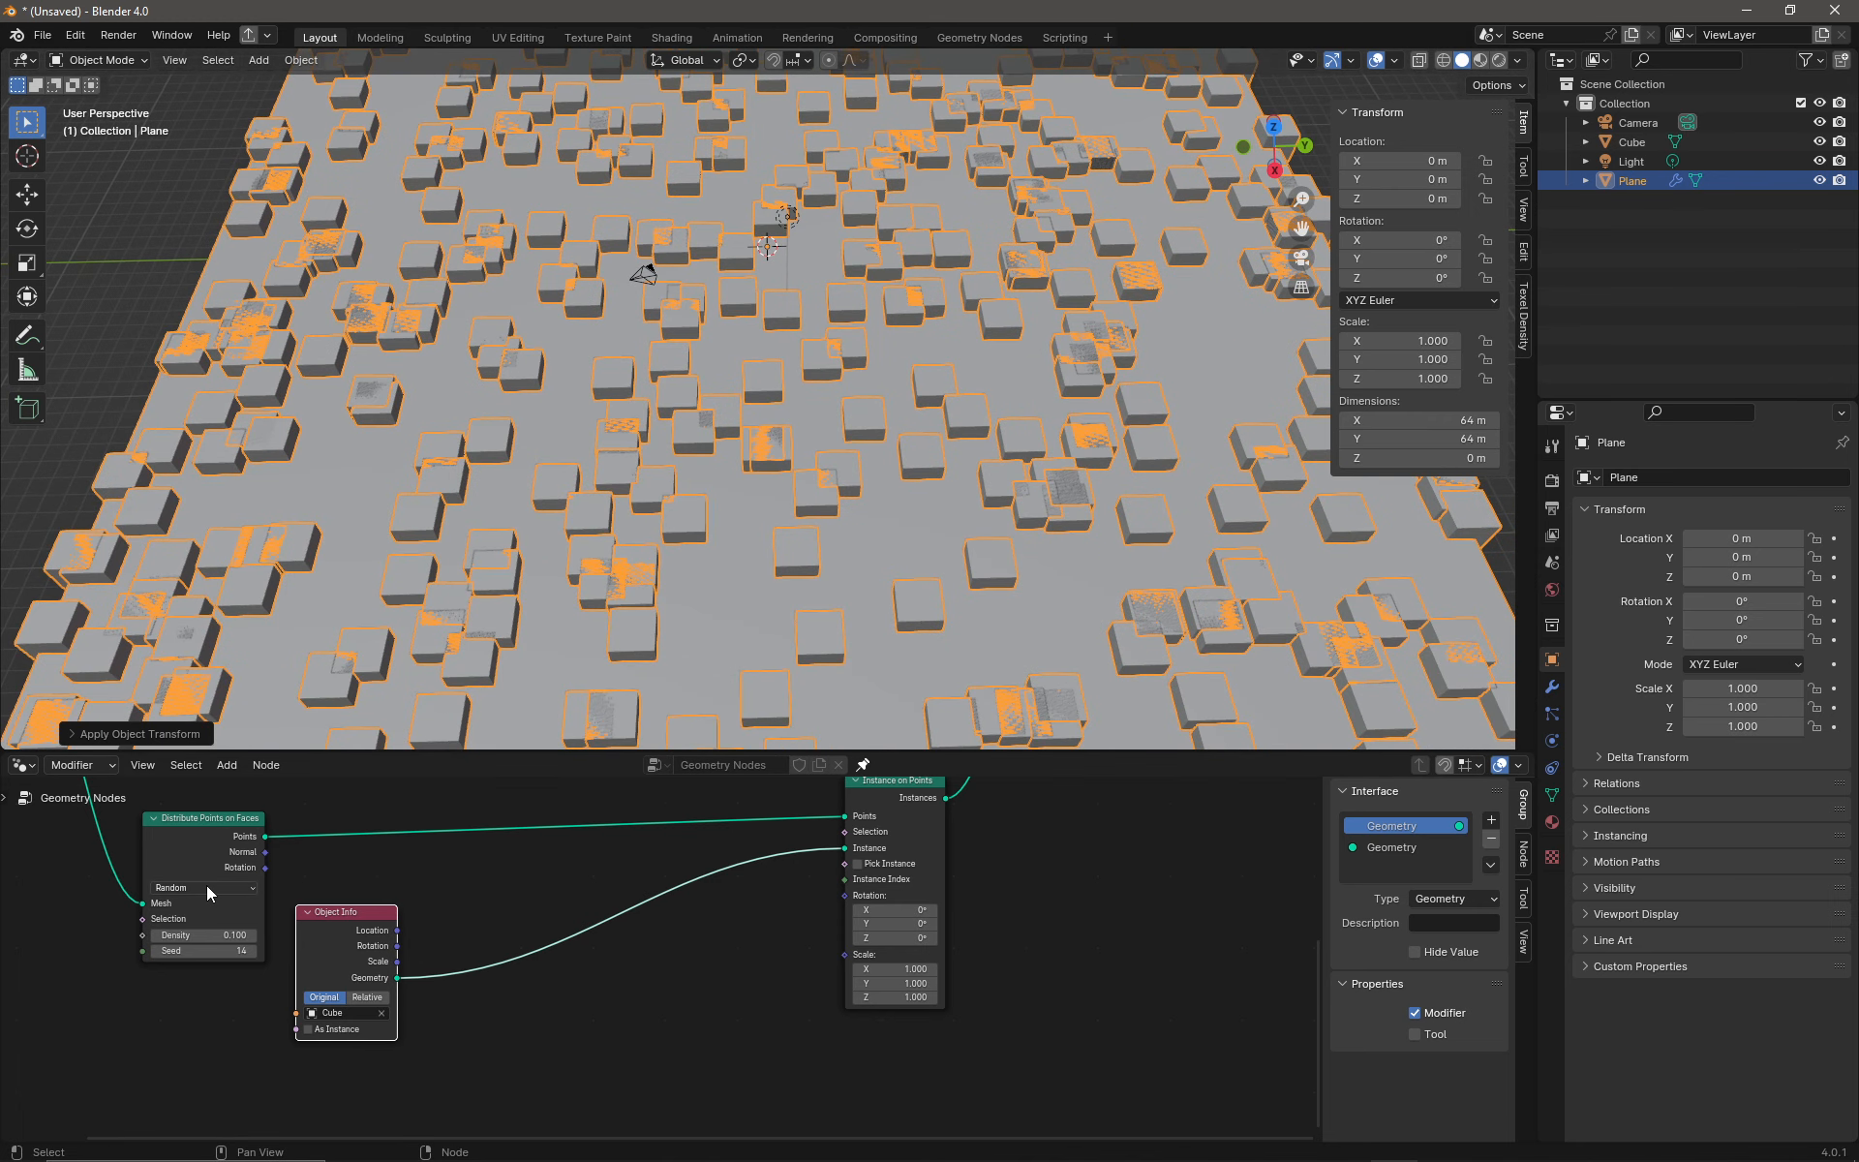
pyautogui.moveTo(205, 895)
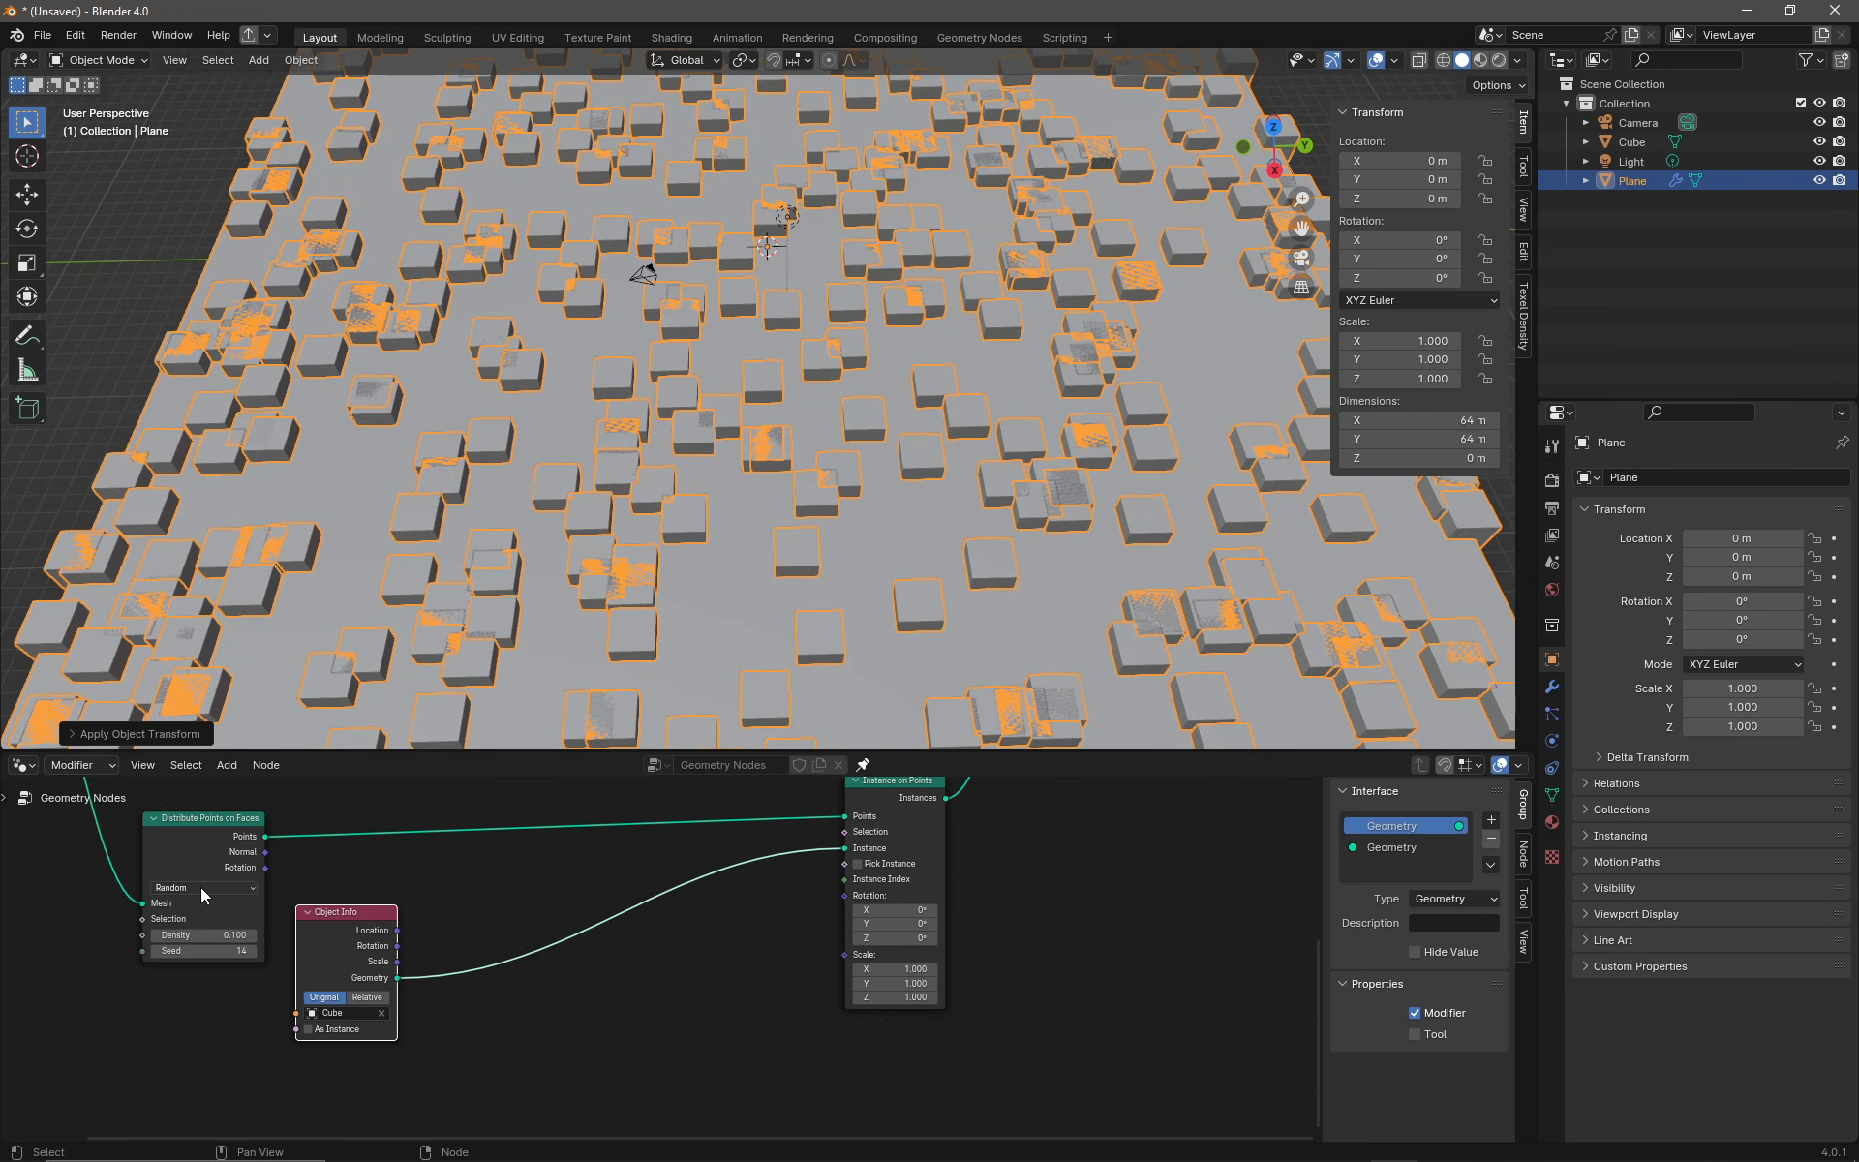
# Step: Change the point distribution method to Poisson Disk
pyautogui.click(201, 886)
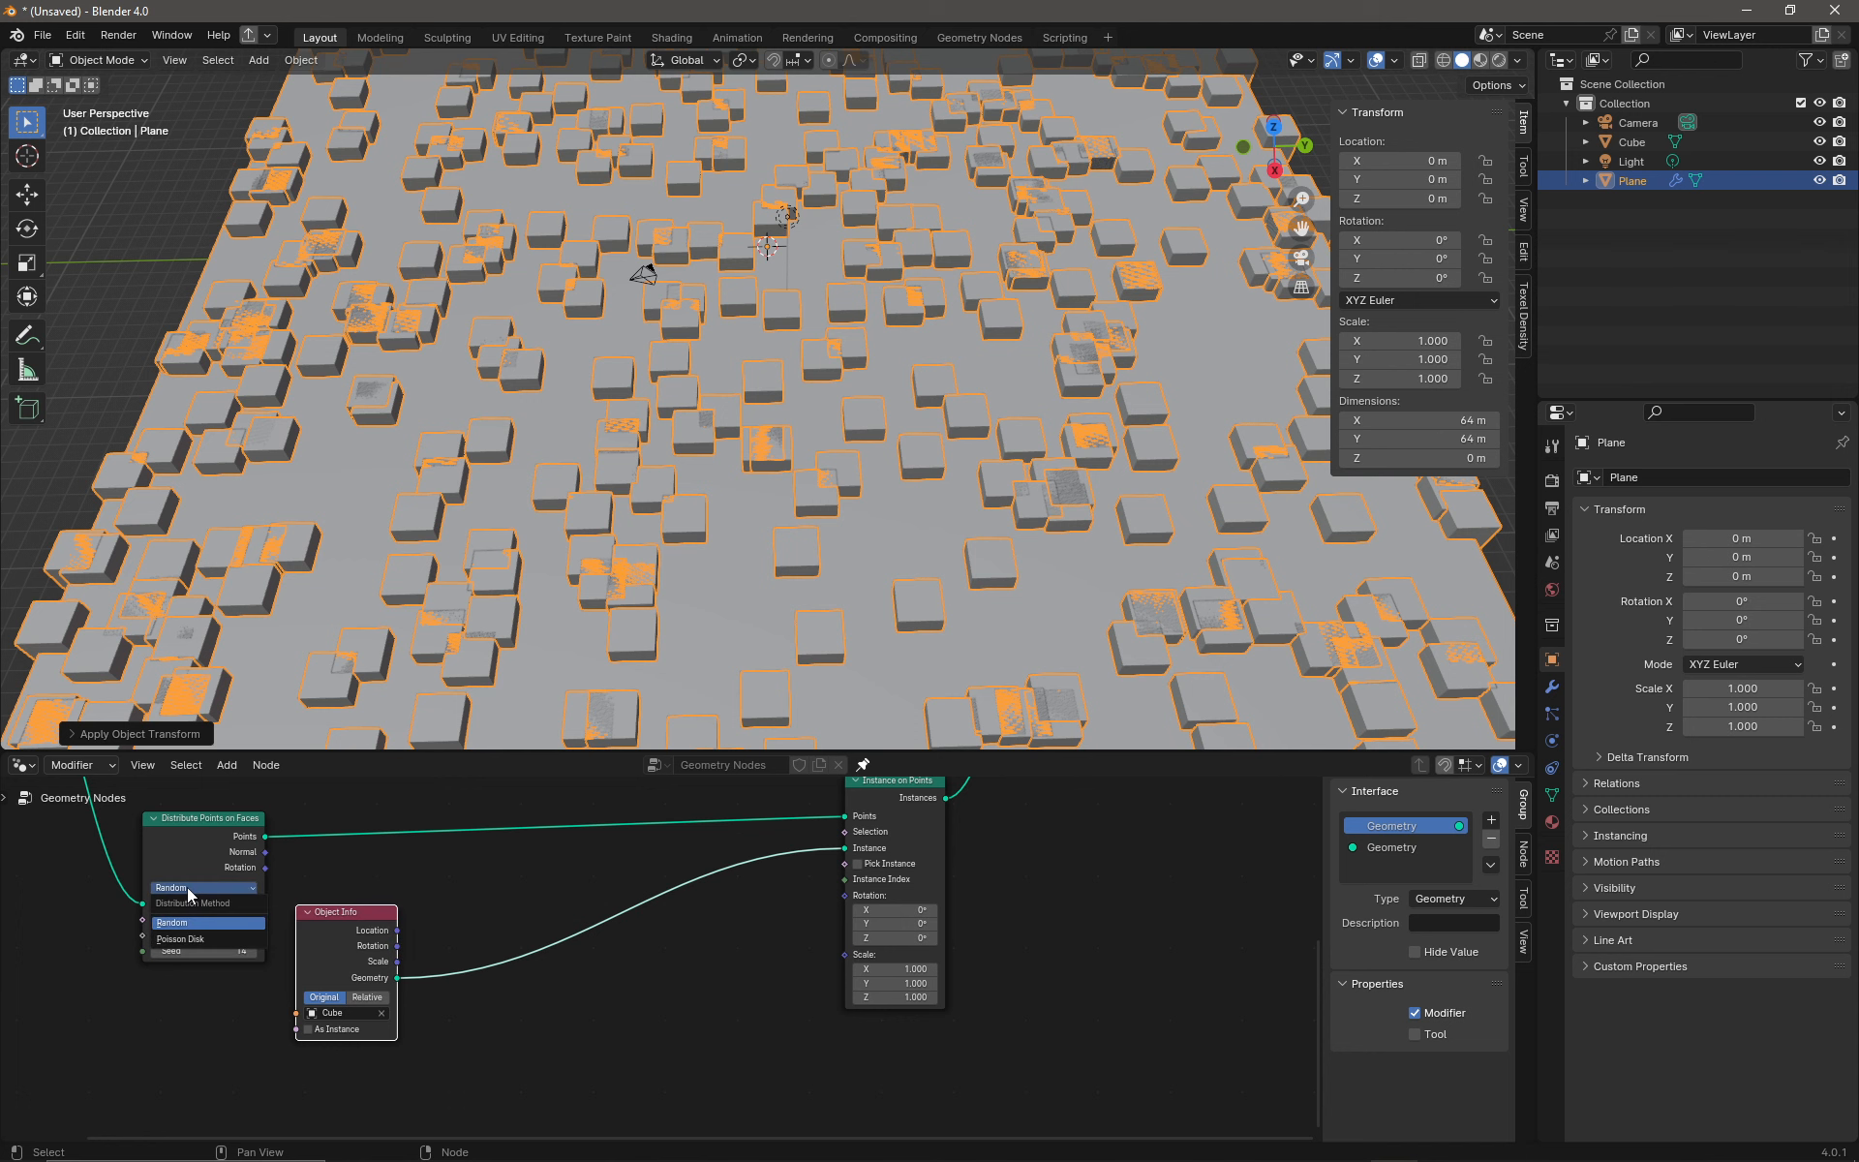
pyautogui.moveTo(200, 945)
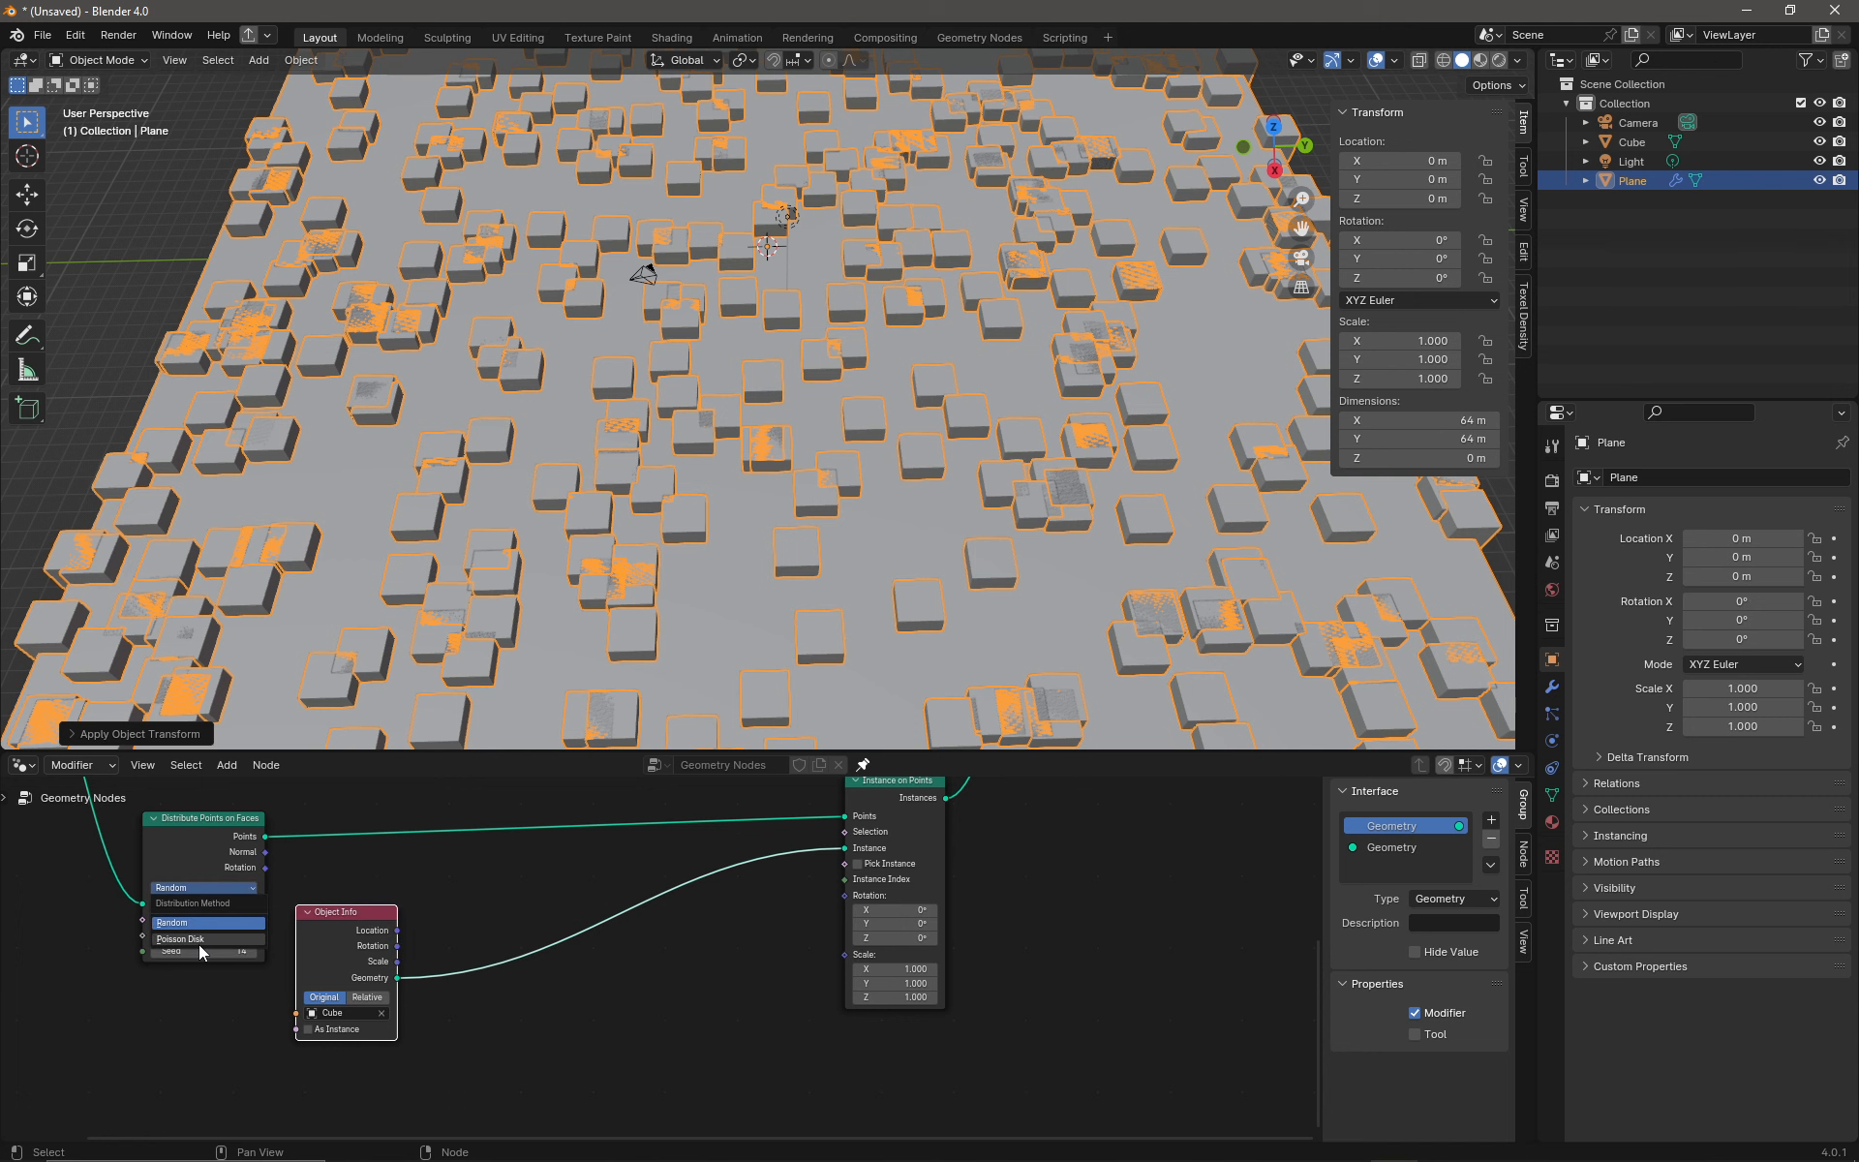
pyautogui.click(201, 937)
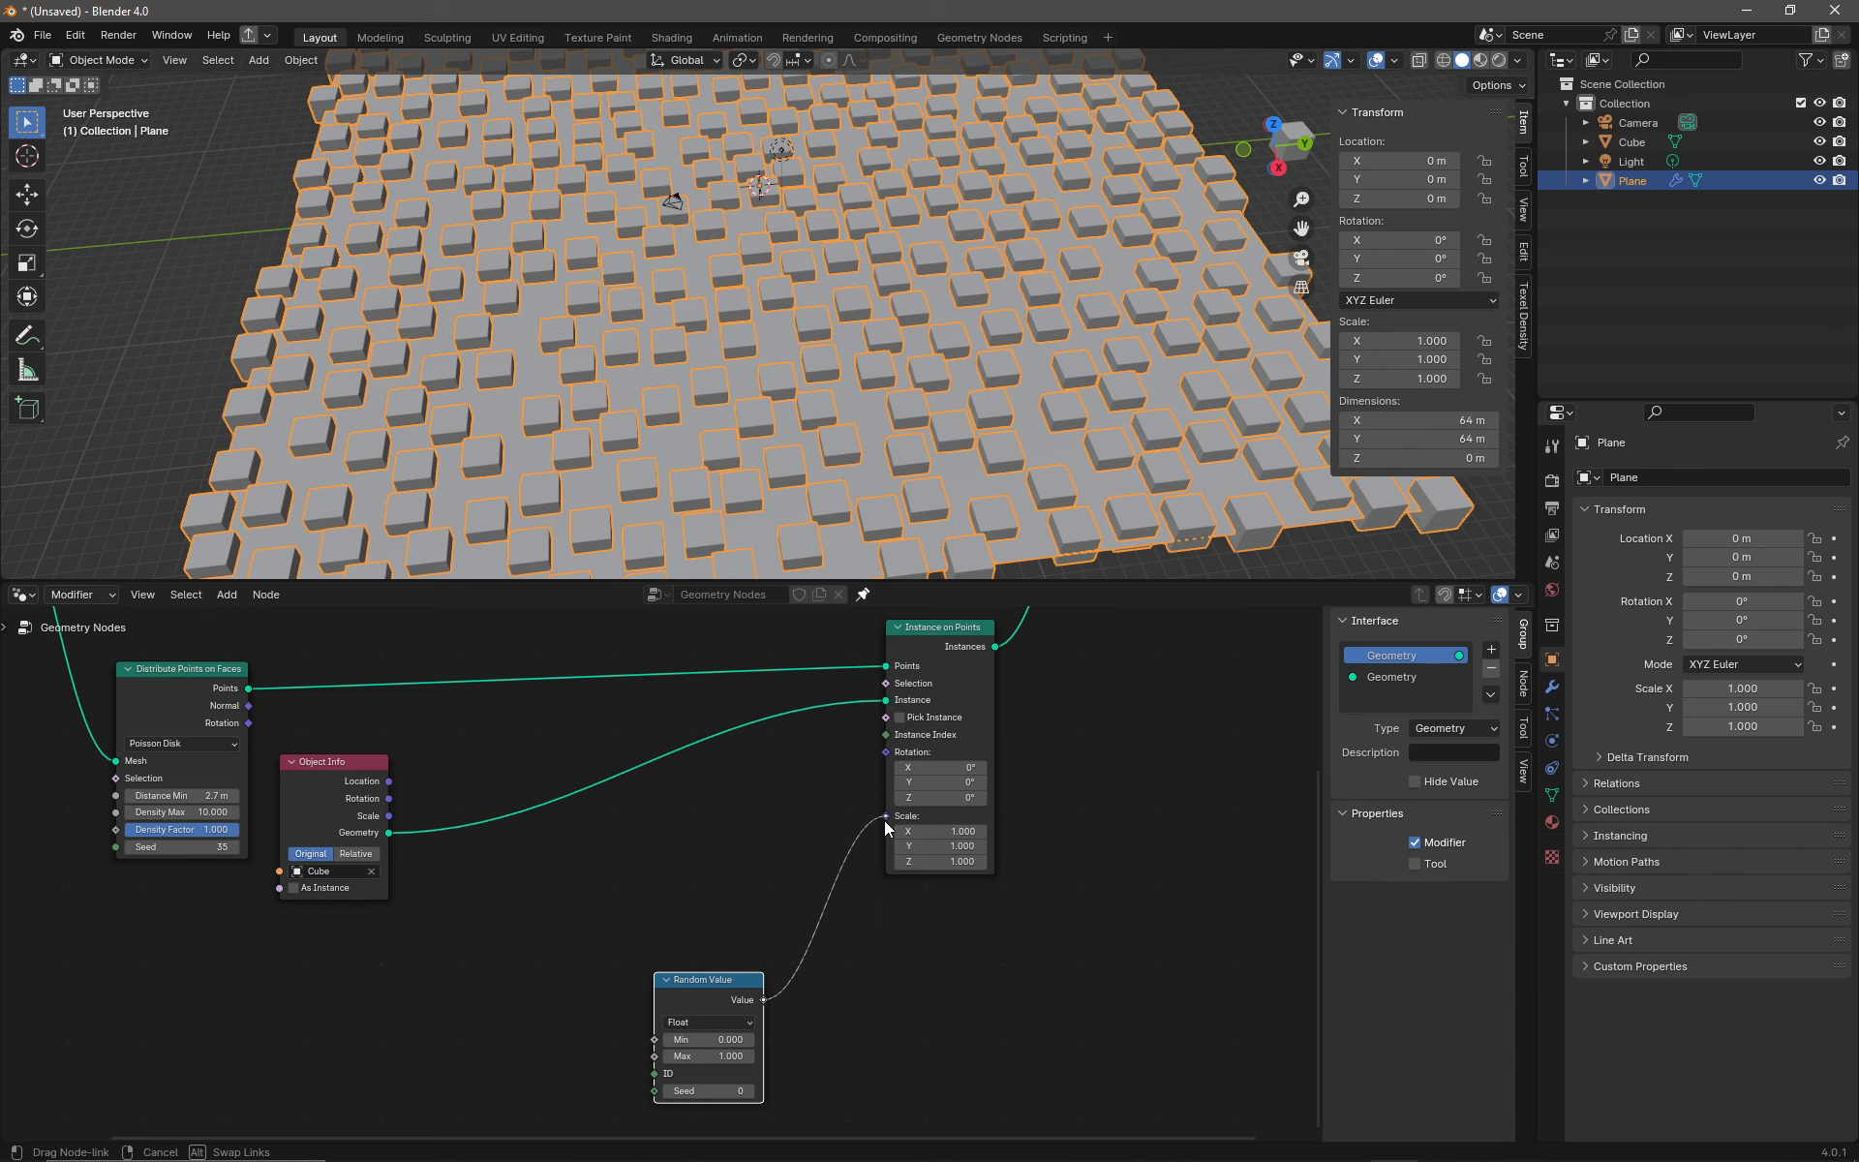
# Step: Wire a Random Value into Scale and a duplicated Vector-type Random Value into Rotation
pyautogui.click(885, 815)
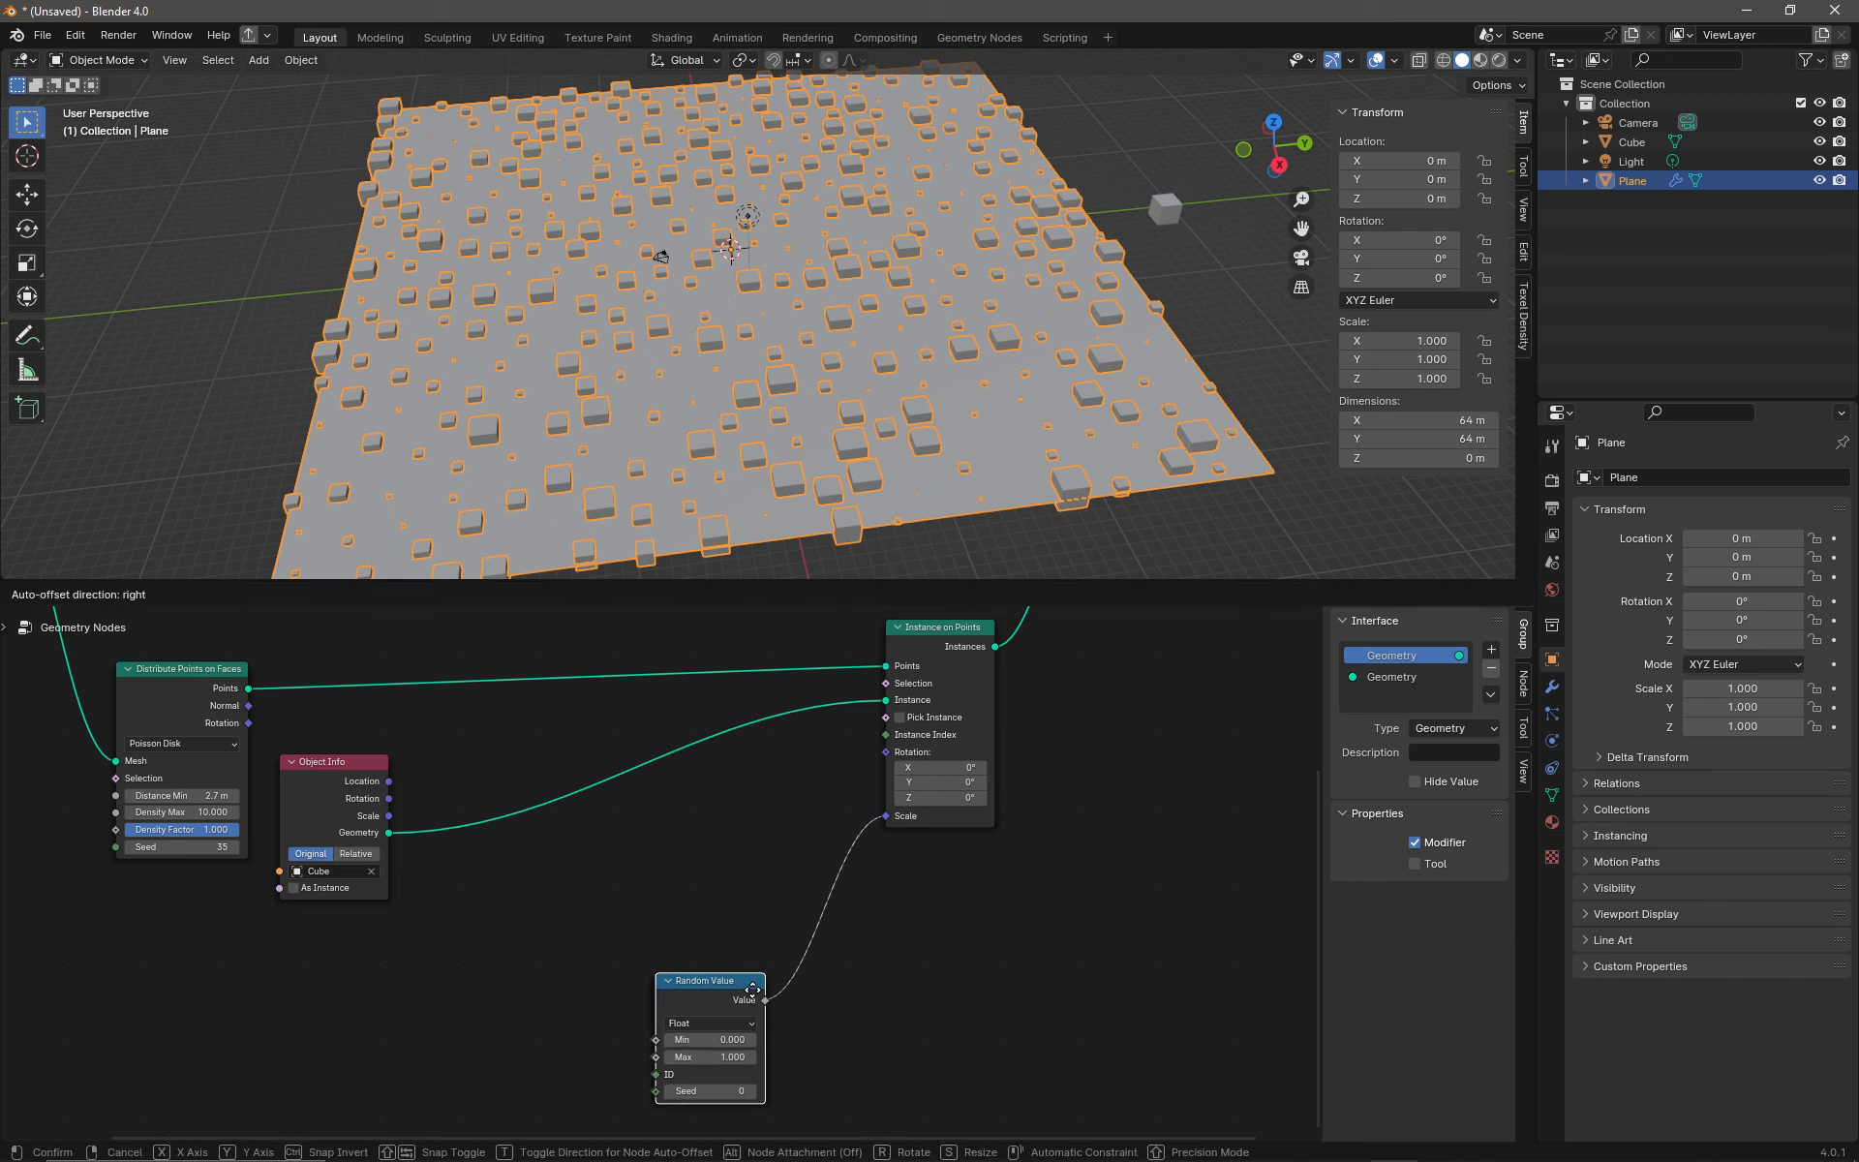
pyautogui.click(520, 852)
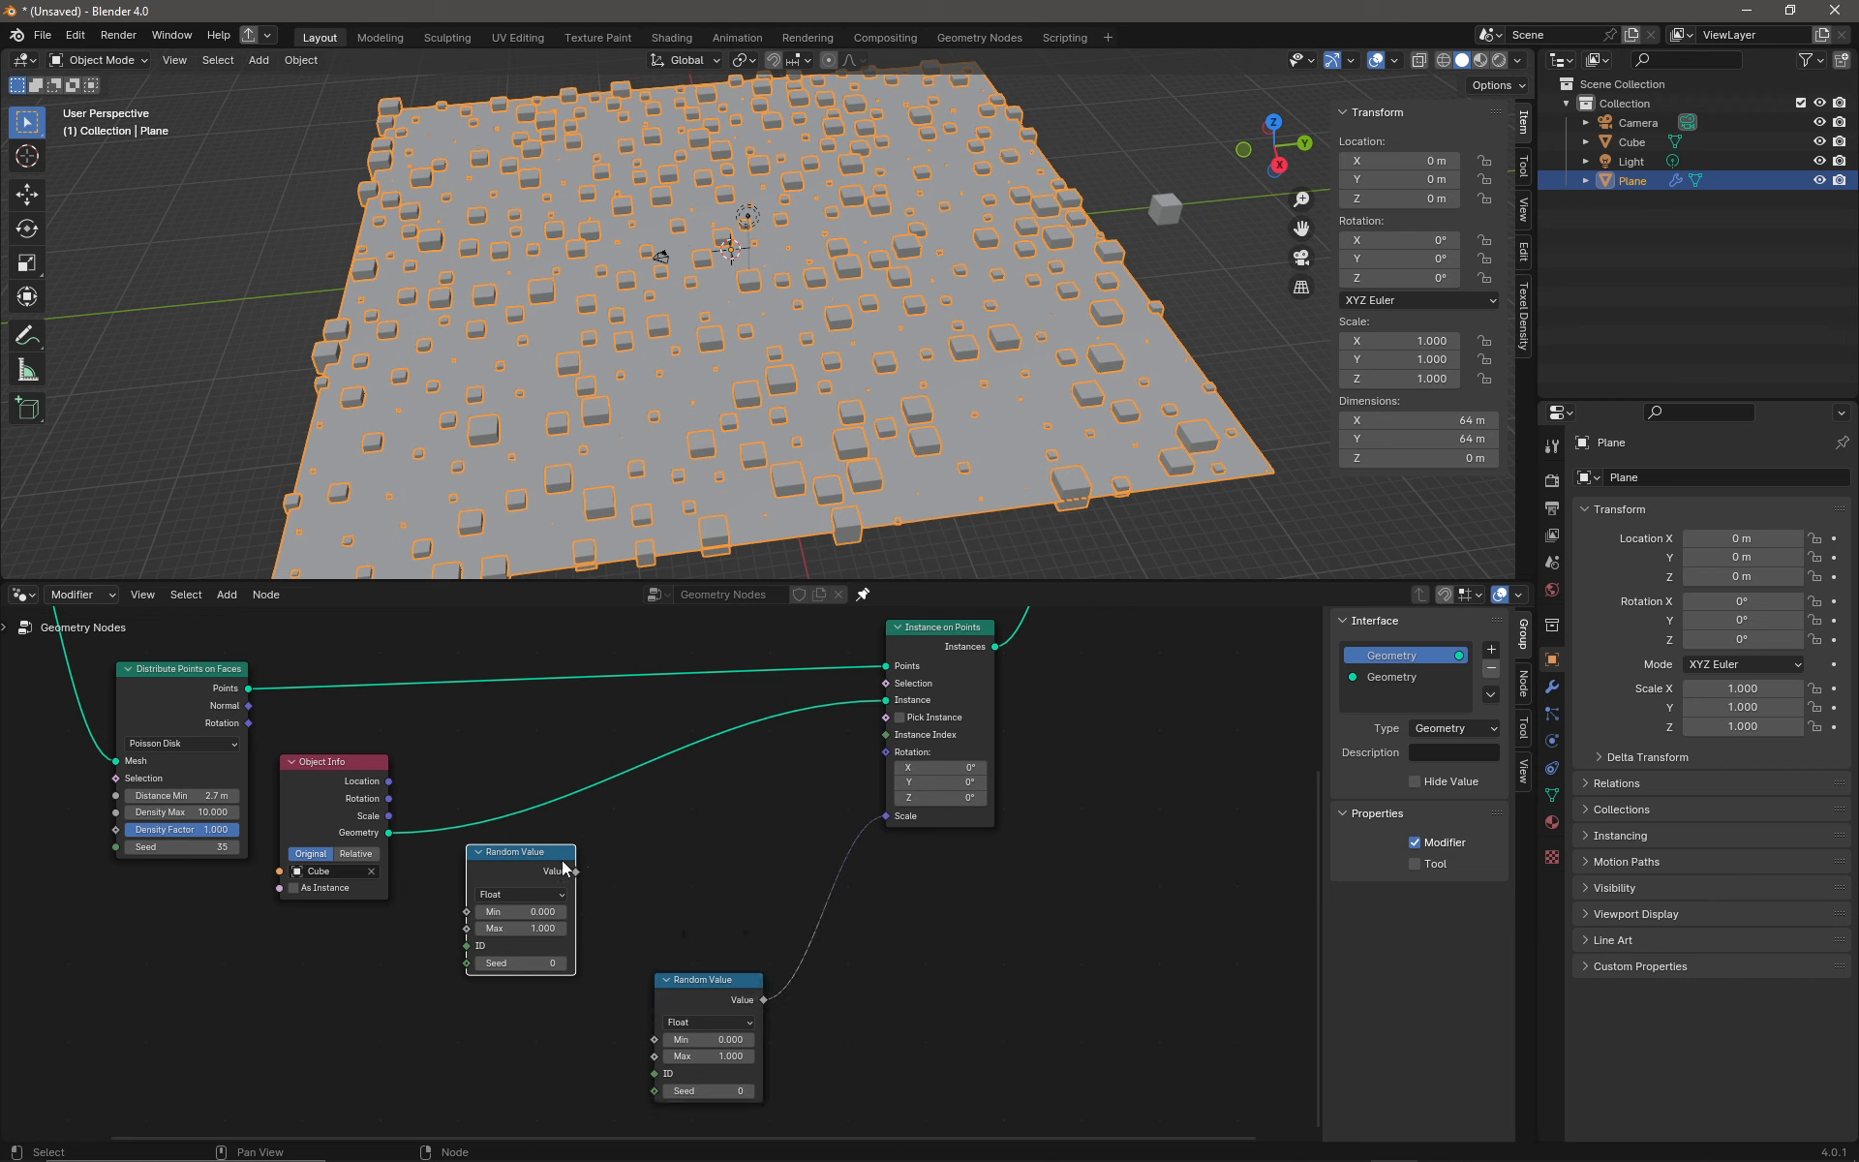
pyautogui.click(519, 895)
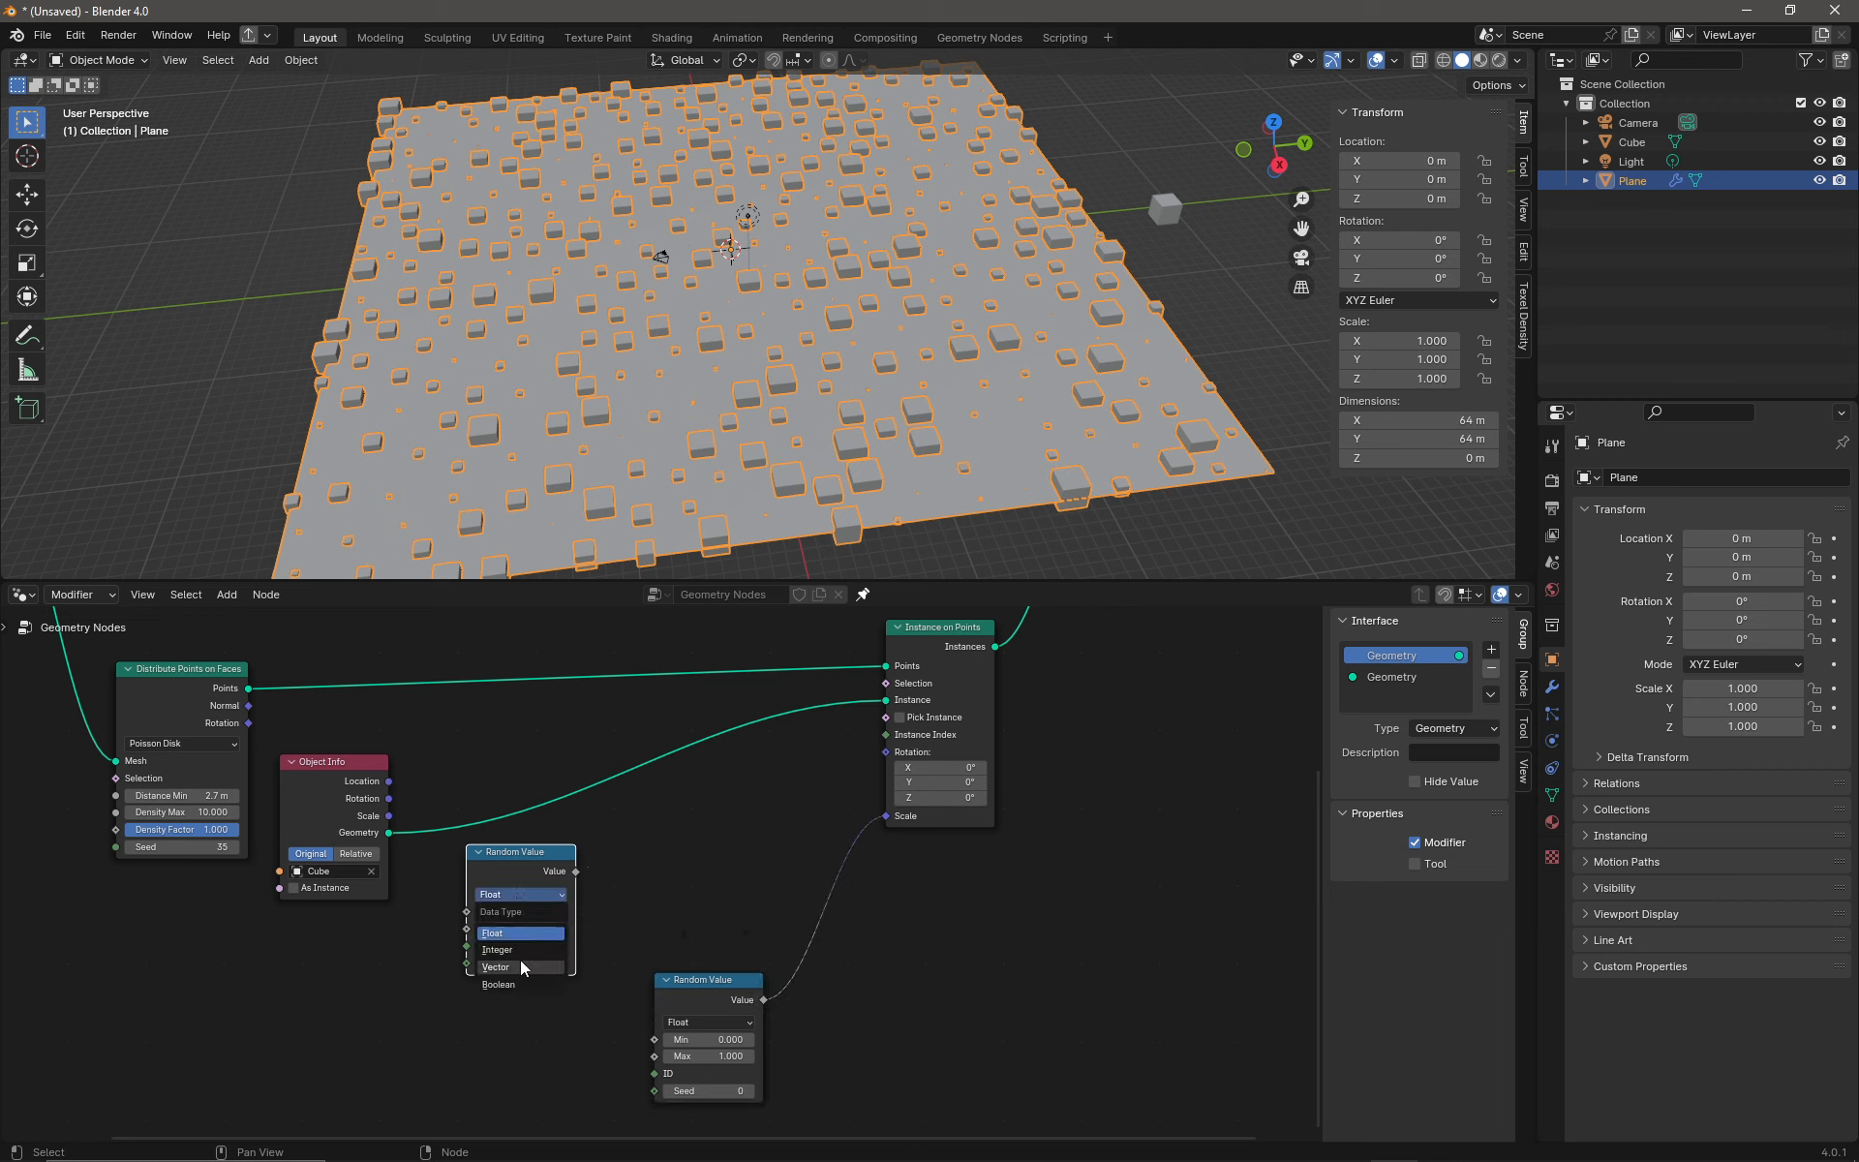
pyautogui.click(498, 966)
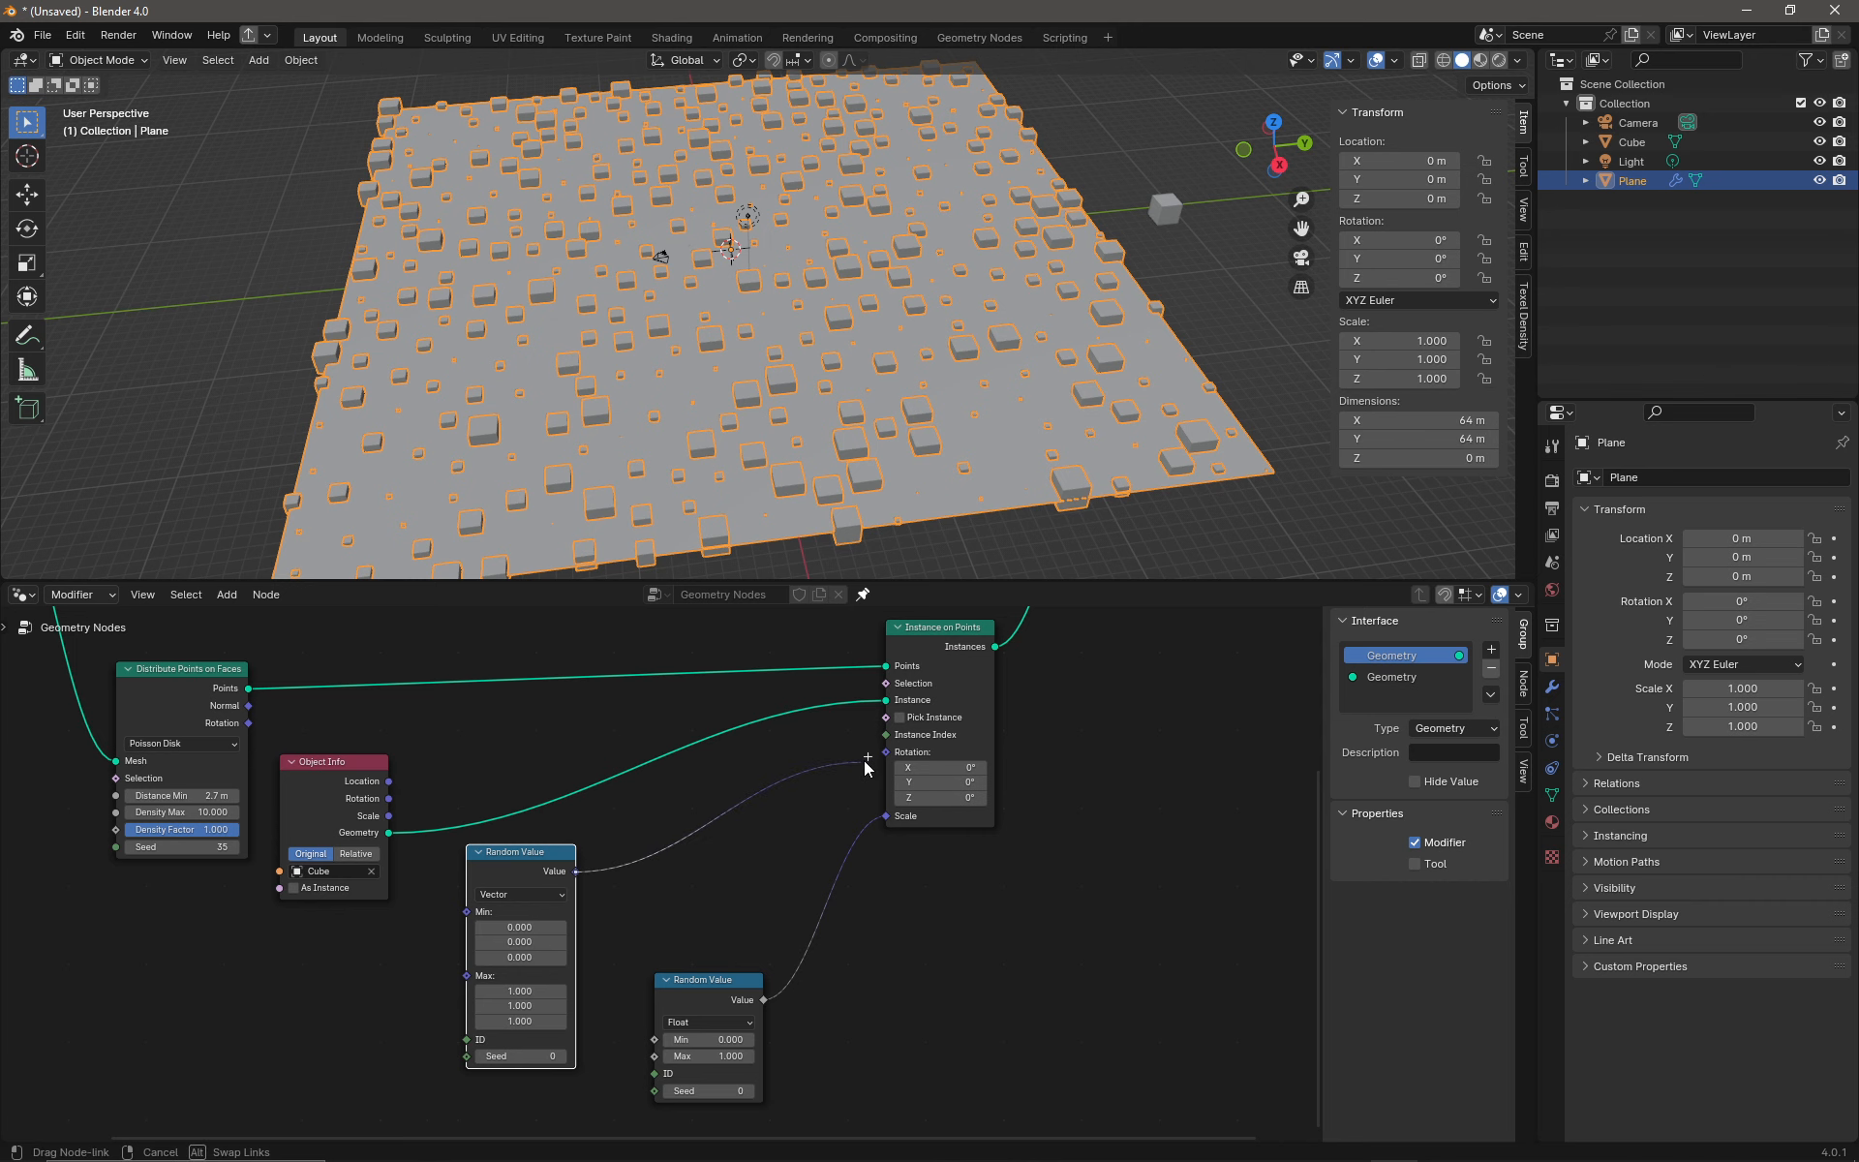
pyautogui.click(887, 751)
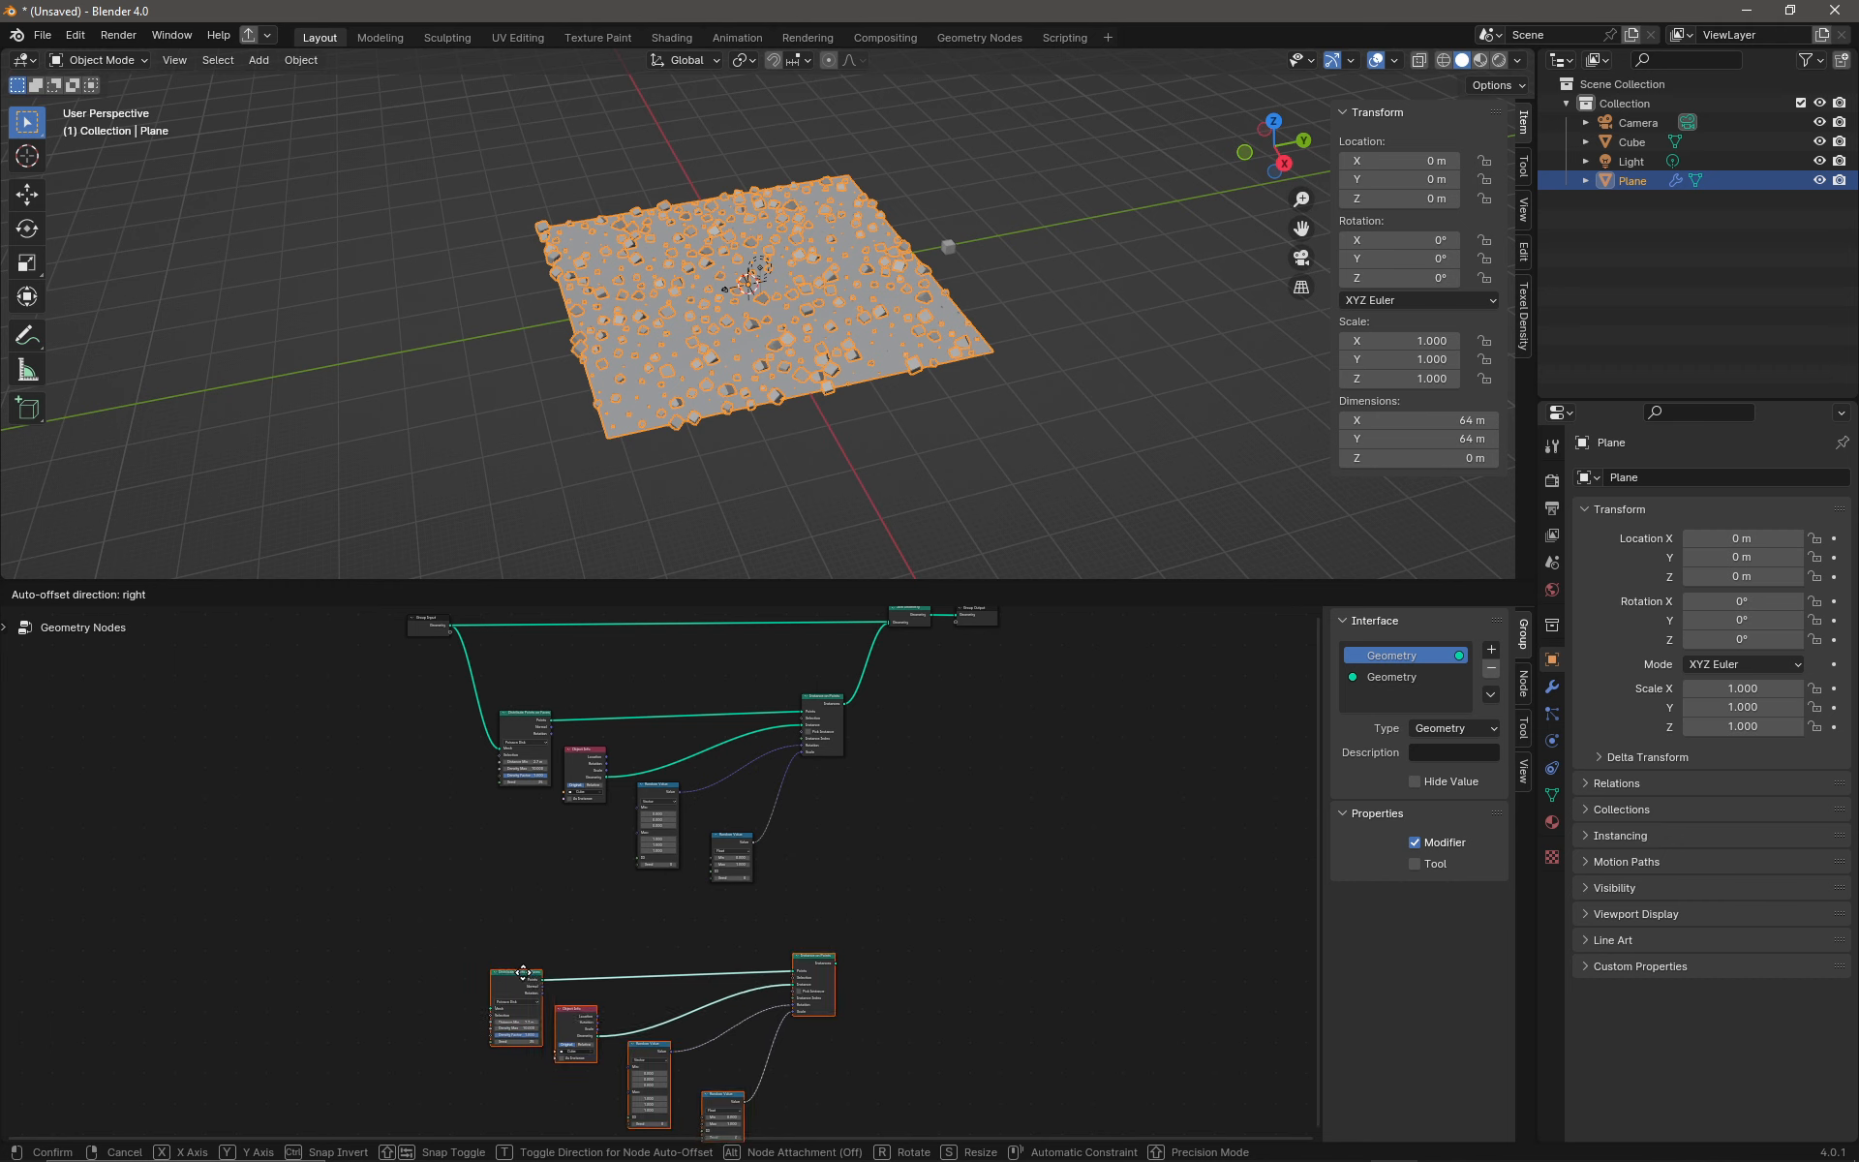
# Step: Place the duplicated scattering nodes below the originals and add a cone object to the scene
pyautogui.click(434, 637)
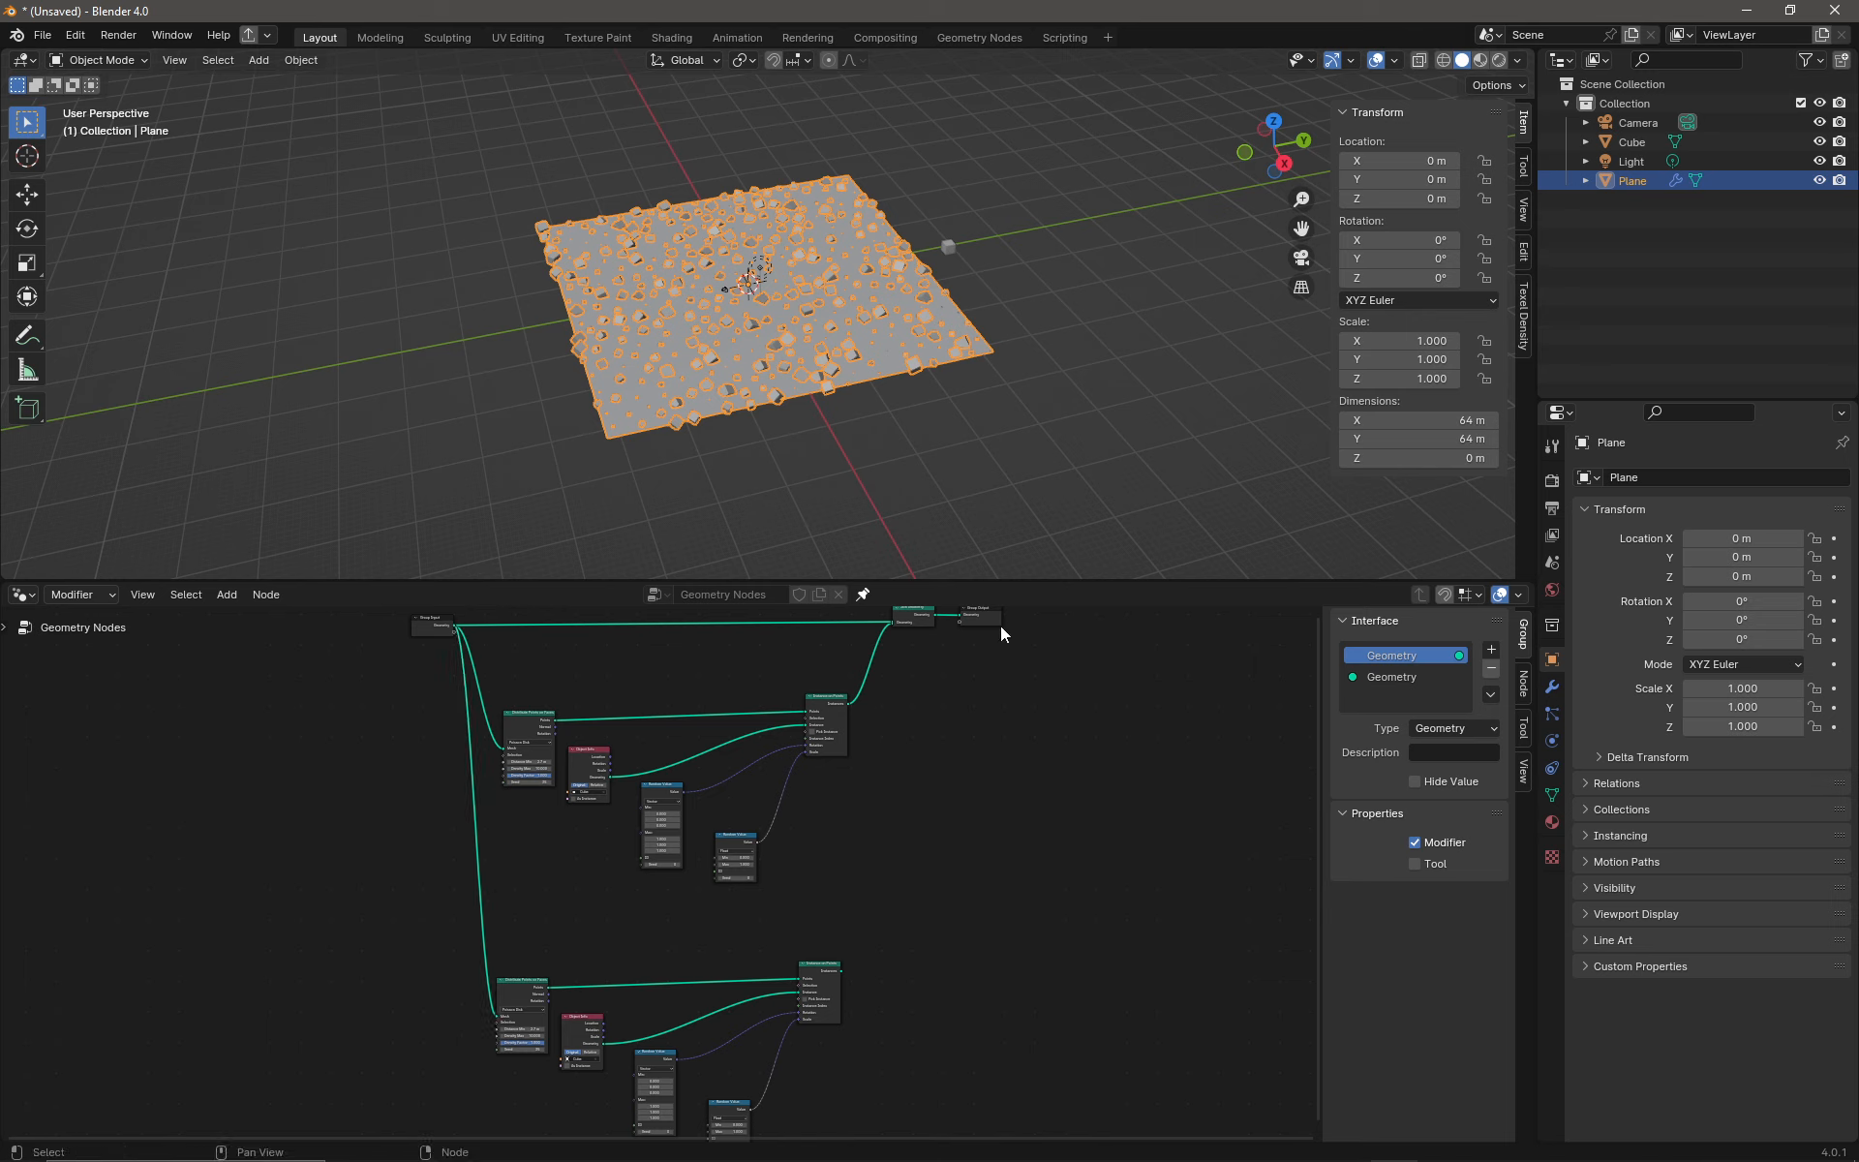
pyautogui.moveTo(845, 978)
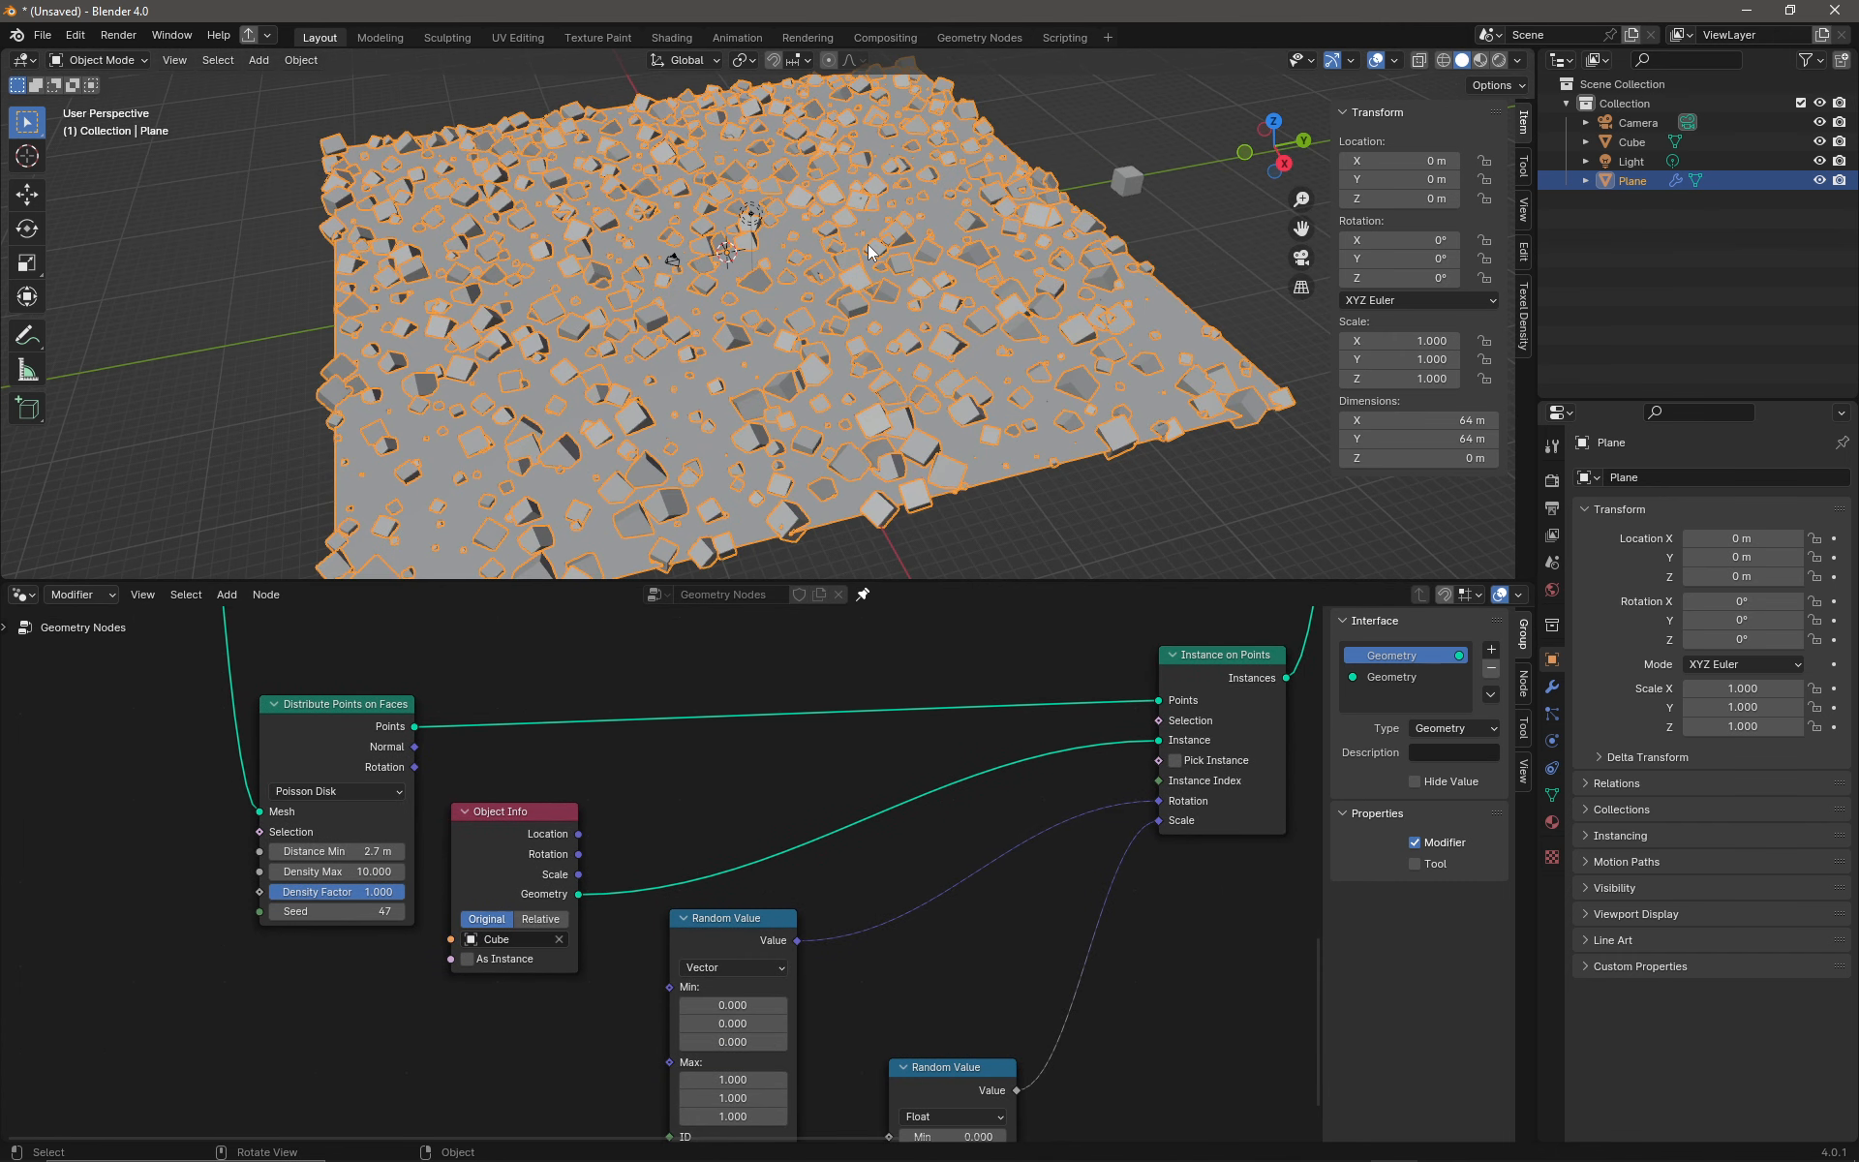
pyautogui.moveTo(1032, 777)
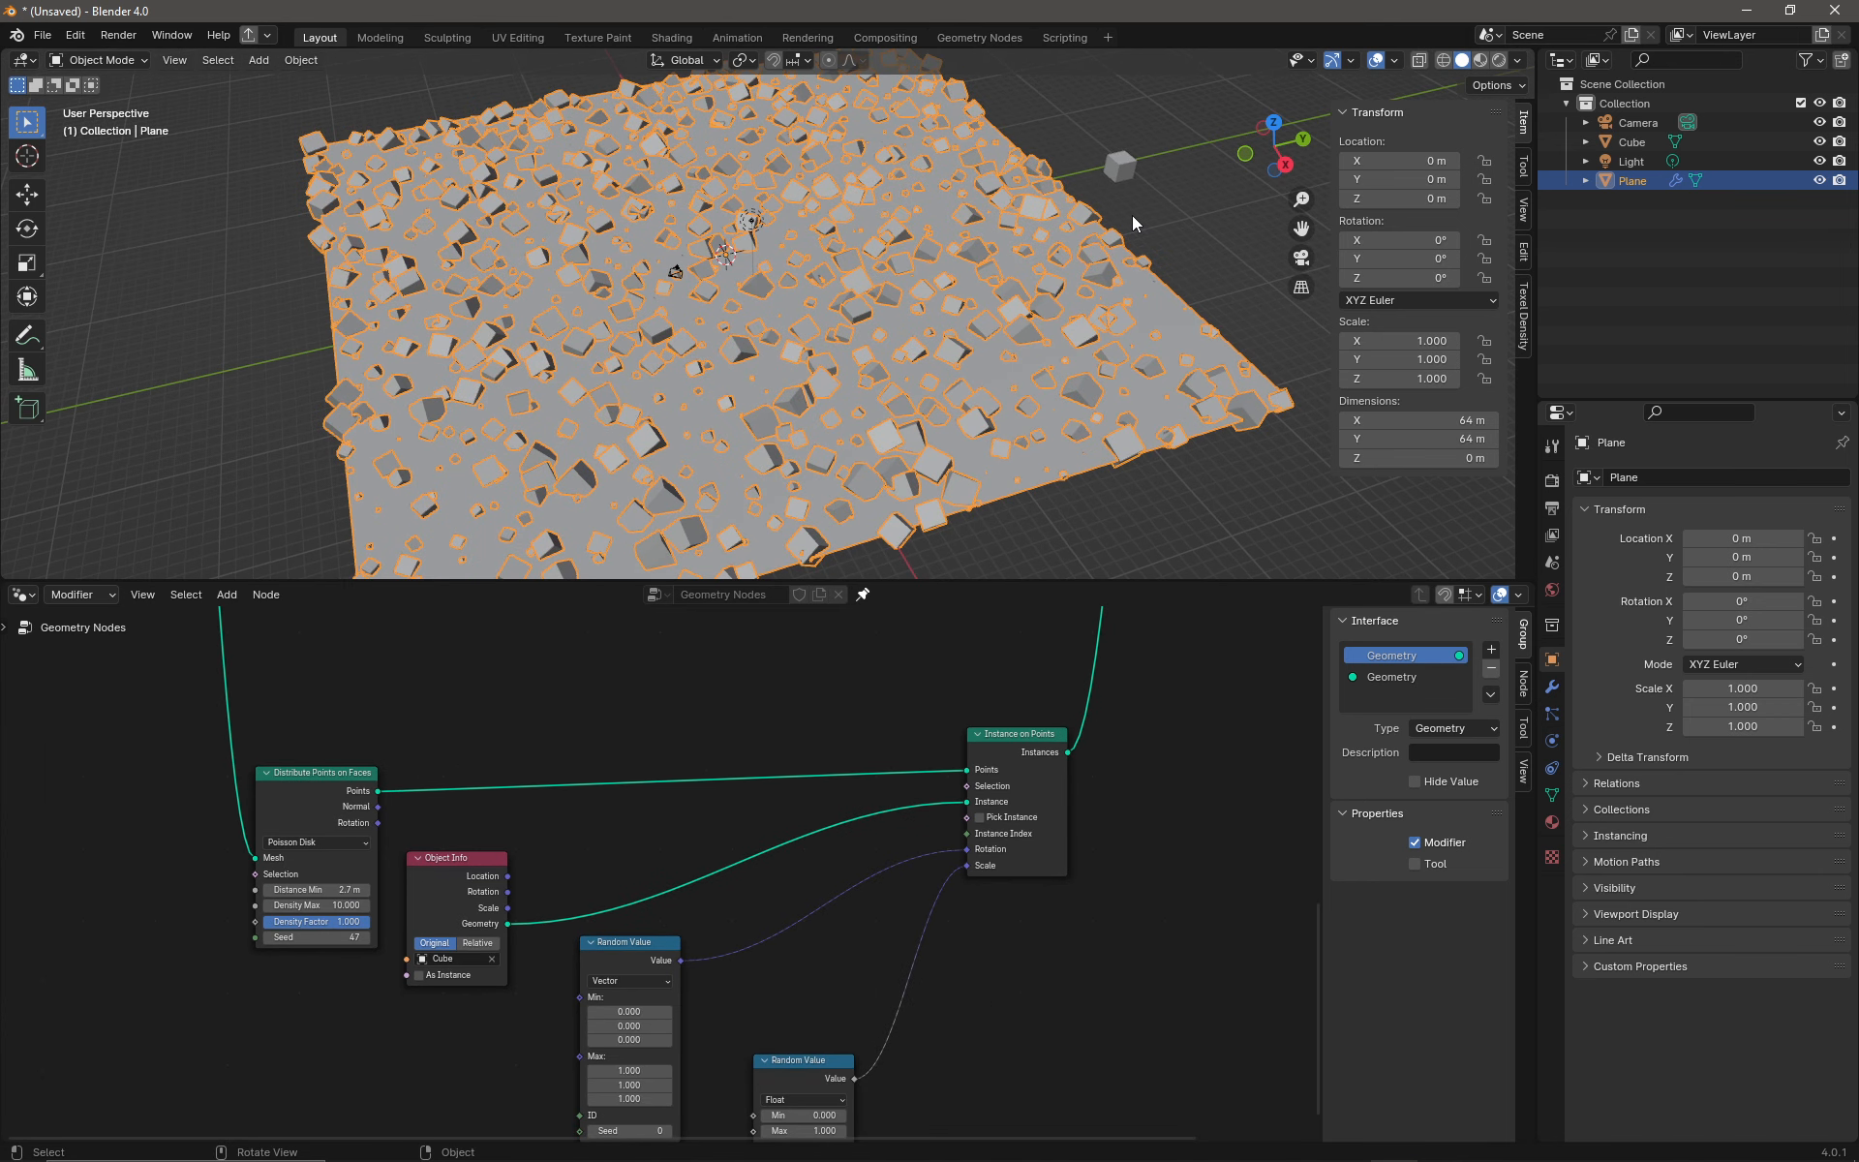
pyautogui.click(257, 60)
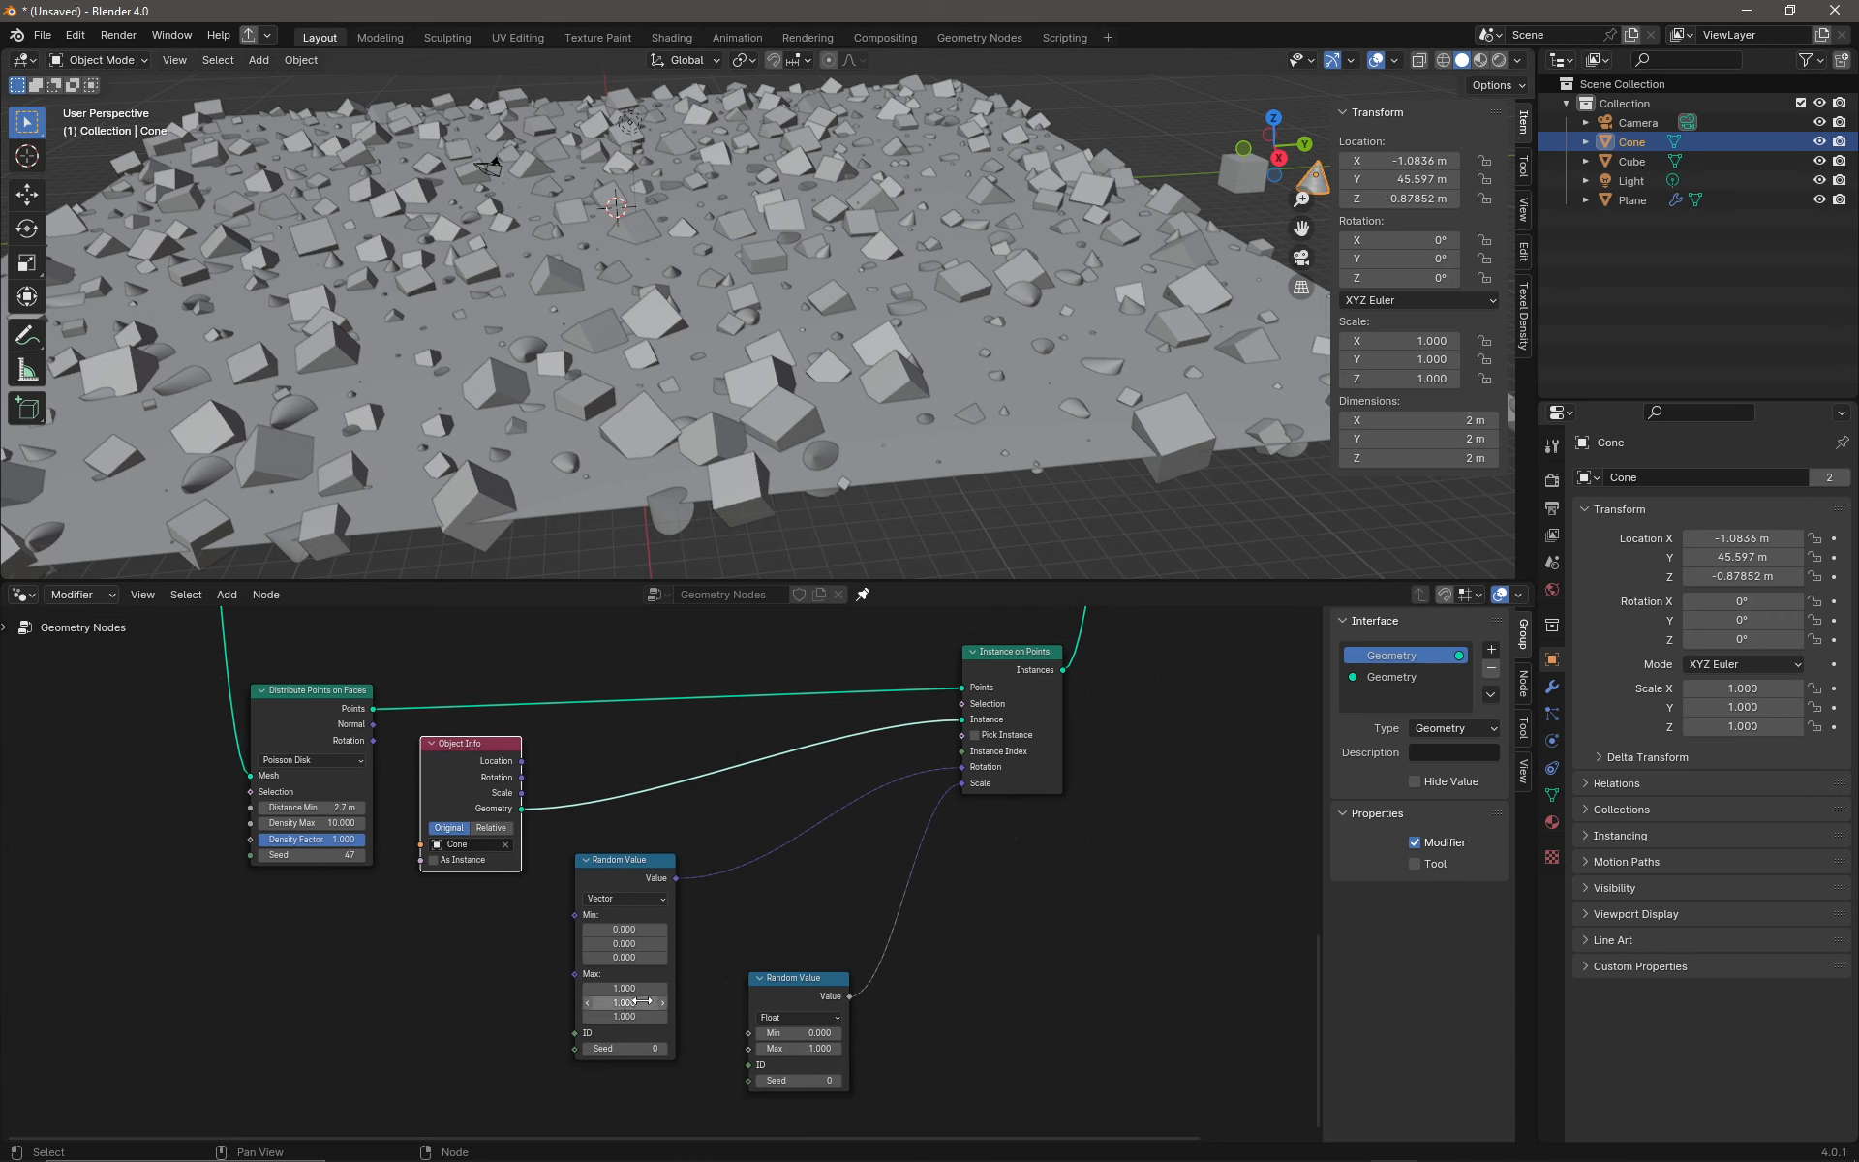
# Step: Zero the maximum random rotation values in the cones' Vector Random Value node
pyautogui.click(622, 987)
pyautogui.write('0')
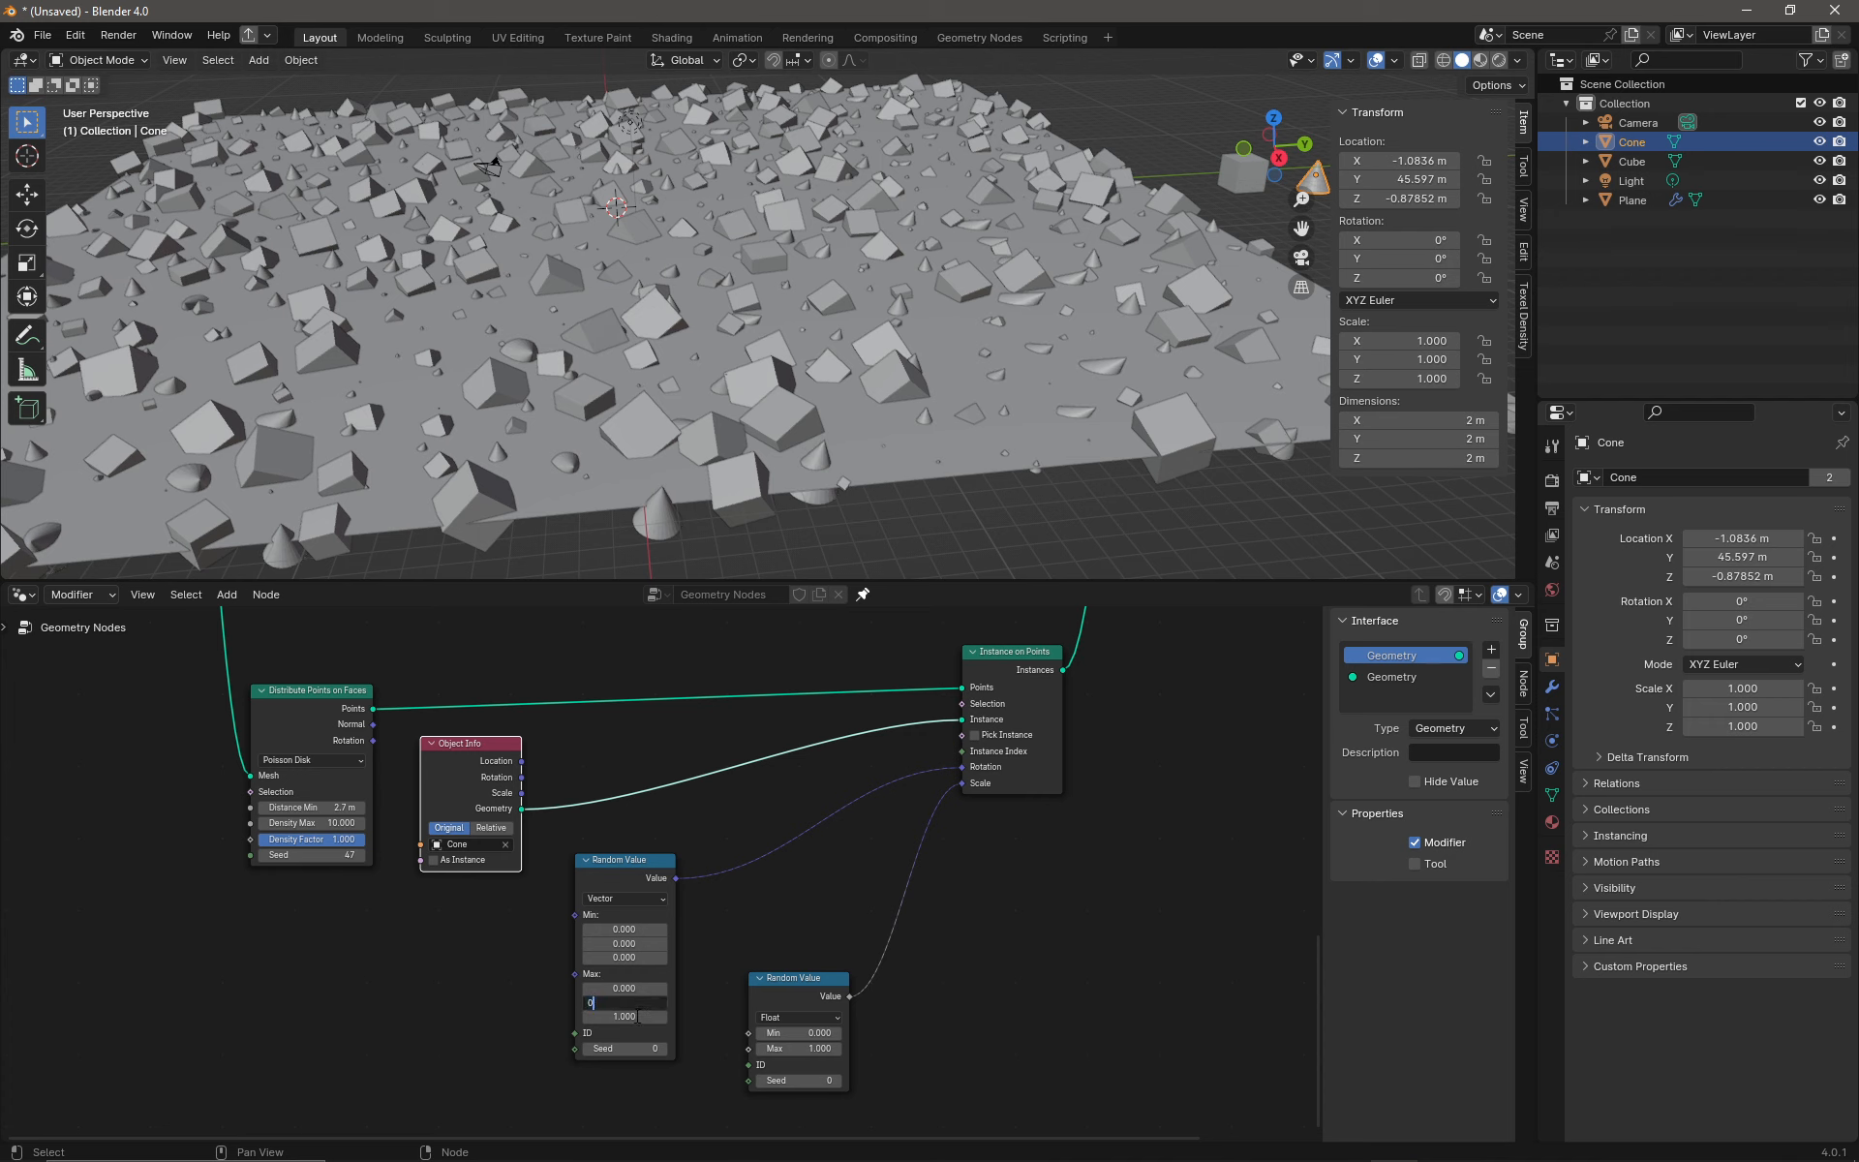
pyautogui.click(622, 1014)
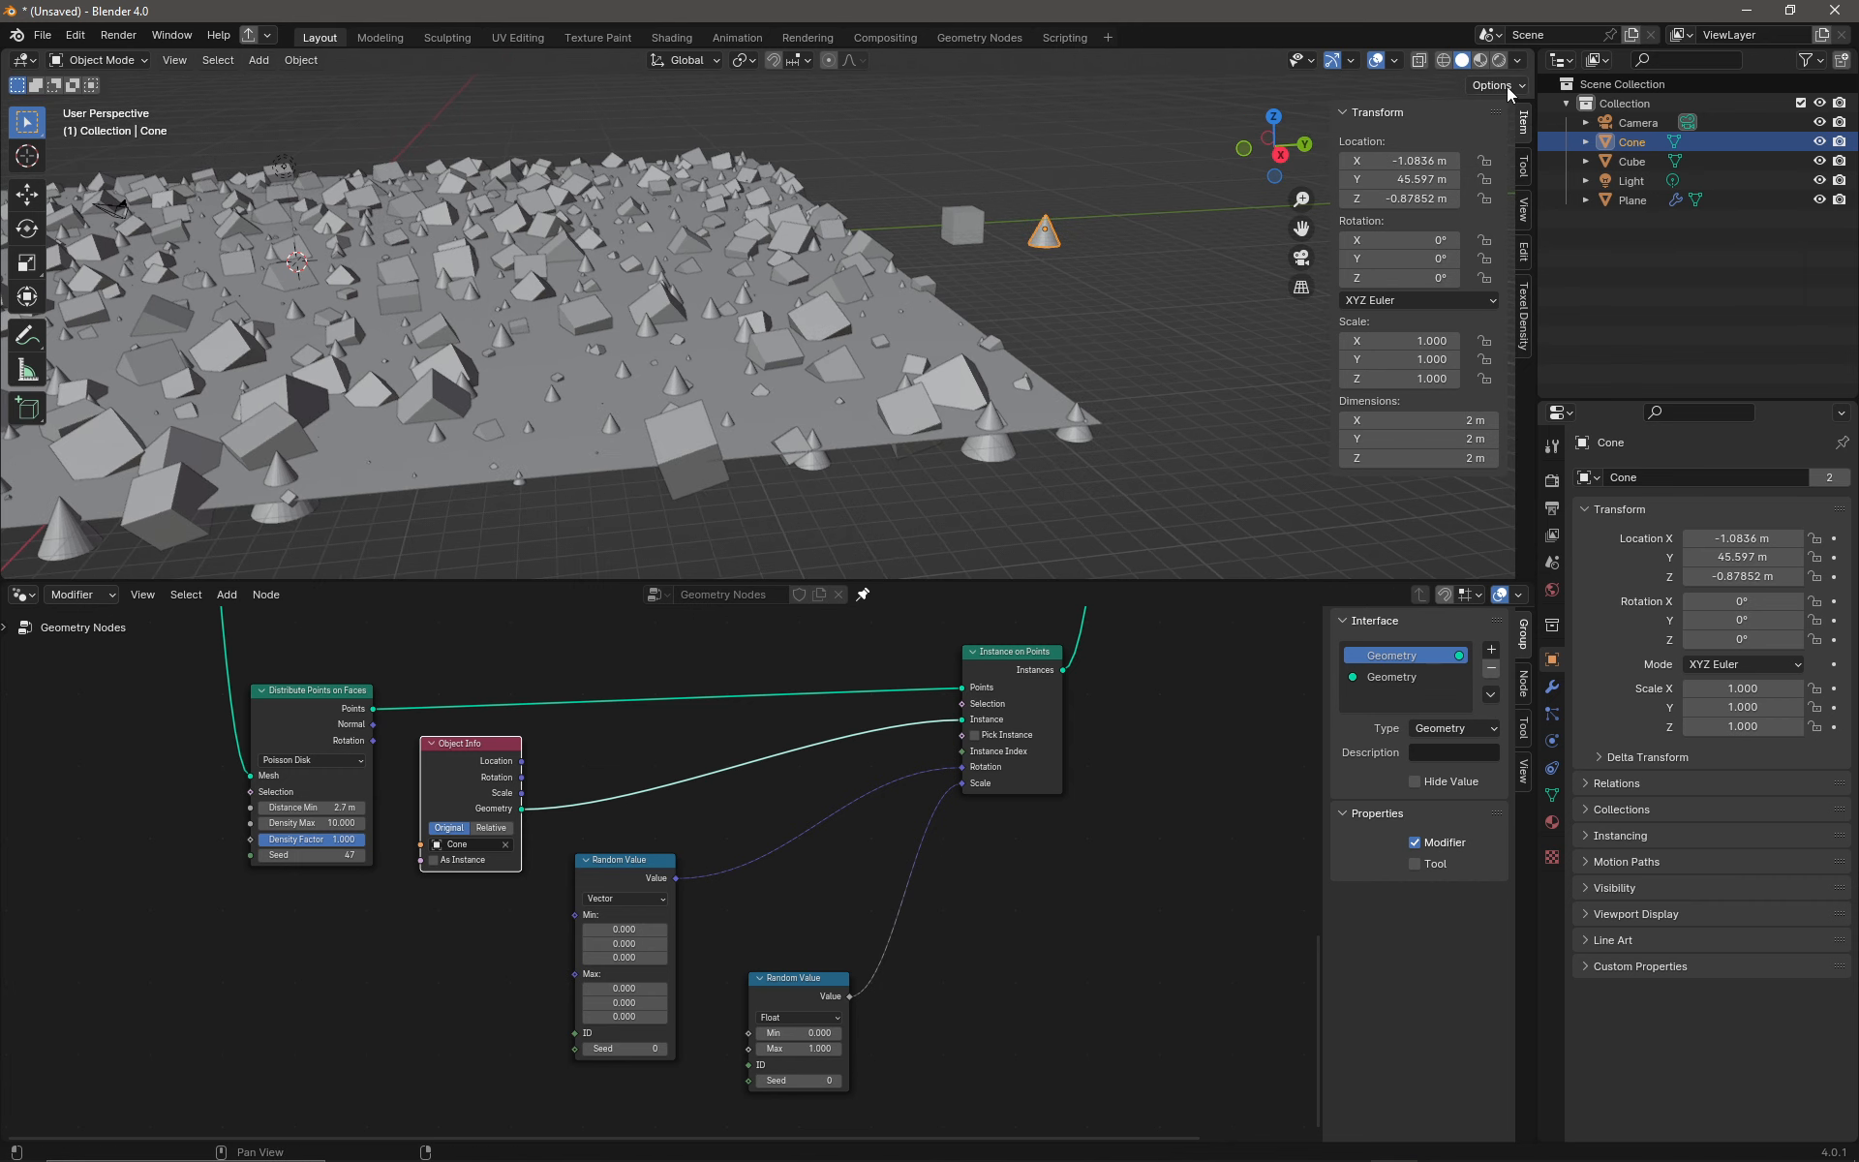
# Step: With Affect Only Origins enabled, move the source cone's origin down to its base
pyautogui.click(1493, 83)
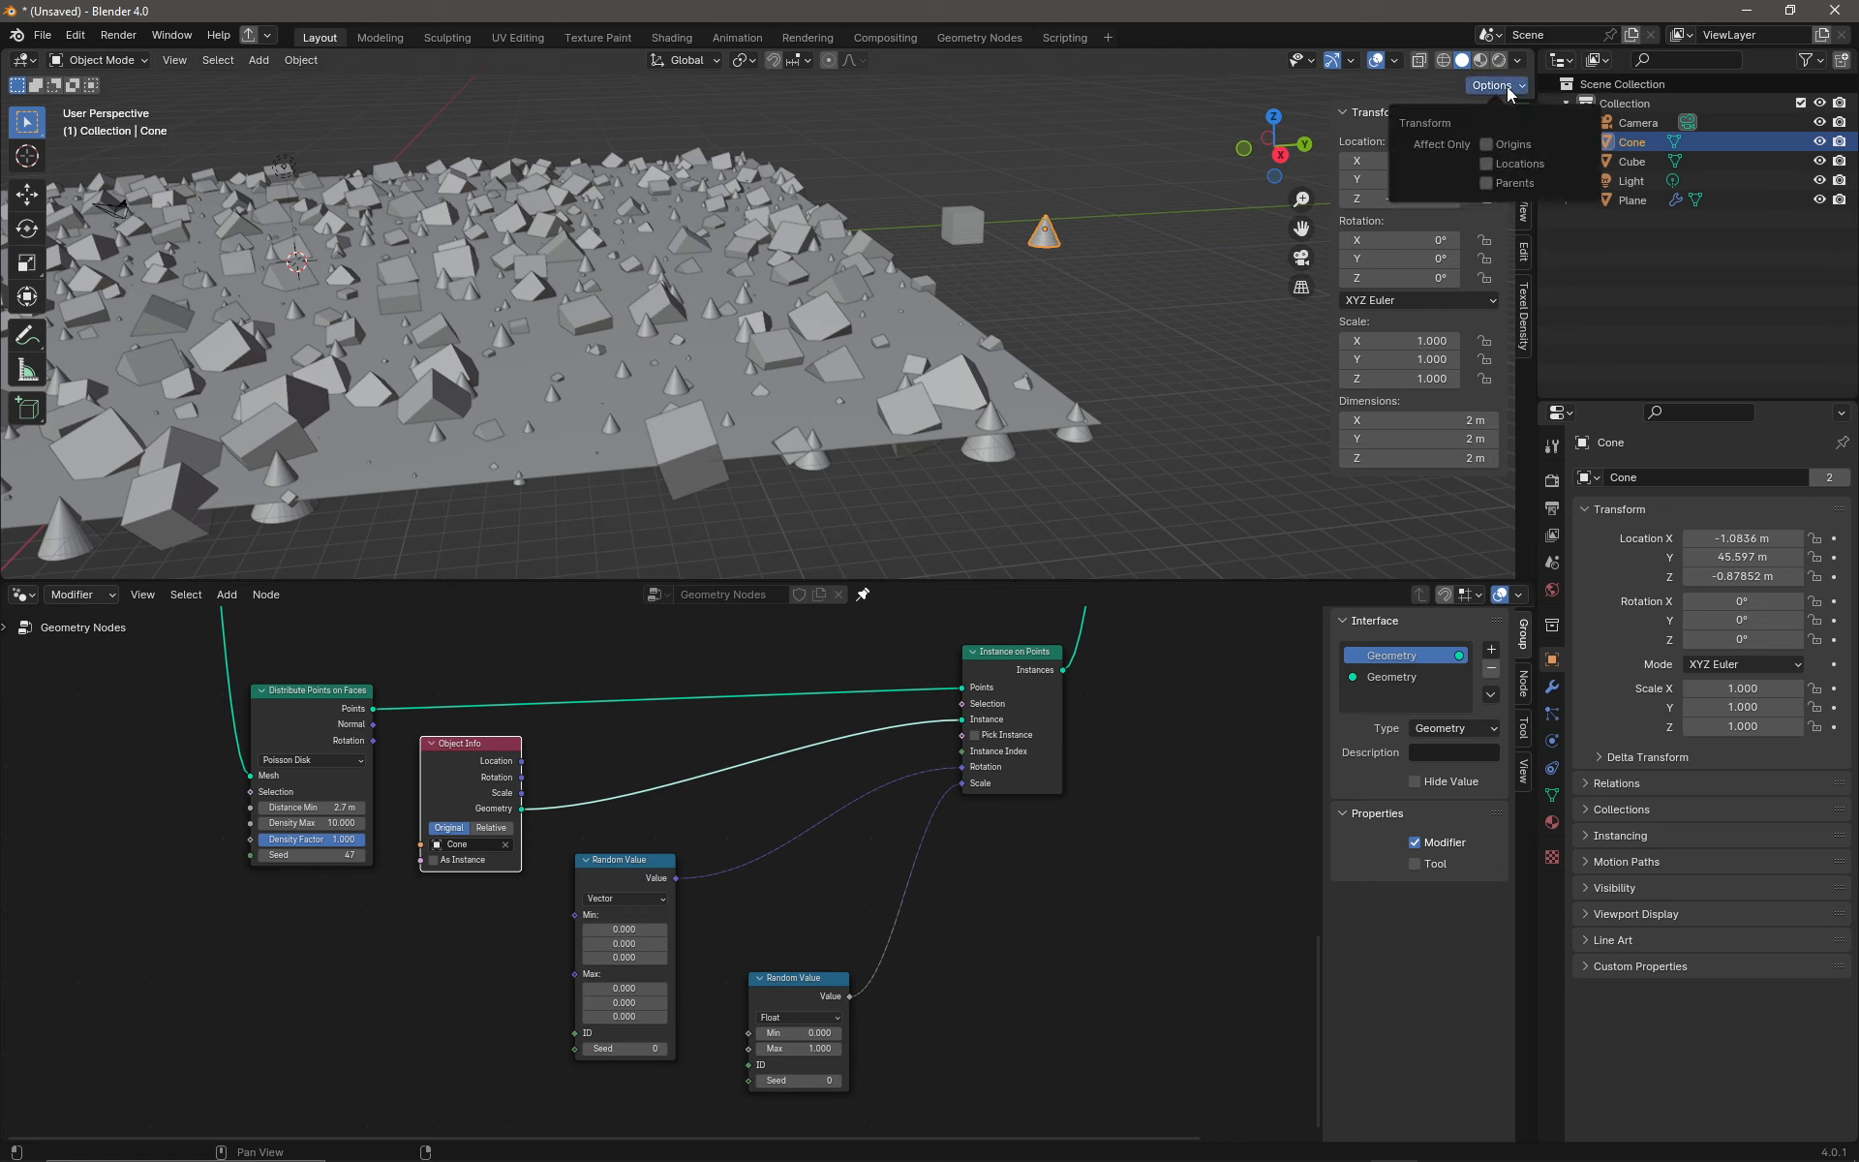
pyautogui.click(1485, 143)
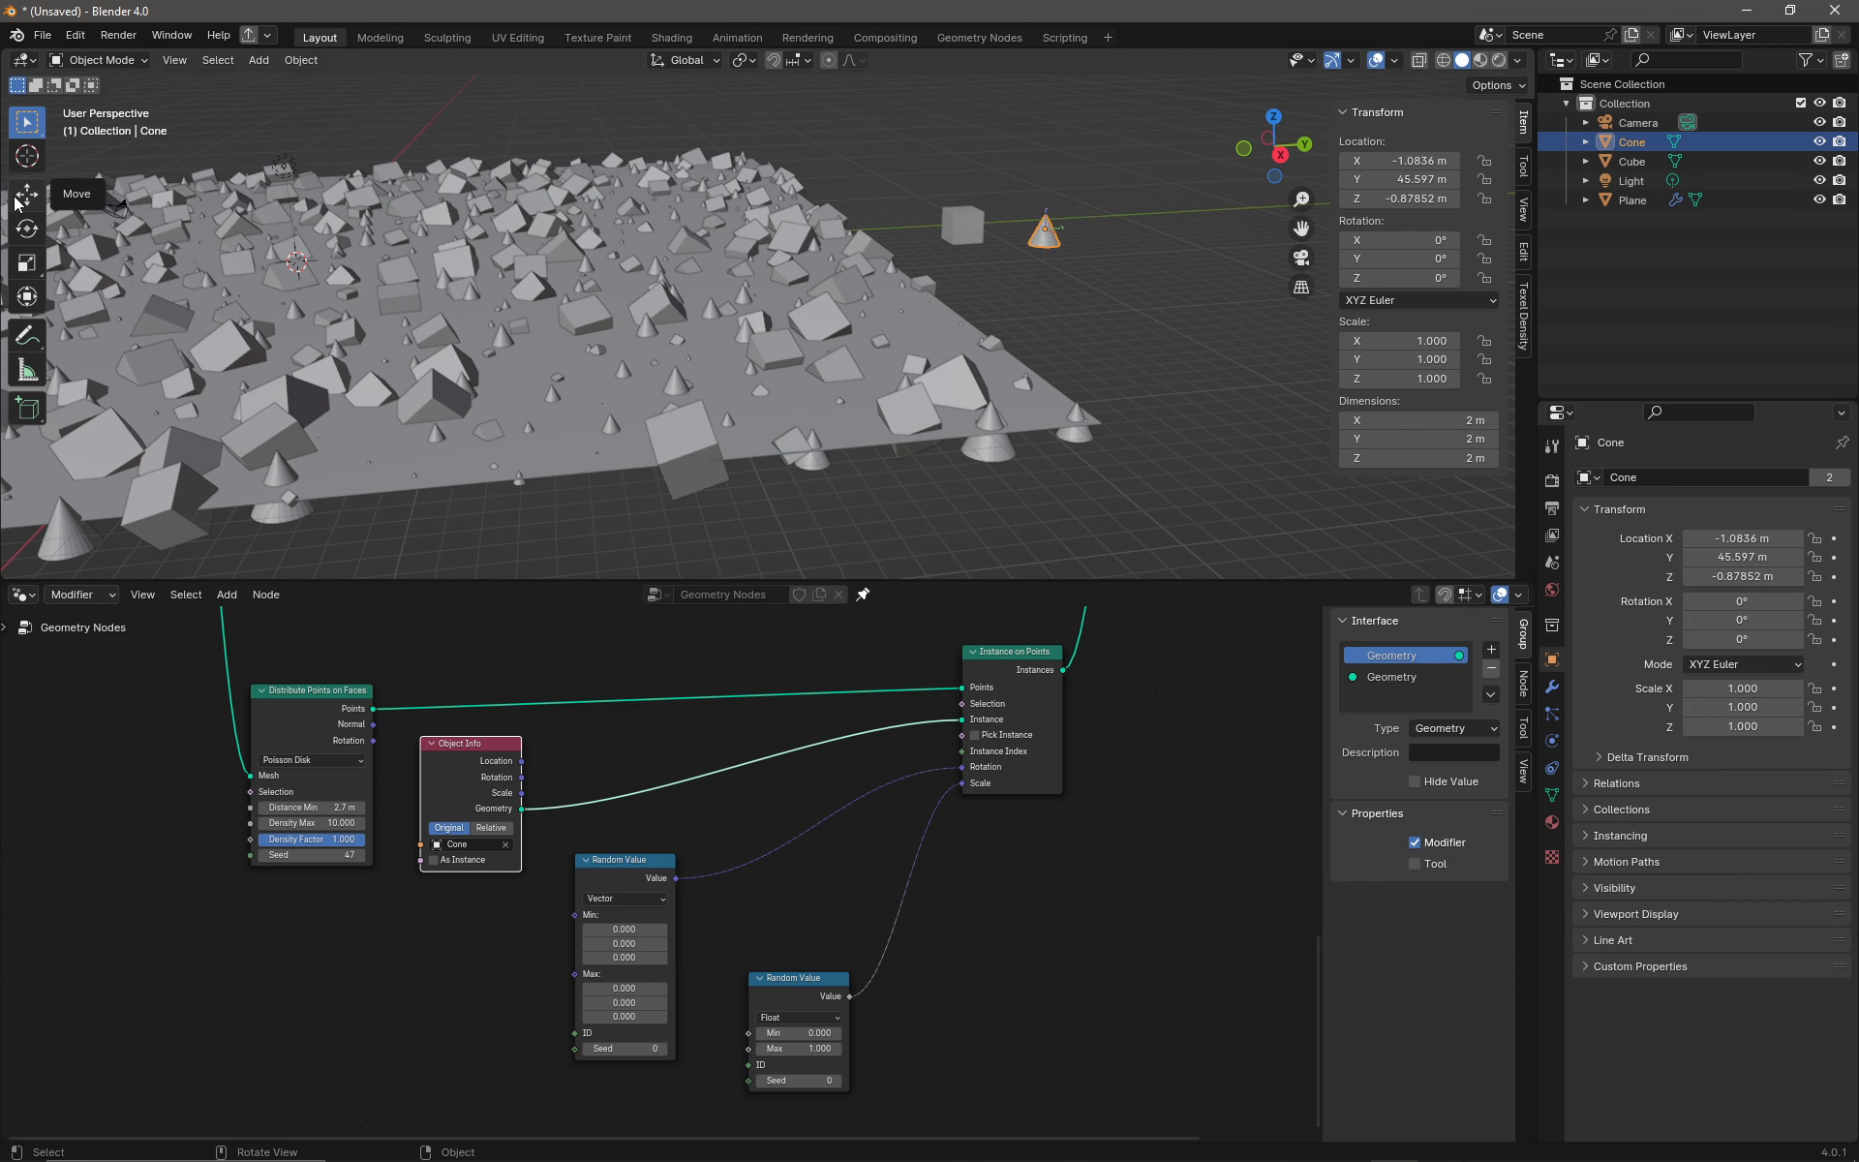
pyautogui.click(26, 194)
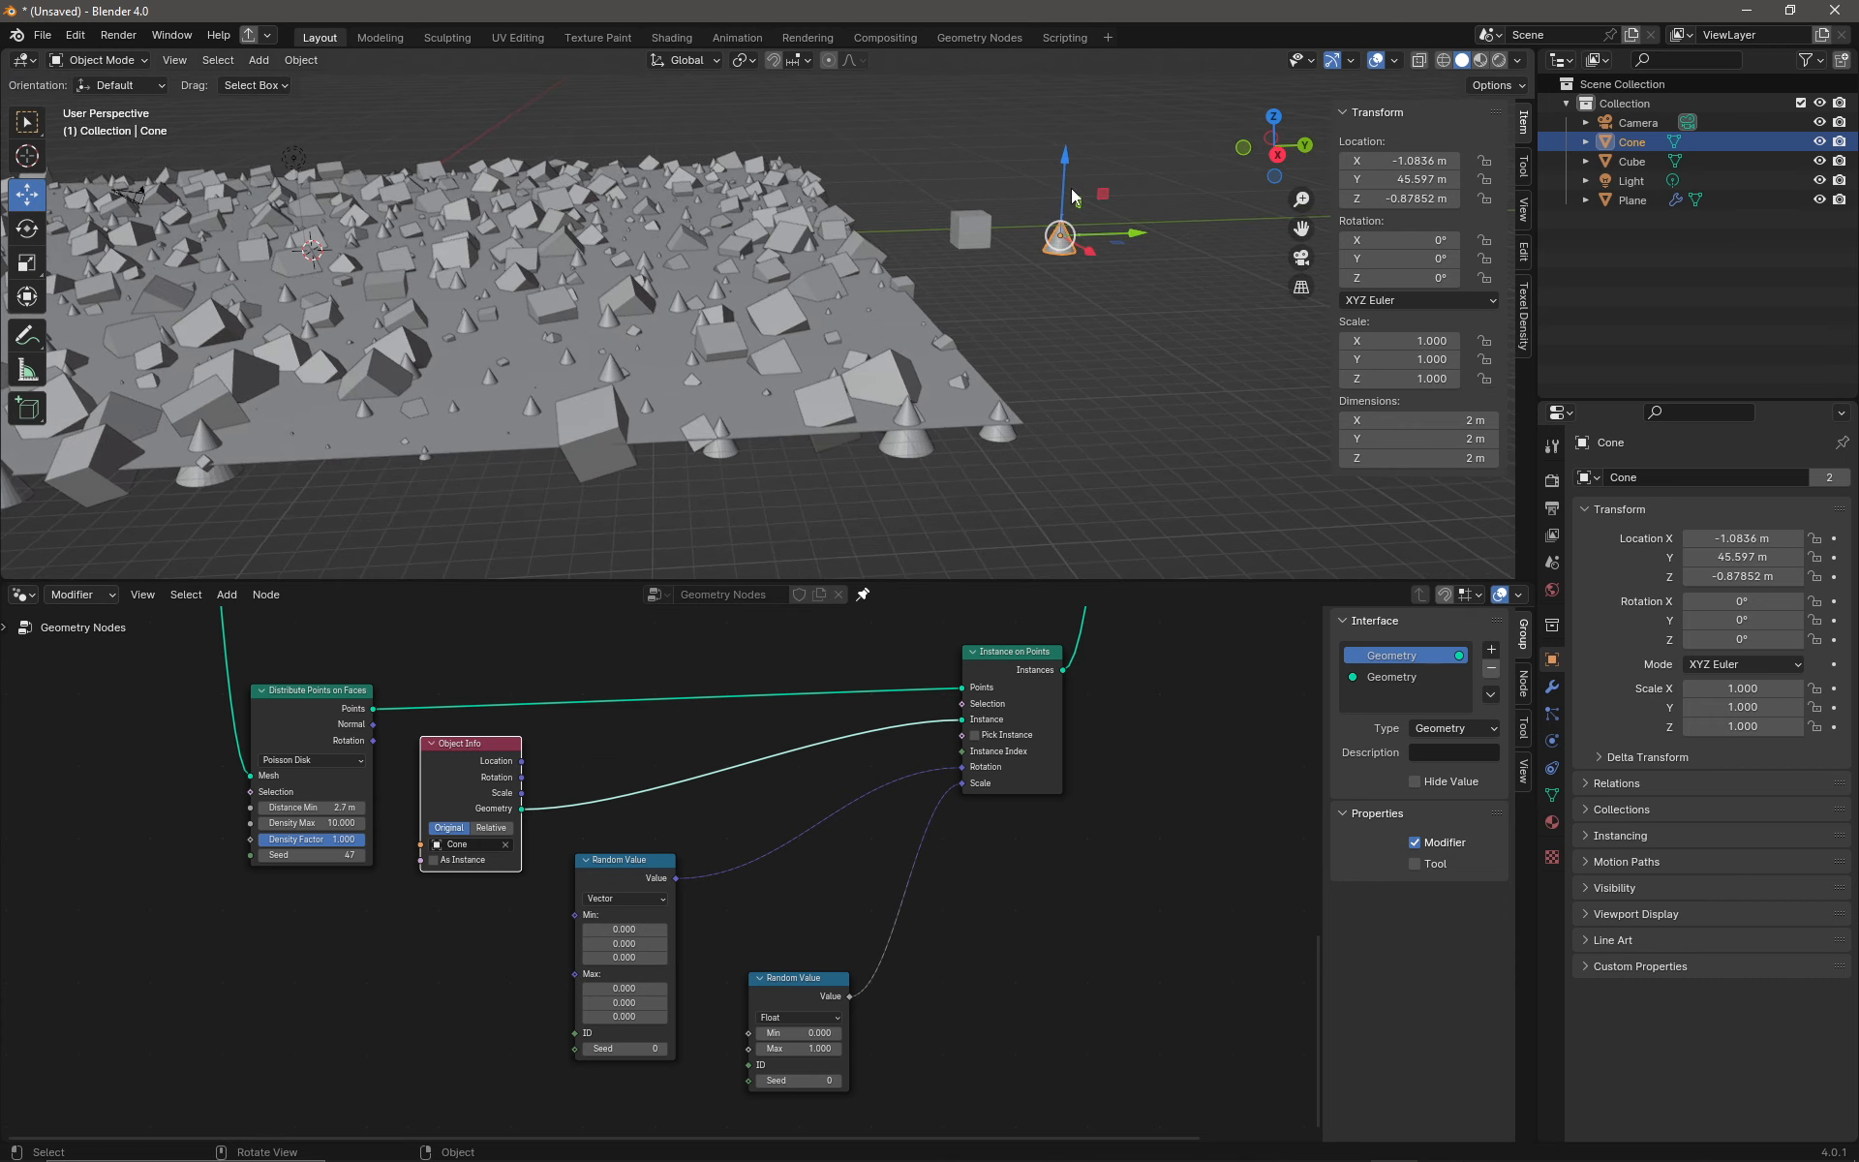
pyautogui.moveTo(1066, 161)
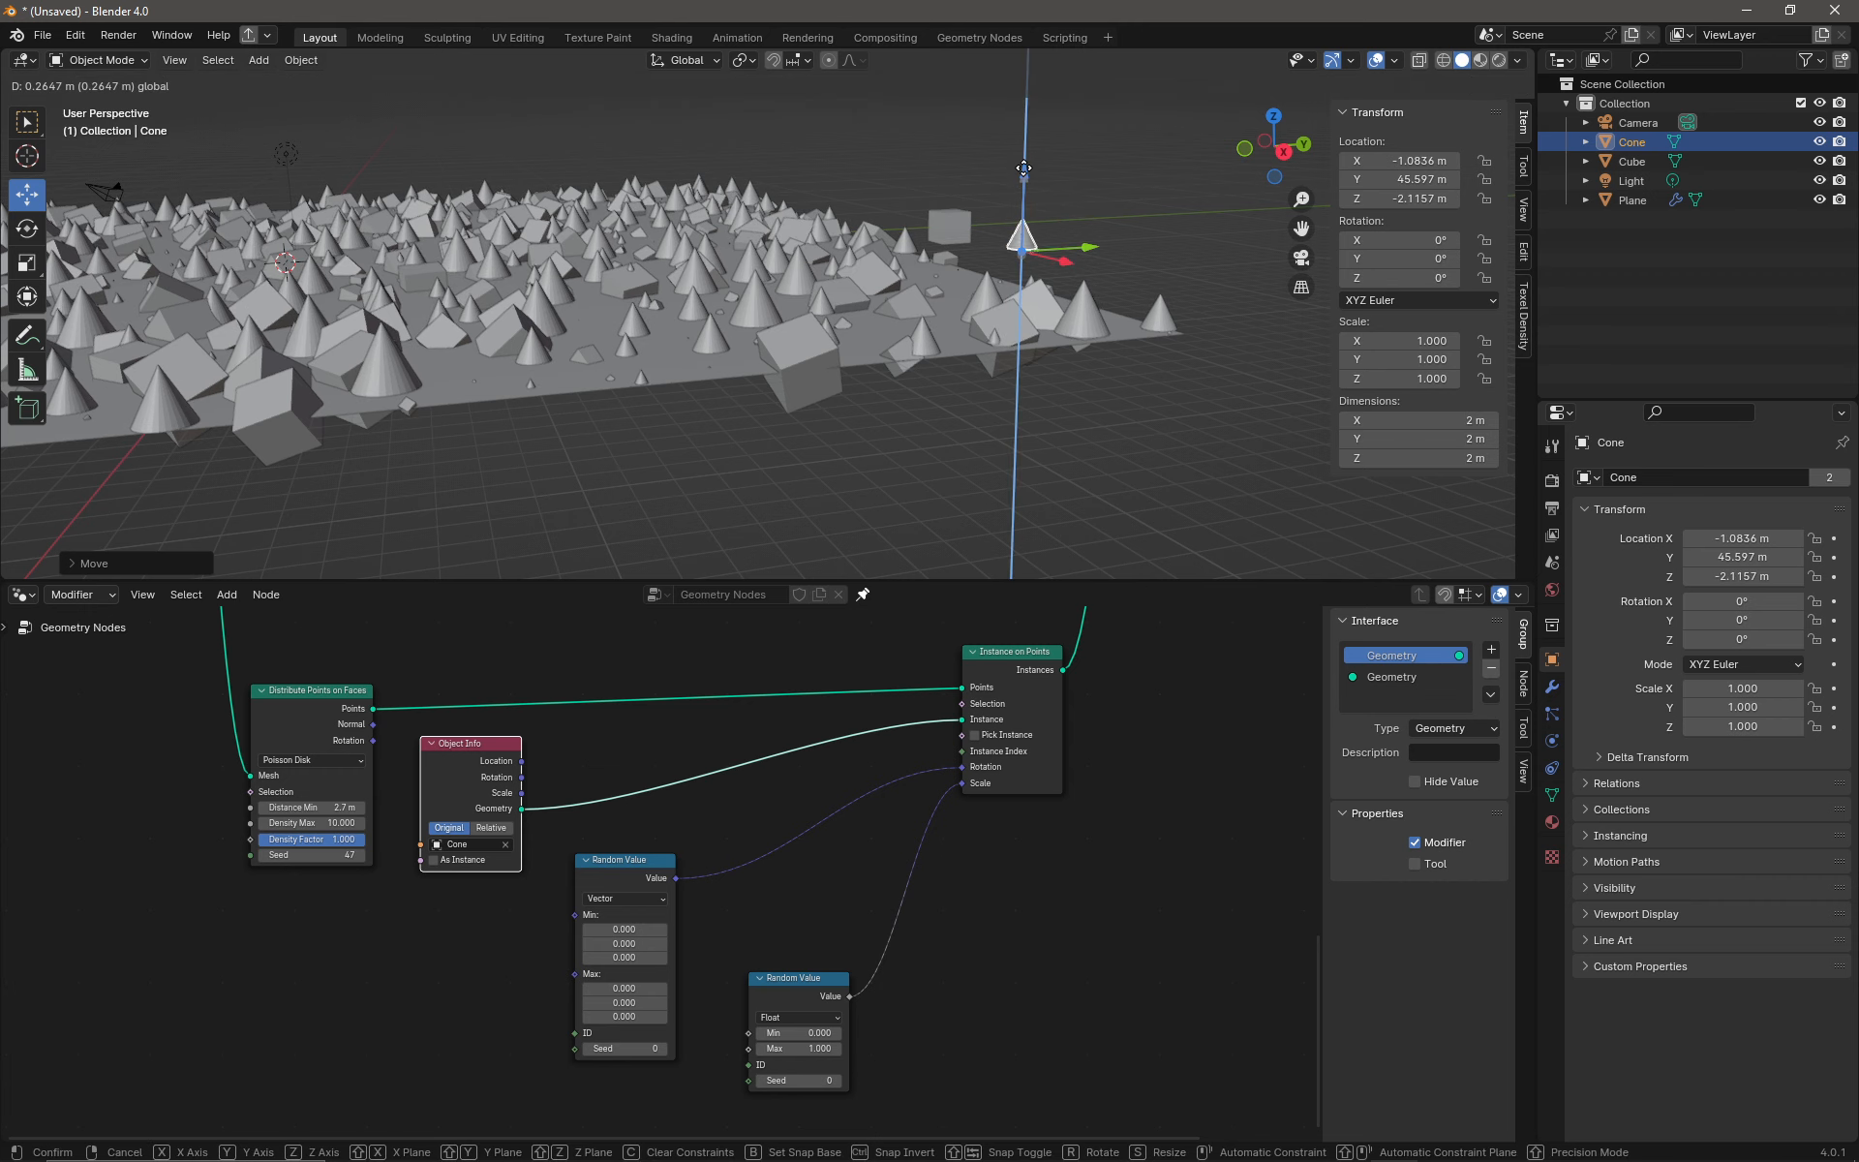
pyautogui.click(1013, 195)
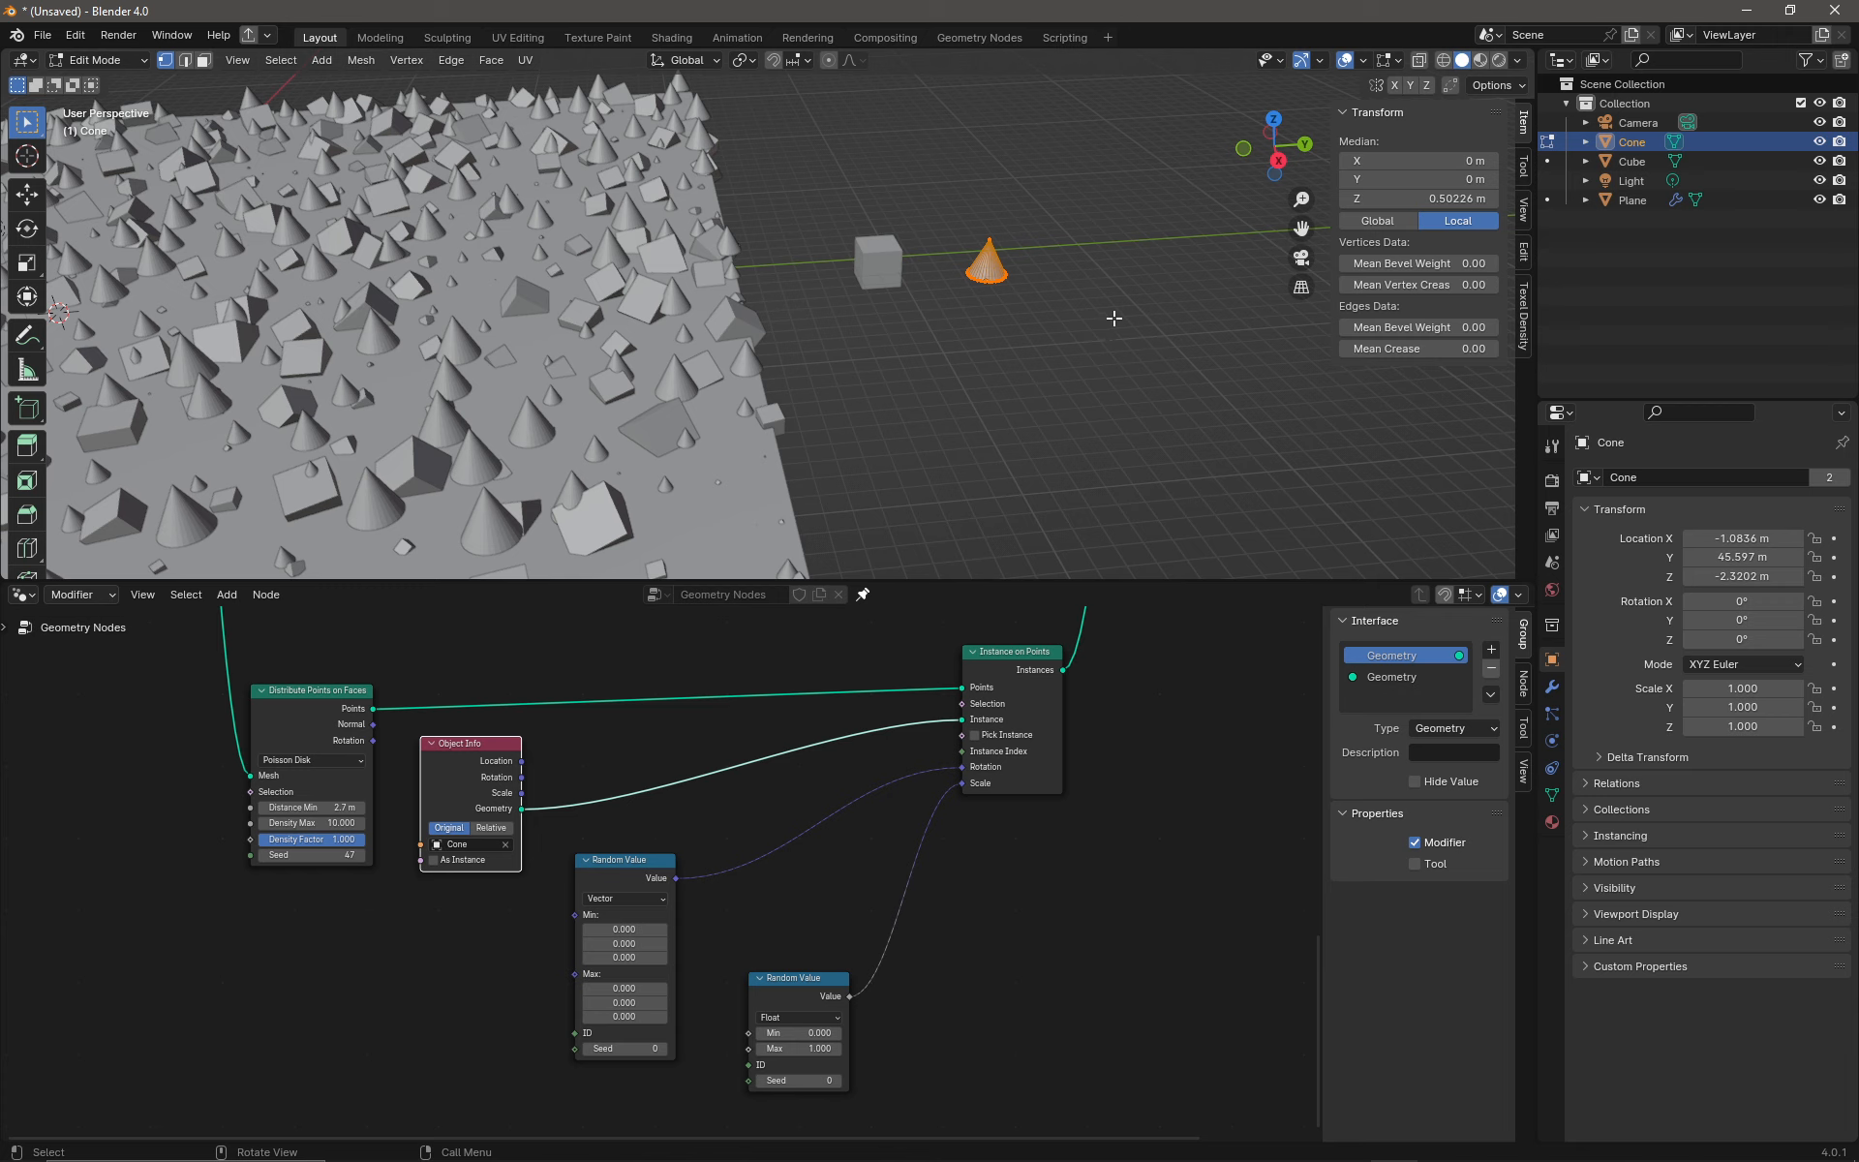
# Step: In Edit Mode, begin scaling the cone mesh along Z to stretch it vertically
pyautogui.press('s')
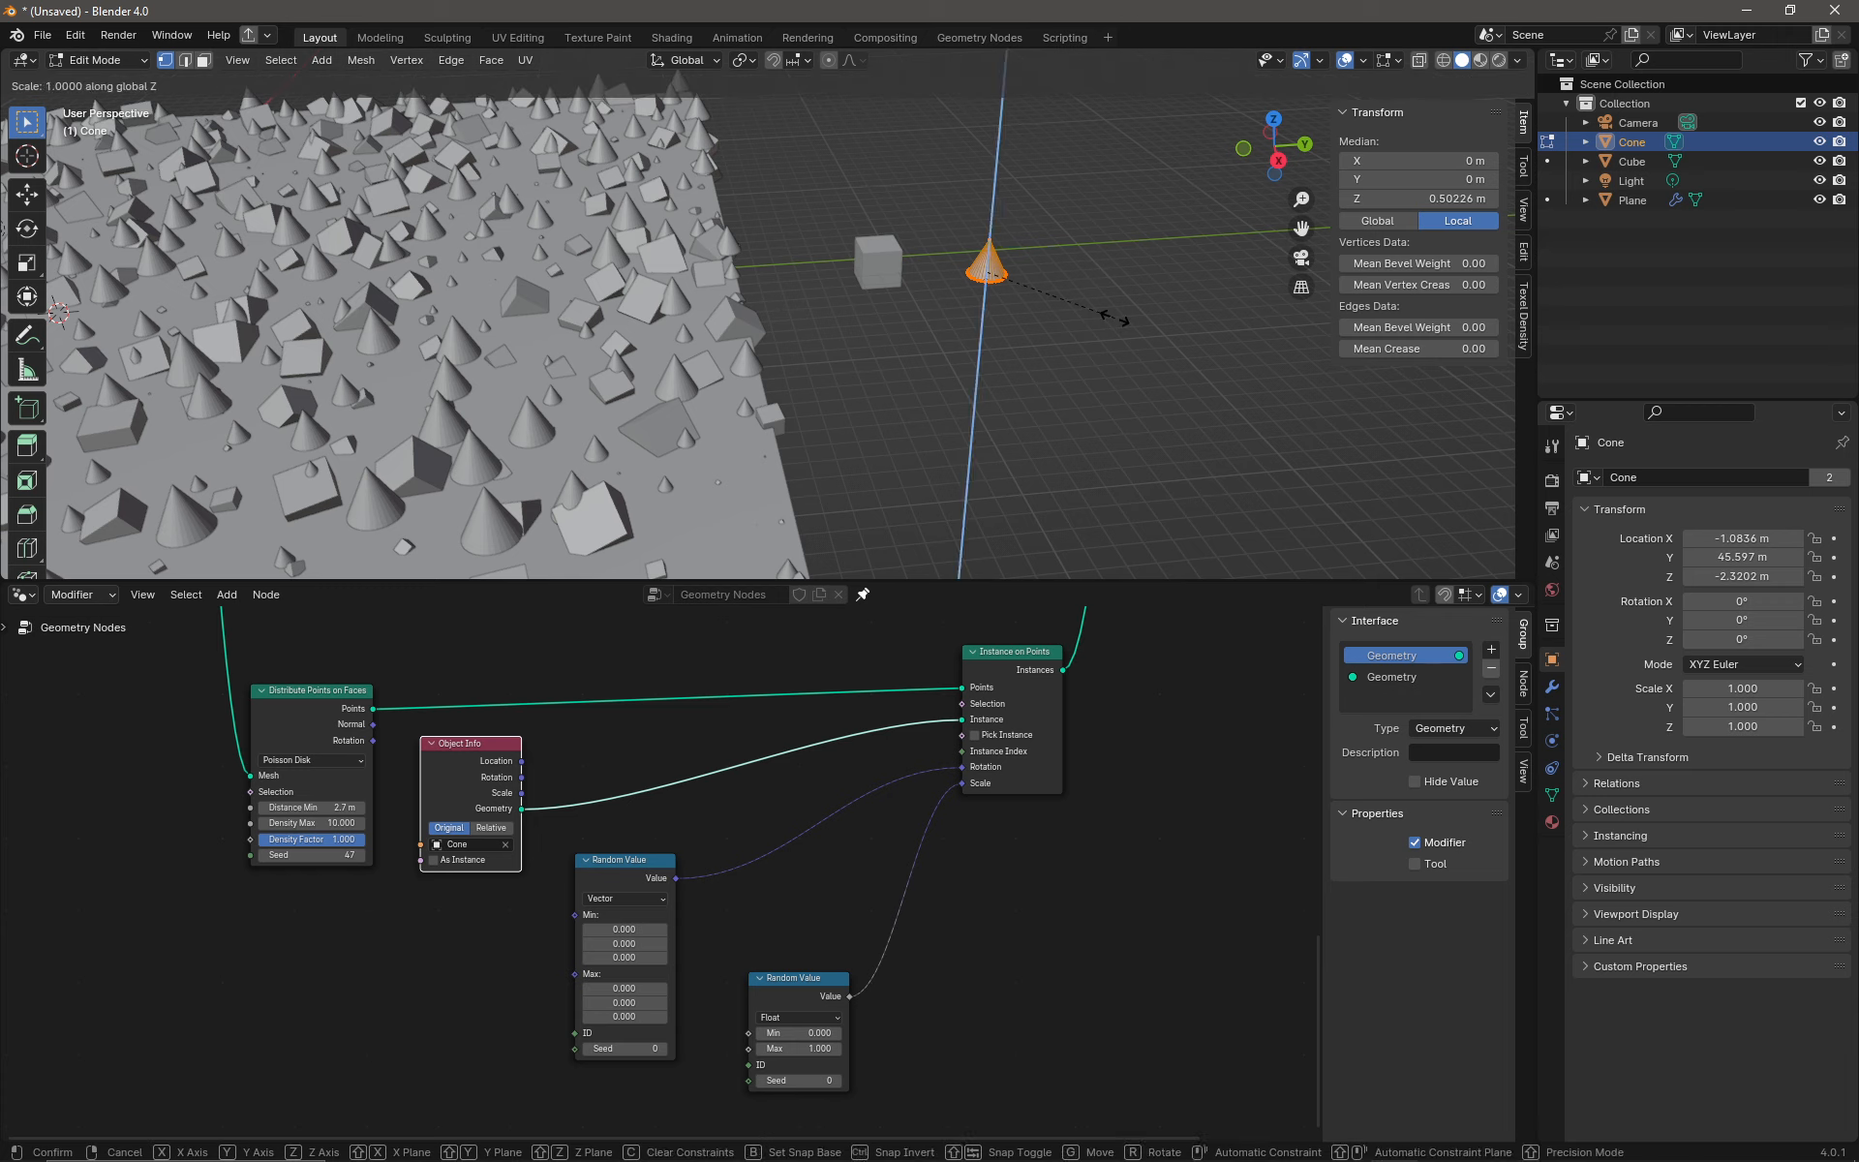